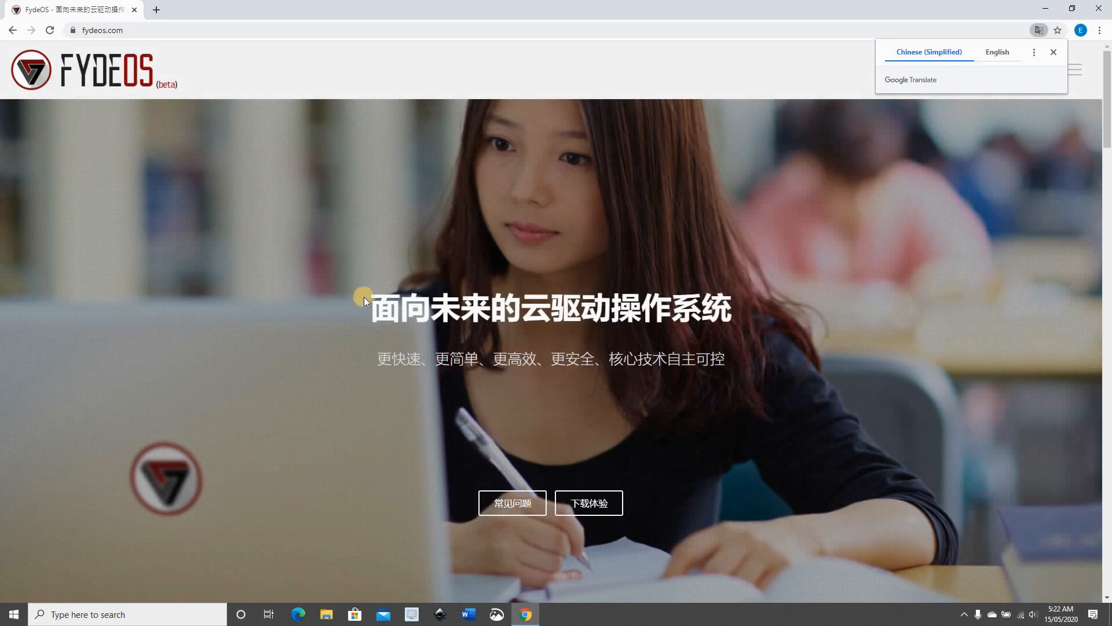
mouse_move(996, 147)
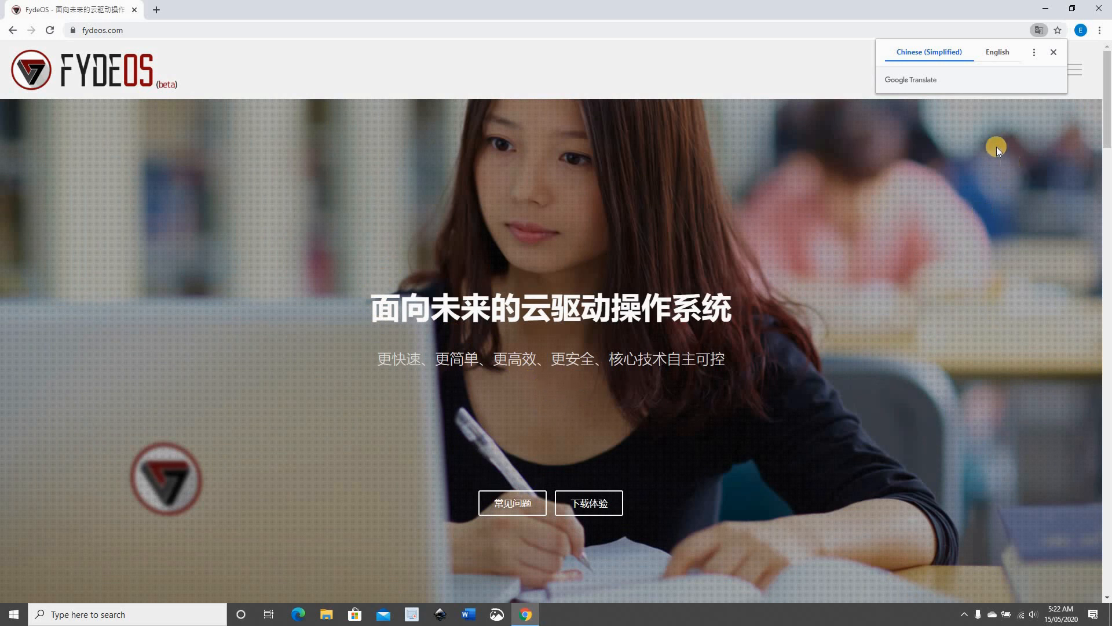
mouse_move(922, 90)
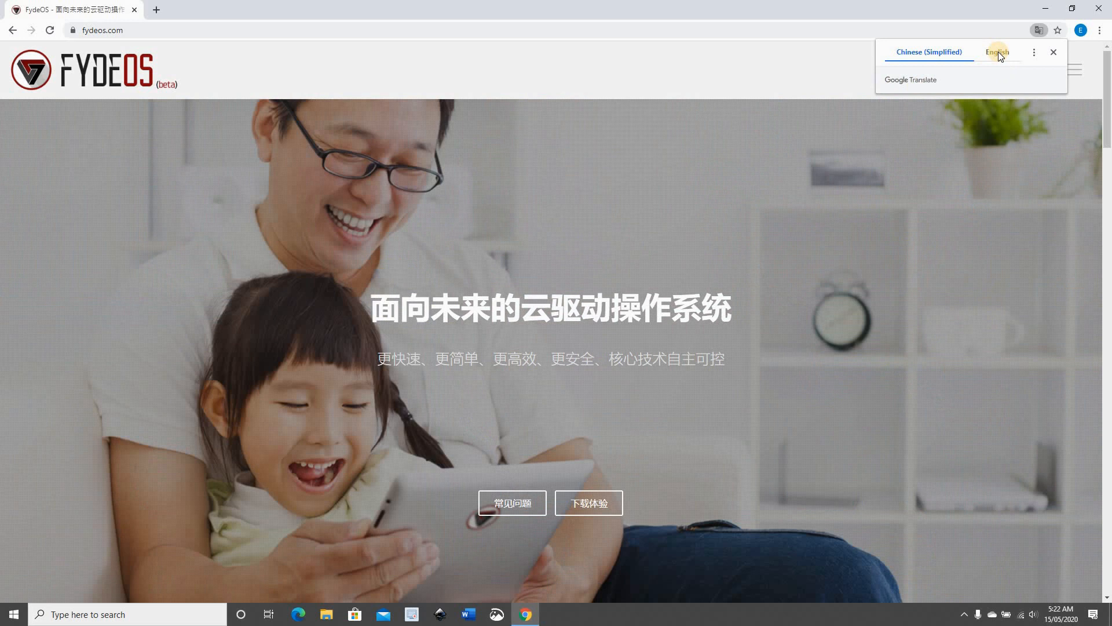
Translate the FydeOS site into English and download the FydeOS for PC v9.2 image.
left_click(996, 51)
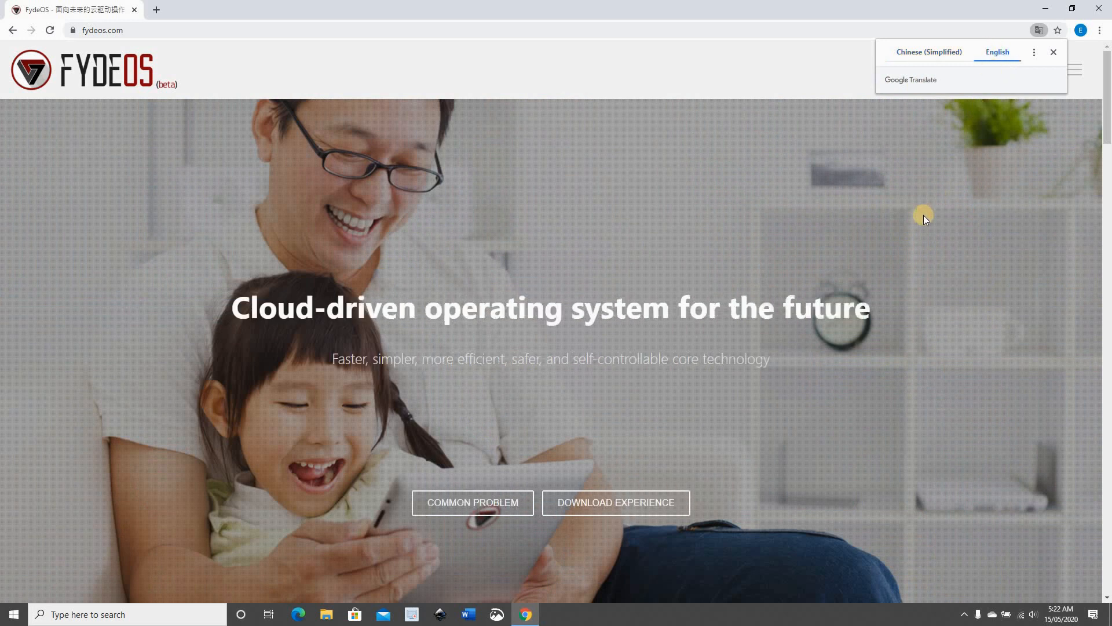
mouse_move(313, 436)
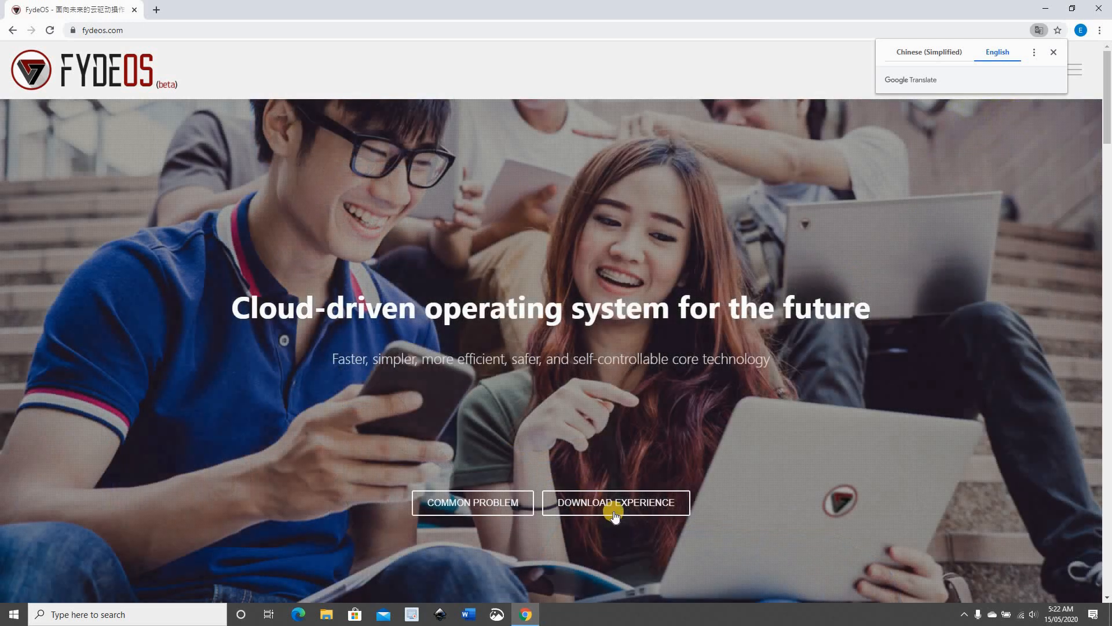
left_click(615, 502)
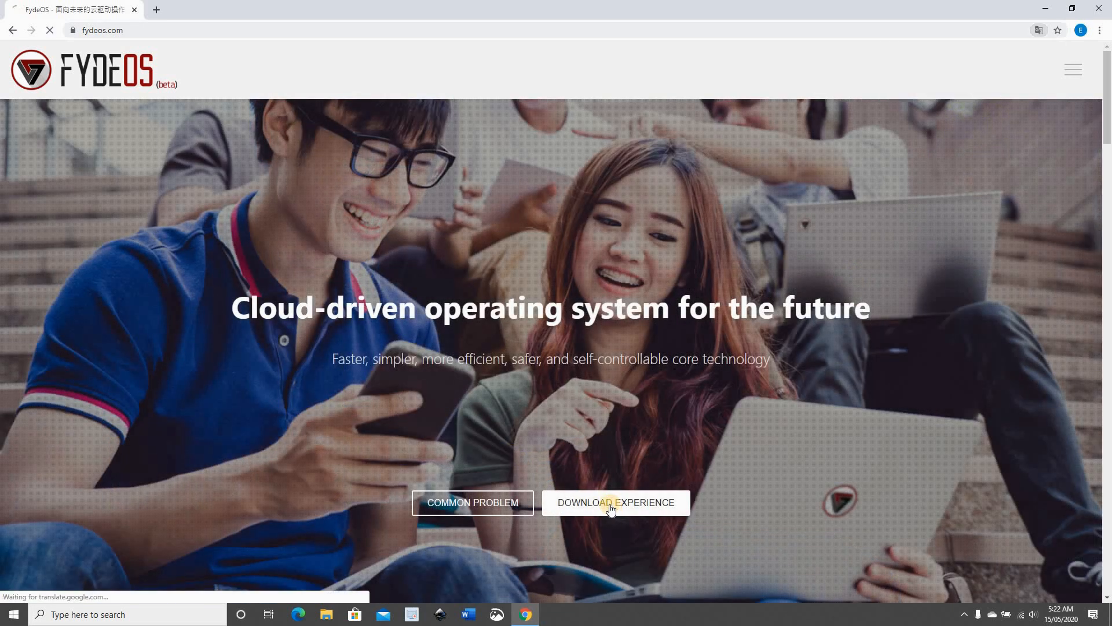
left_click(616, 503)
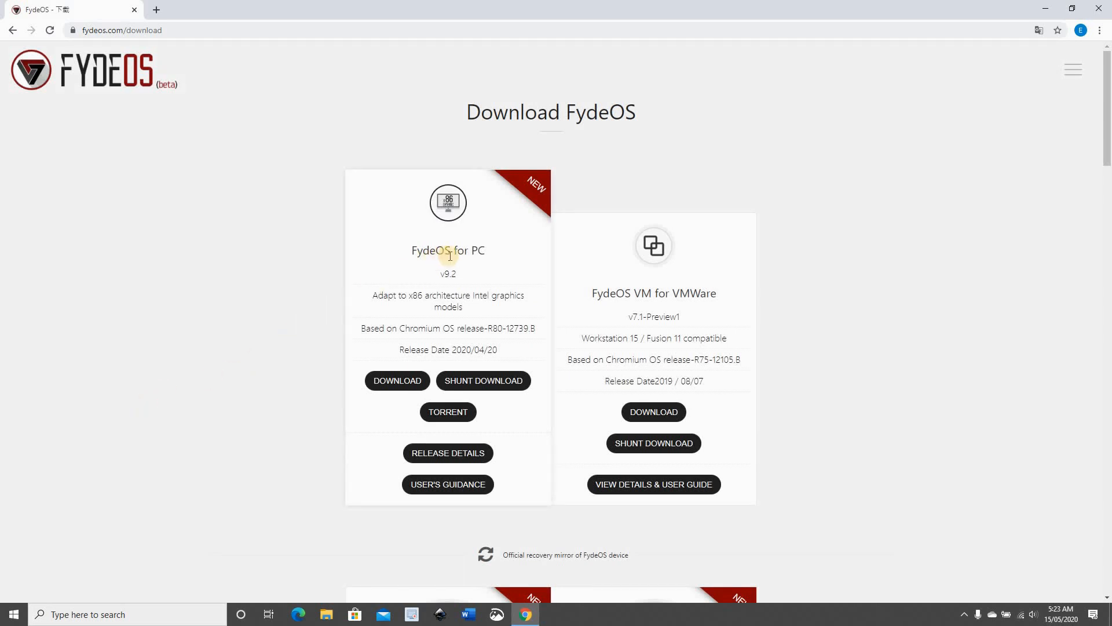
mouse_move(241, 264)
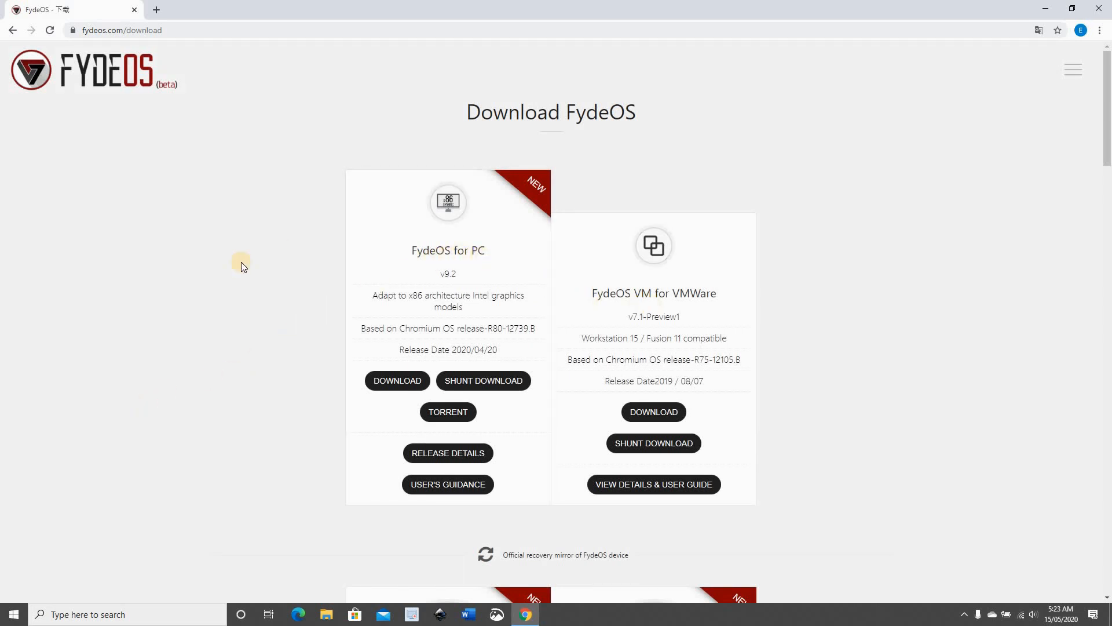
left_click(396, 381)
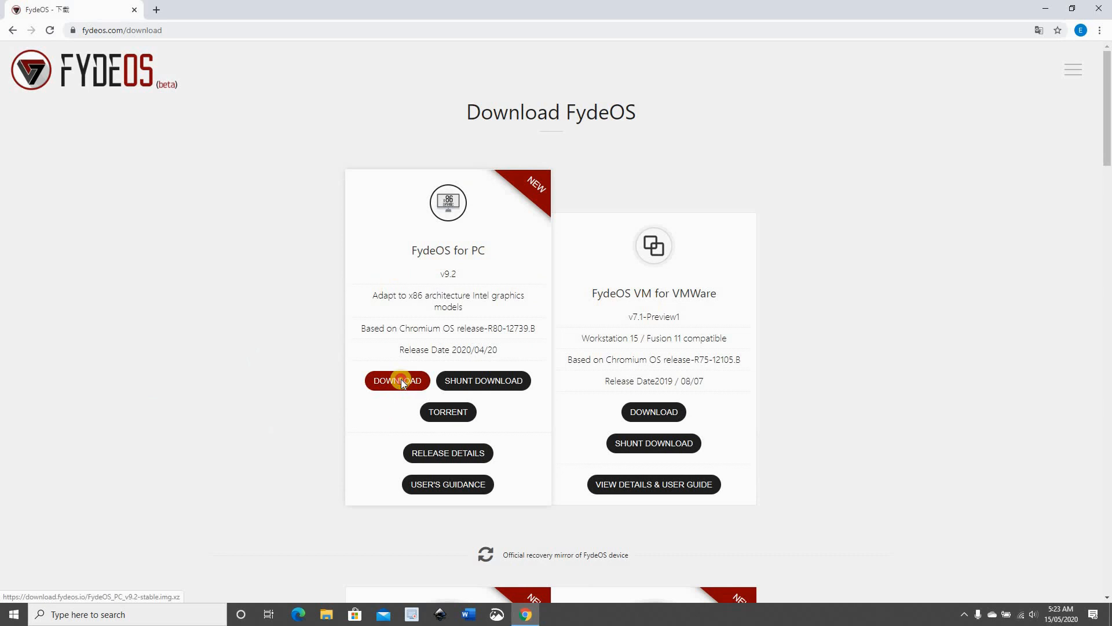
left_click(398, 380)
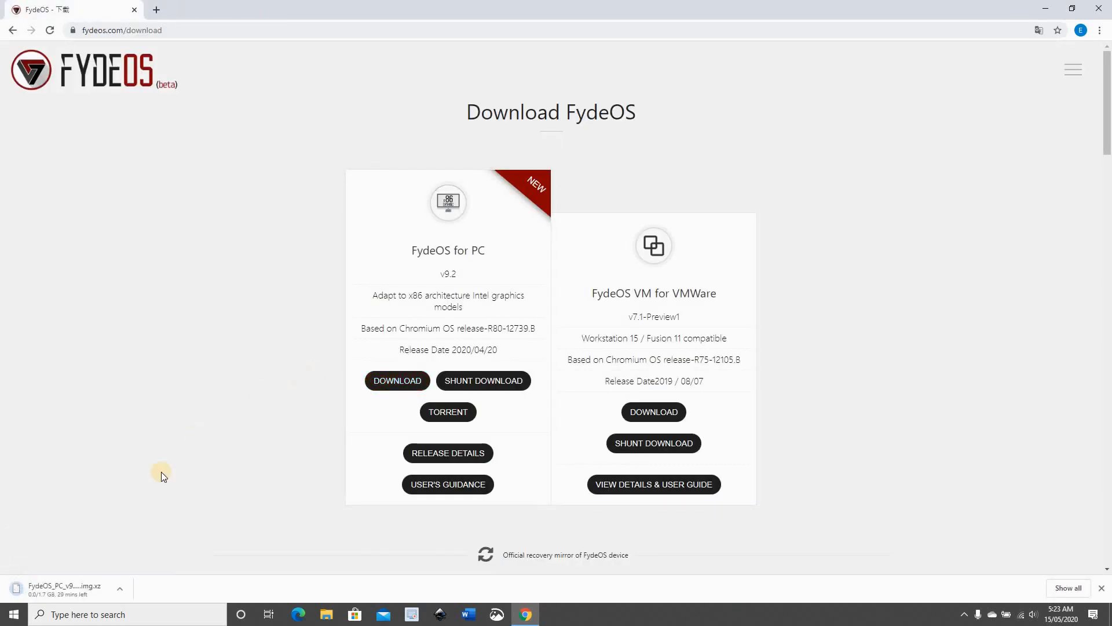
mouse_move(85, 589)
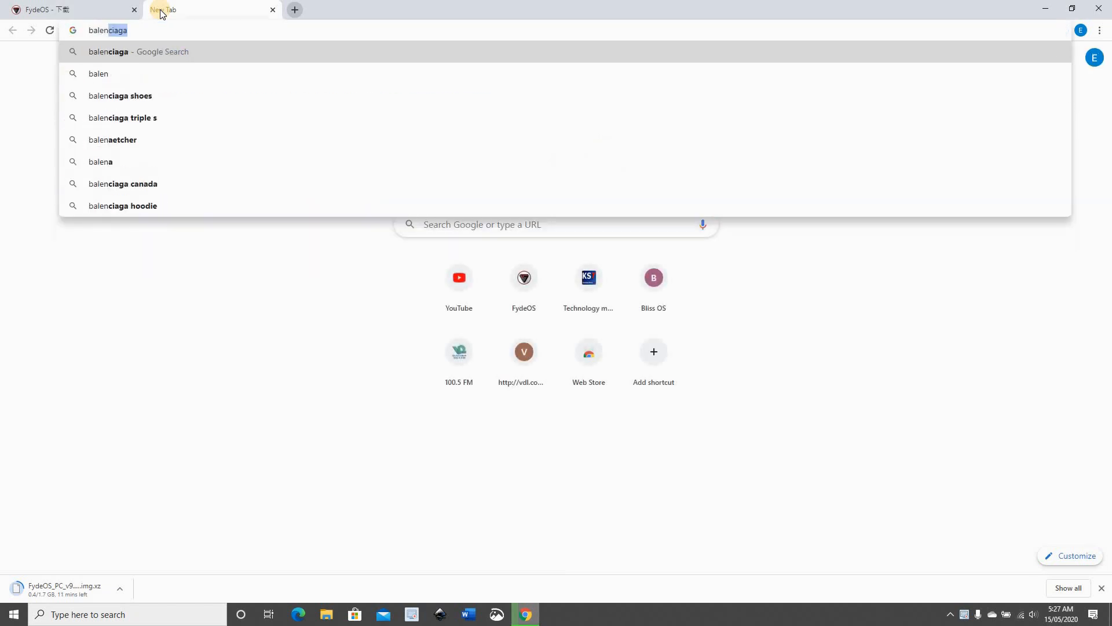
Download the balenaEtcher installer for Windows (x86|x64) from balena.io.
type("balena.io")
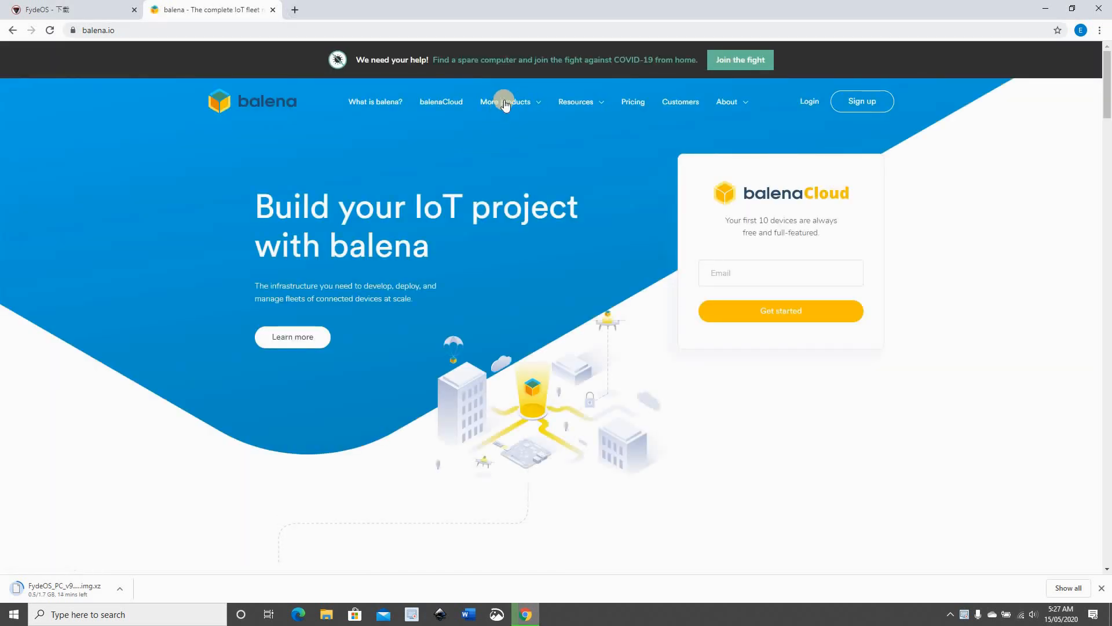
left_click(505, 101)
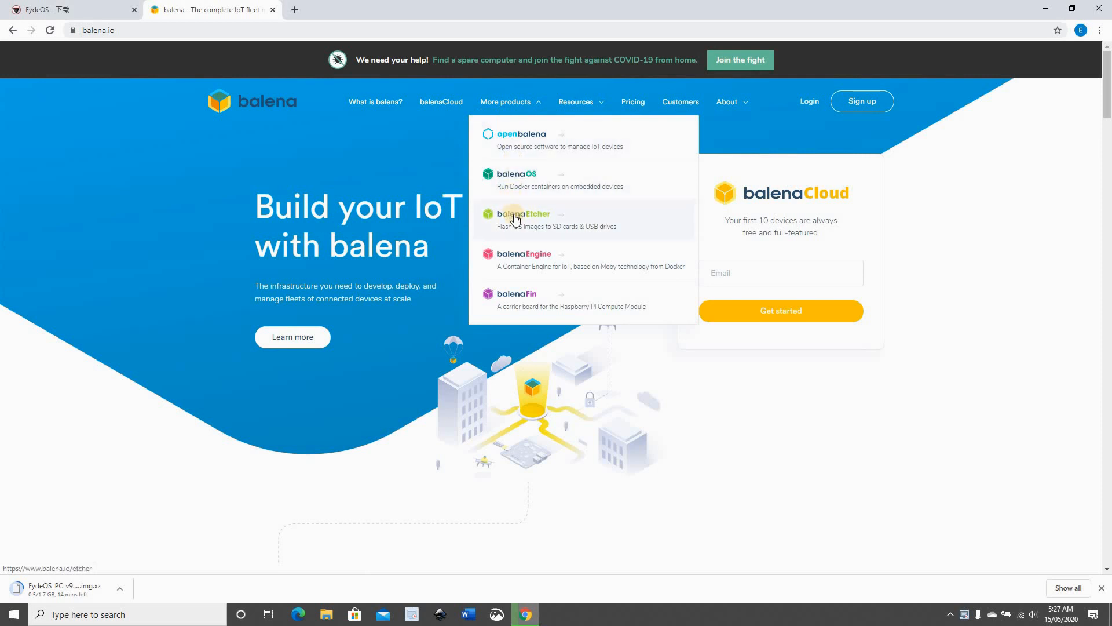
left_click(521, 214)
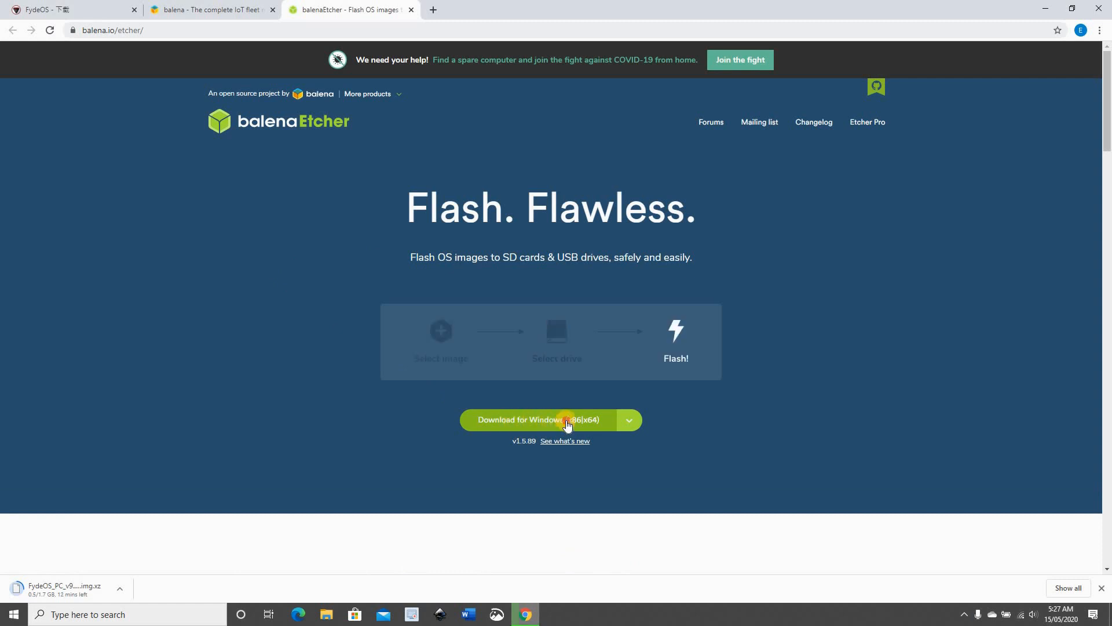
left_click(550, 419)
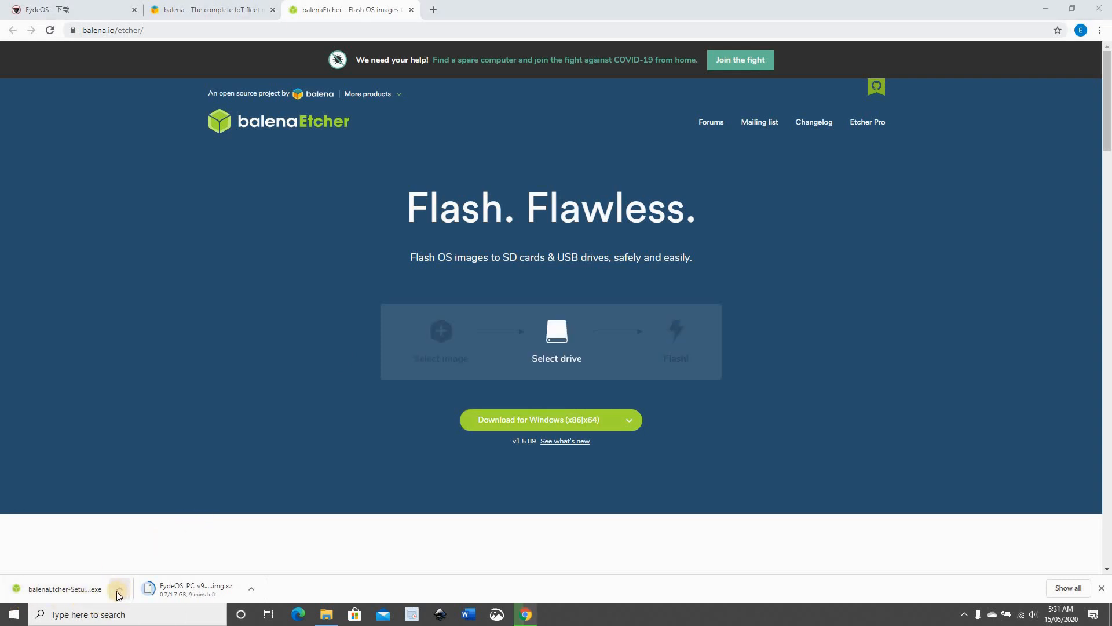
Run balenaEtcher-Setup-1.5.89 from the Downloads folder and accept its license to install Etcher.
left_click(117, 593)
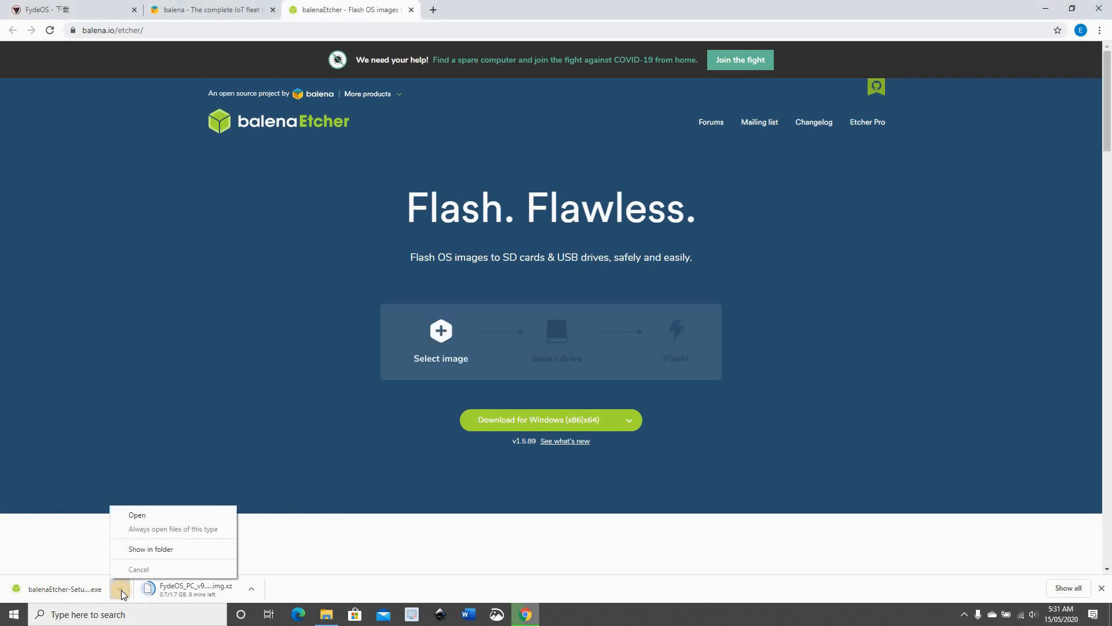
left_click(121, 588)
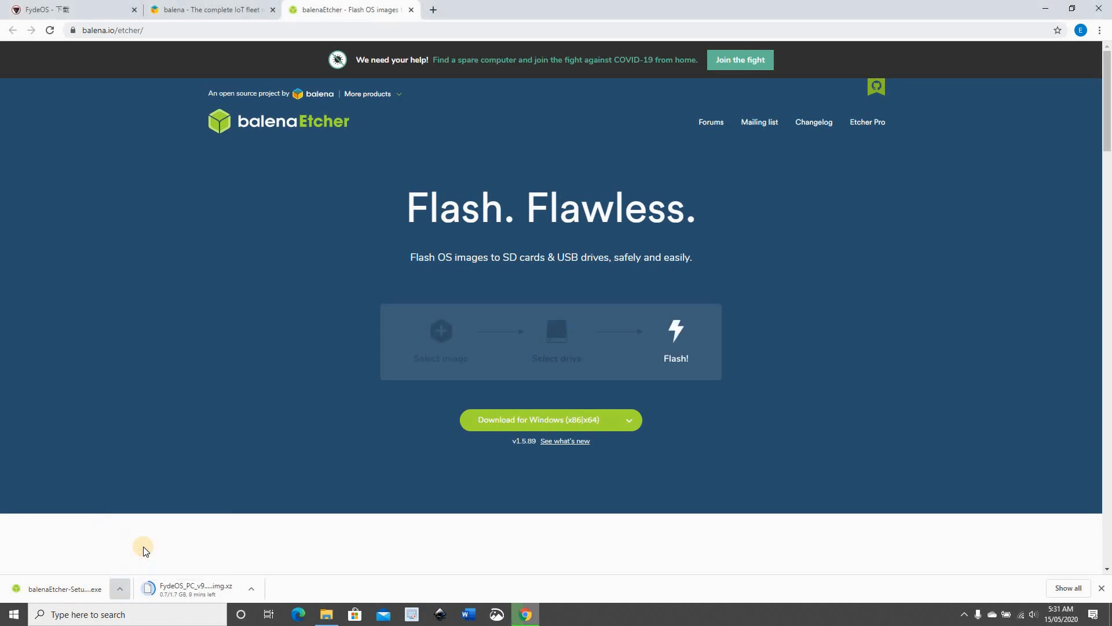
left_click(325, 619)
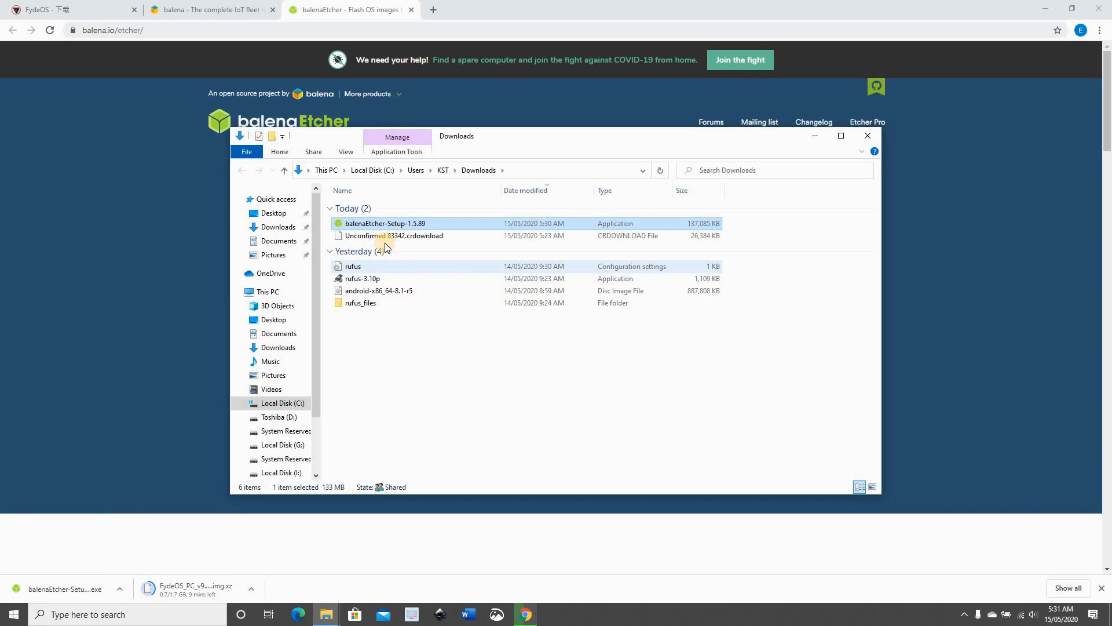
left_click(385, 222)
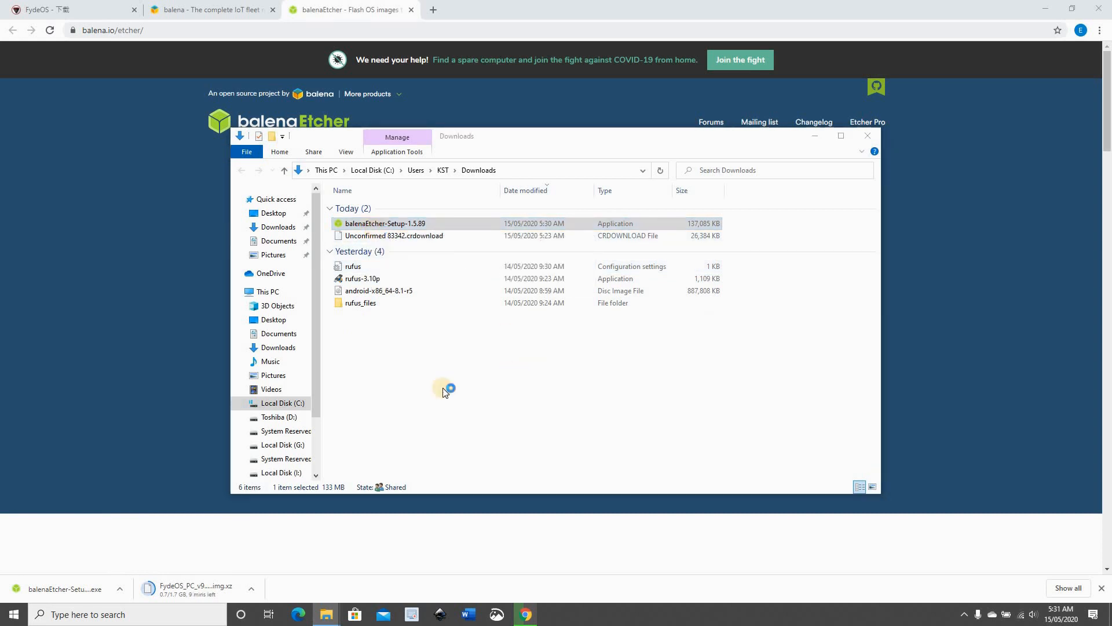
double_click(384, 224)
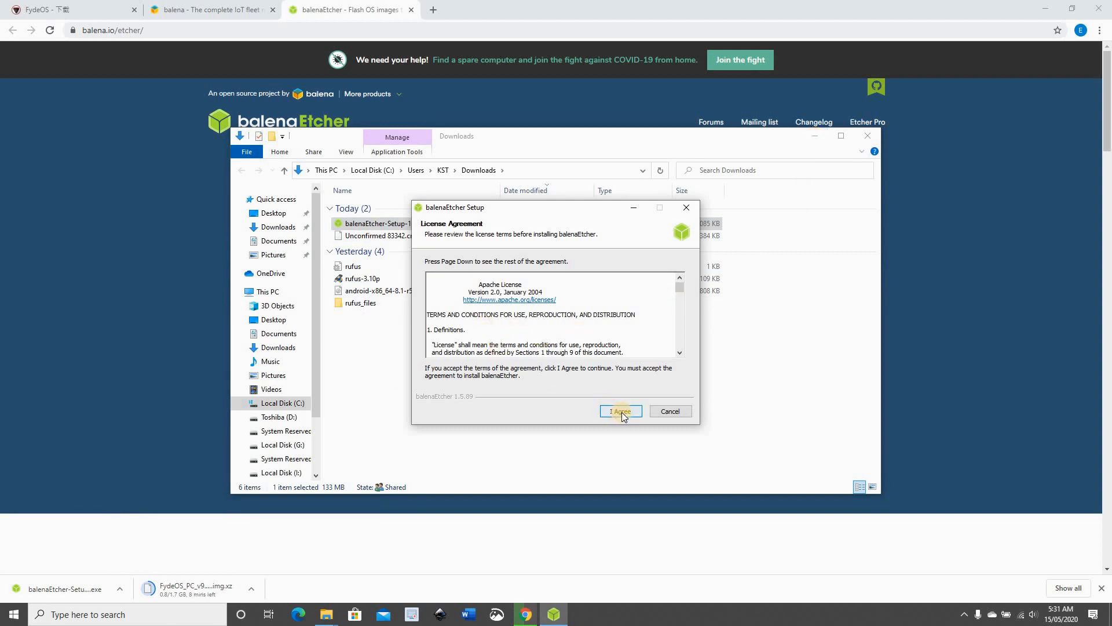
left_click(619, 411)
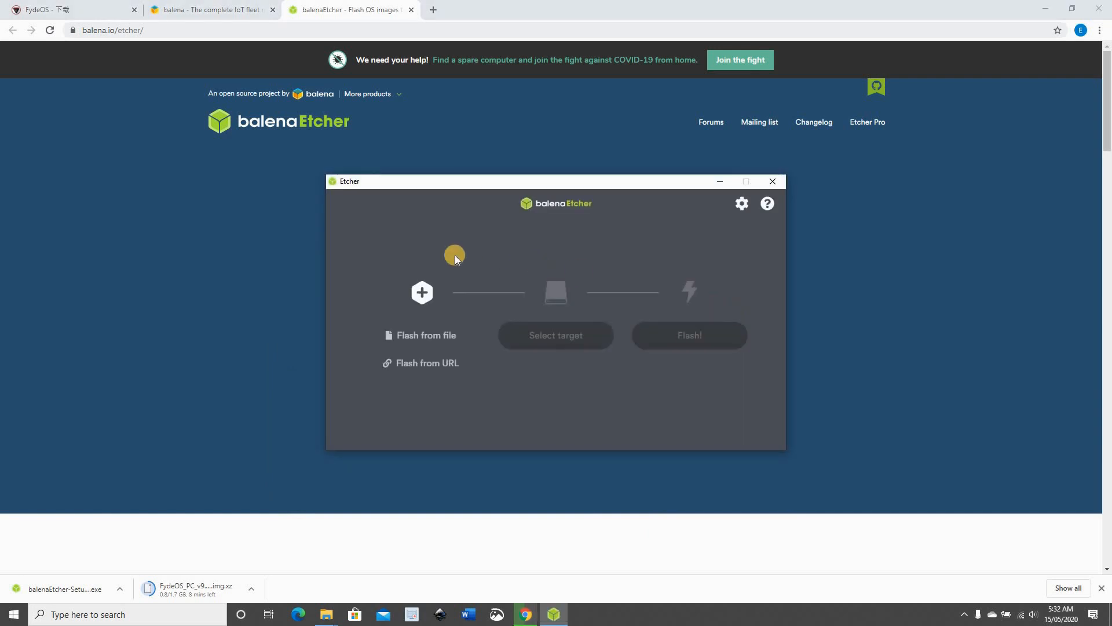
mouse_move(704, 235)
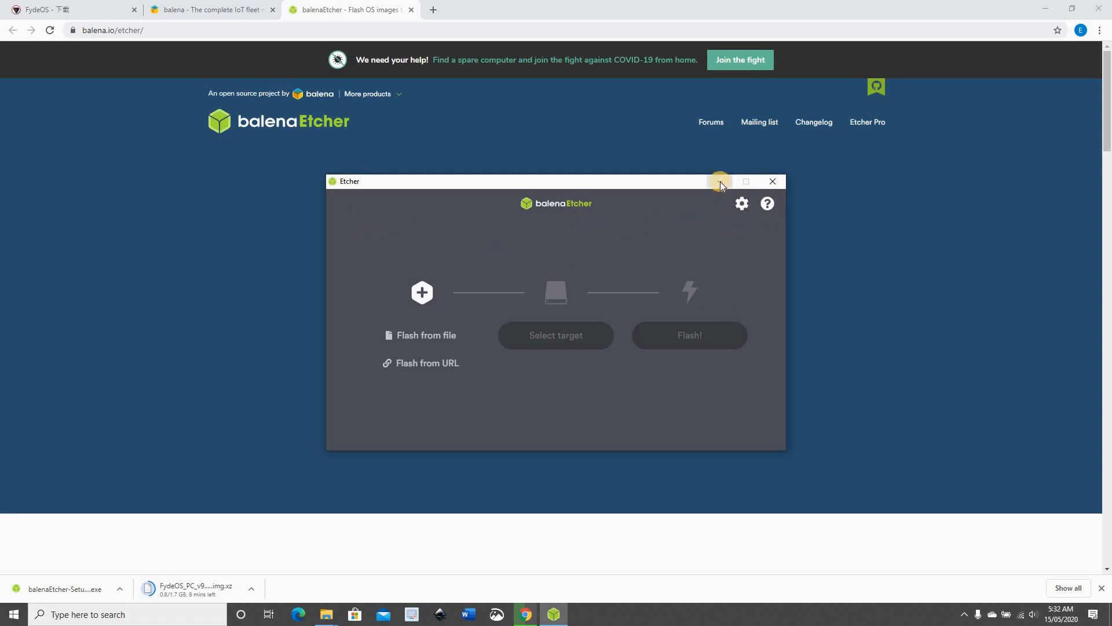
mouse_move(719, 182)
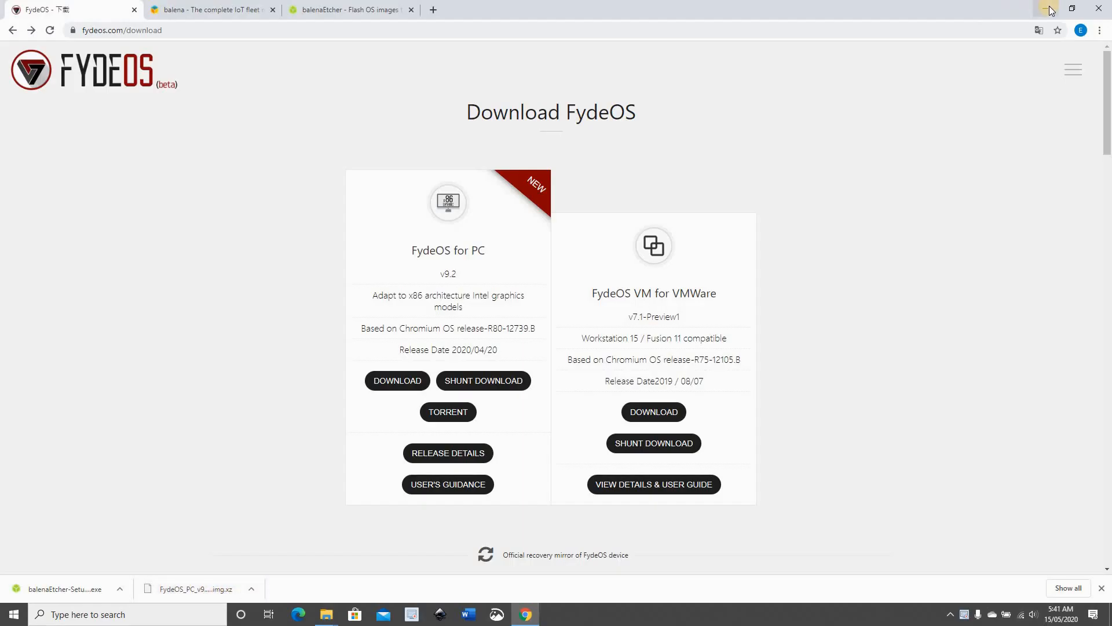
Load FydeOS_PC_v9.2-stable.img.xz in Etcher, target the 31.9 GB USB drive, and hit Flash.
left_click(12, 614)
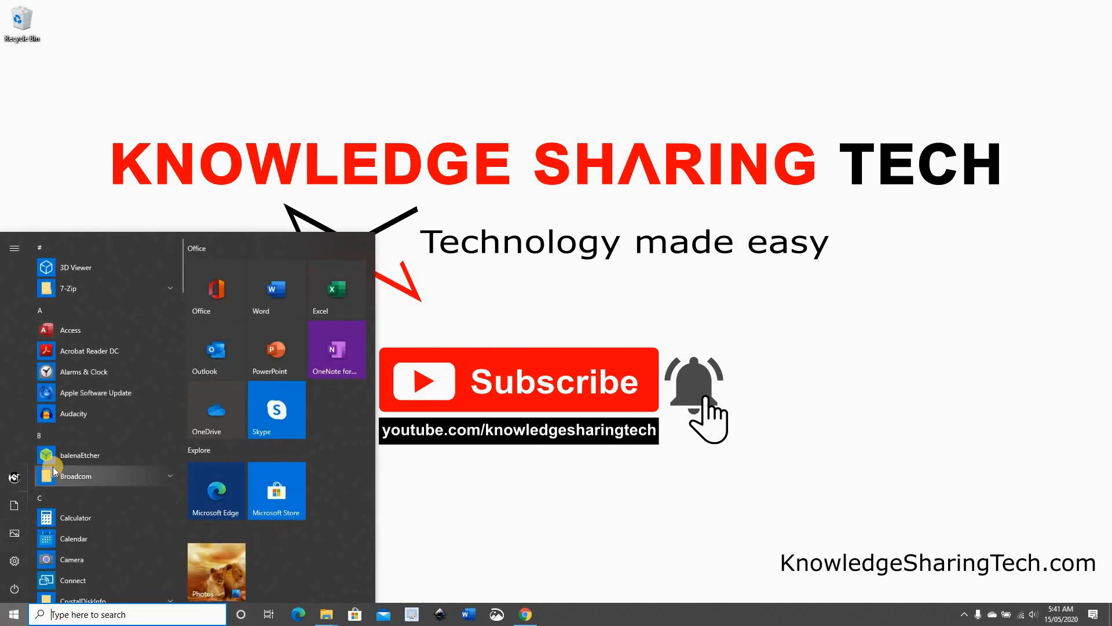
mouse_move(74, 459)
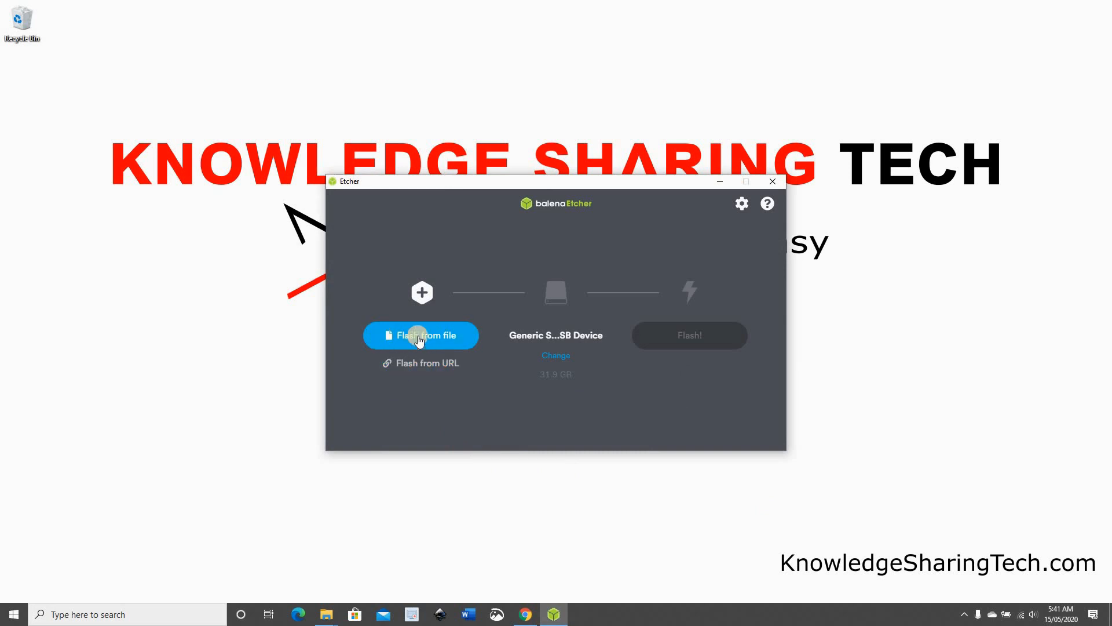
left_click(420, 335)
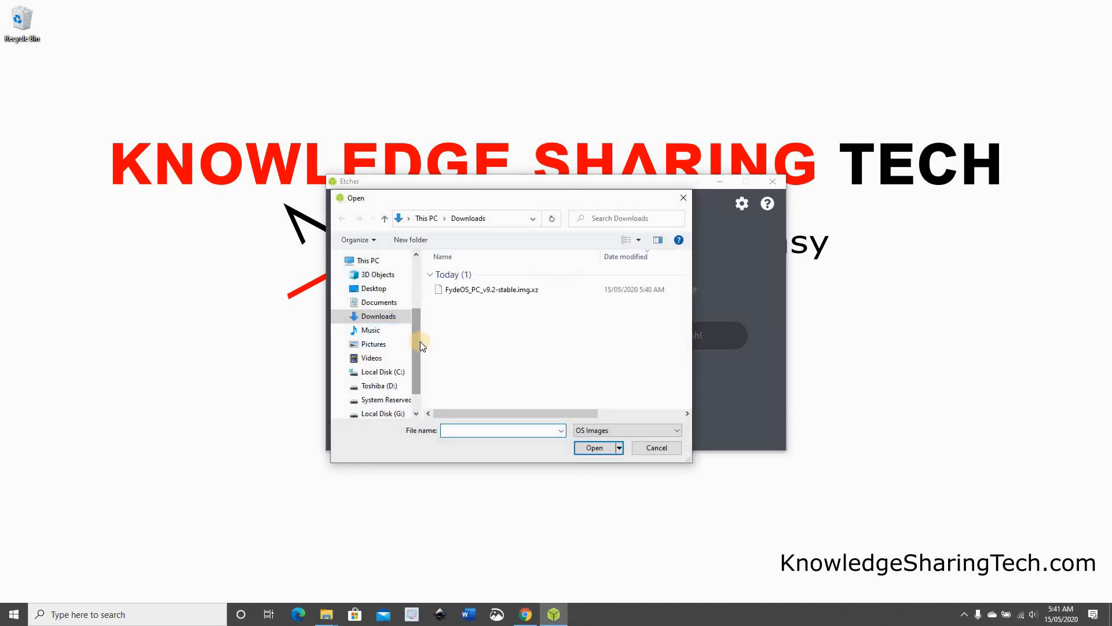
left_click(489, 290)
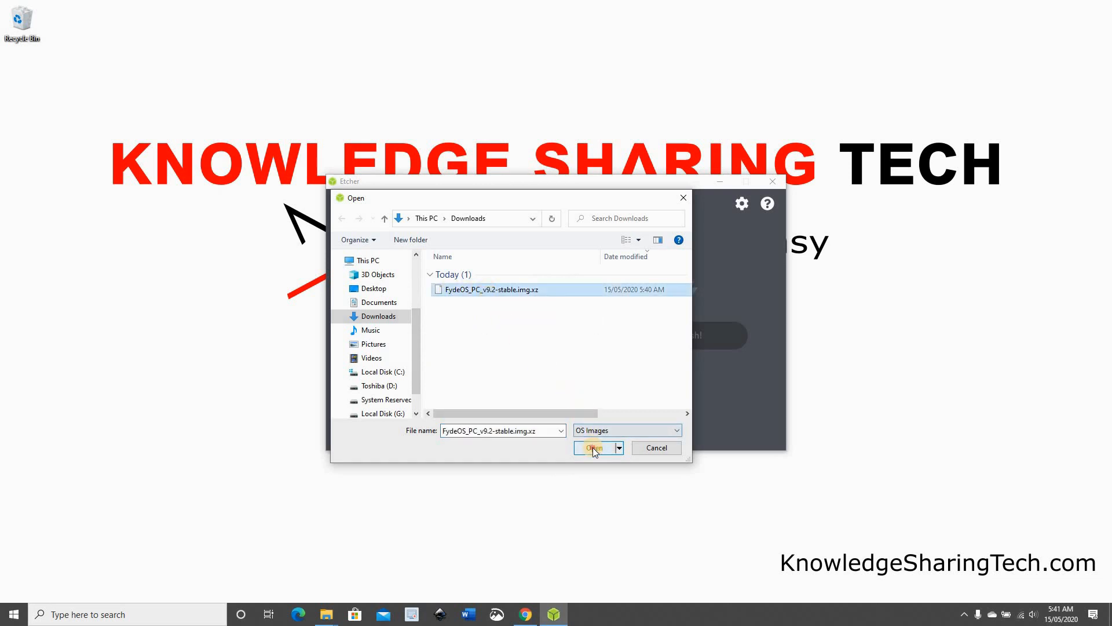
left_click(593, 448)
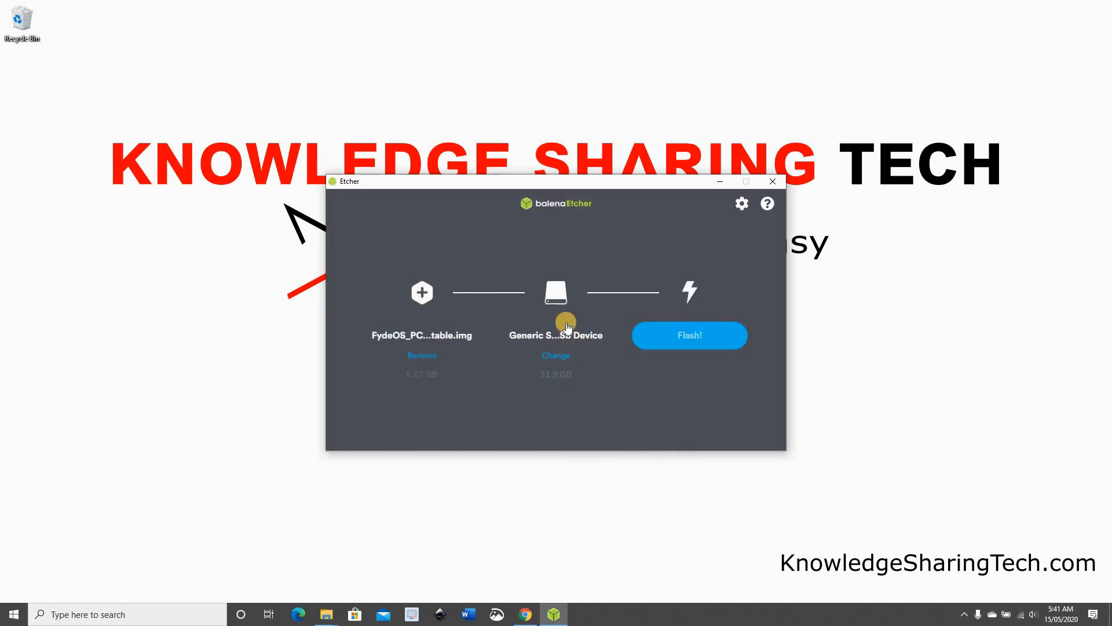
mouse_move(556, 335)
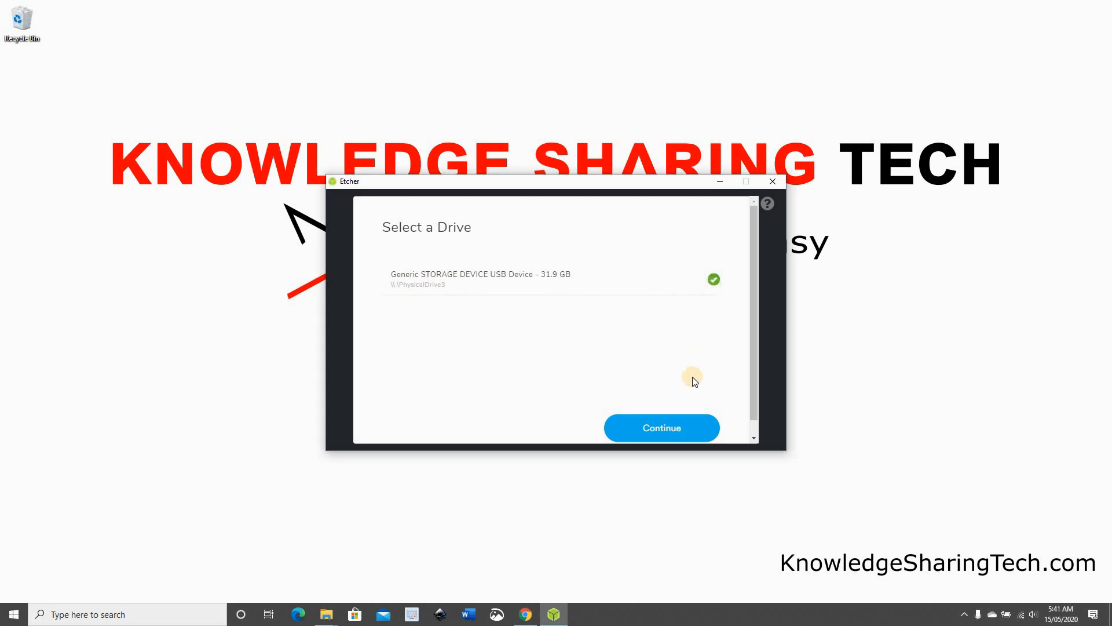
left_click(660, 427)
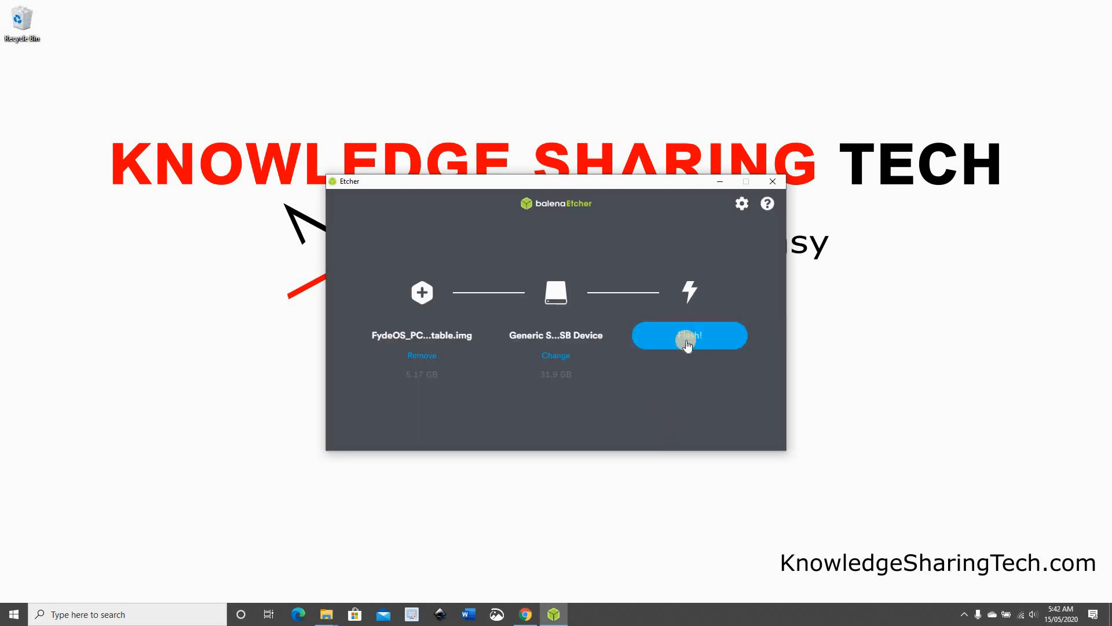
Let Etcher write the FydeOS image to the USB drive until near completion.
left_click(689, 335)
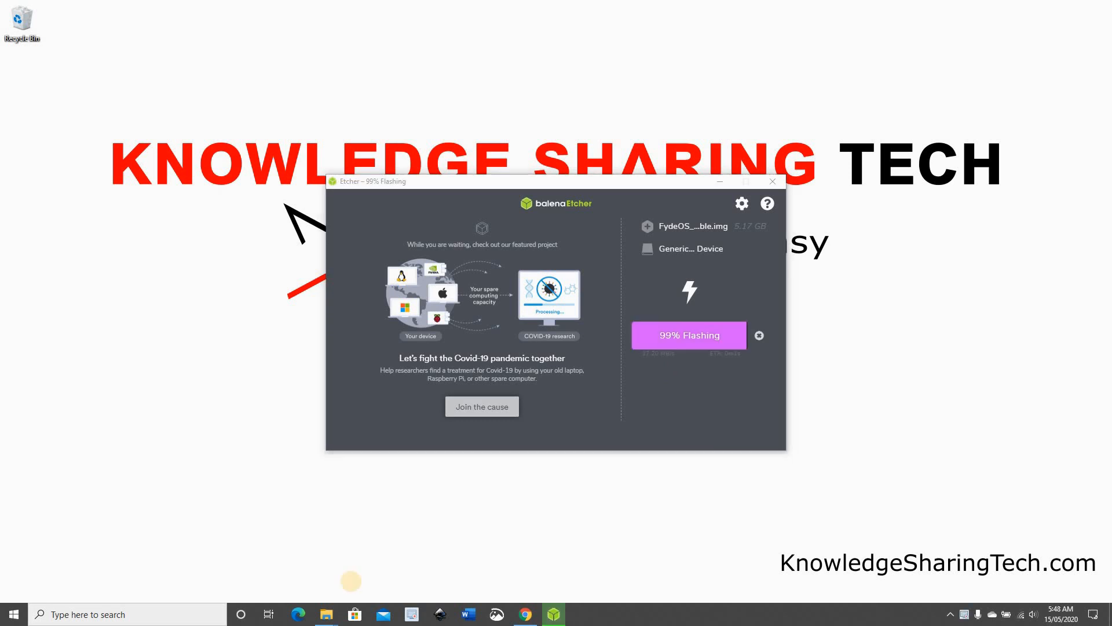
mouse_move(460, 578)
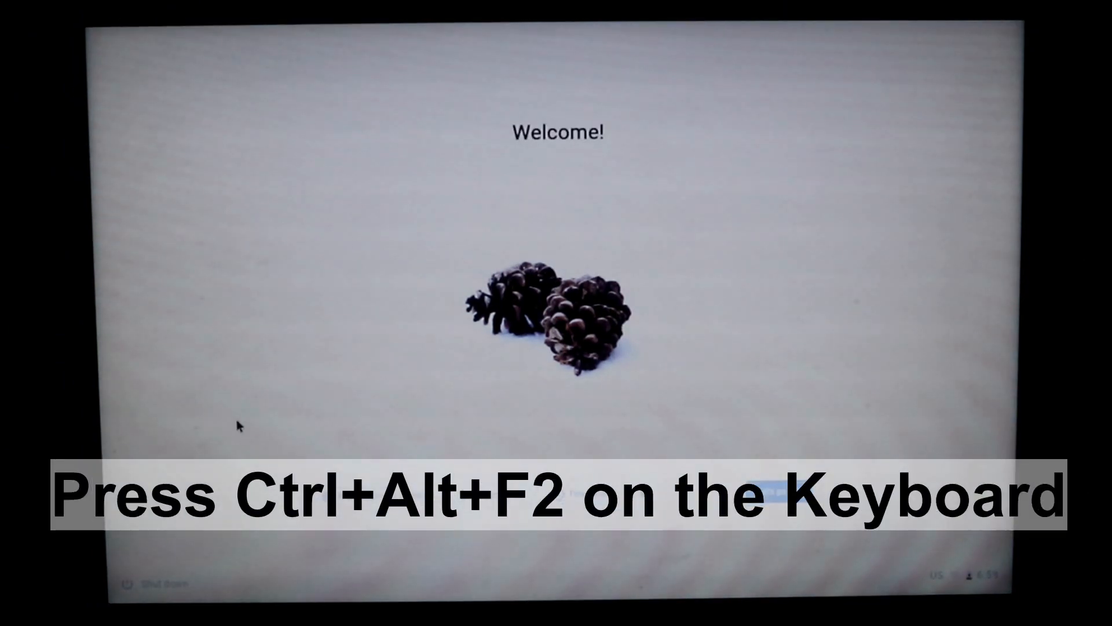
Log in to the Ctrl+Alt+F2 developer console as chronos and list disks with lsblk.
key("ctrl+alt+f2")
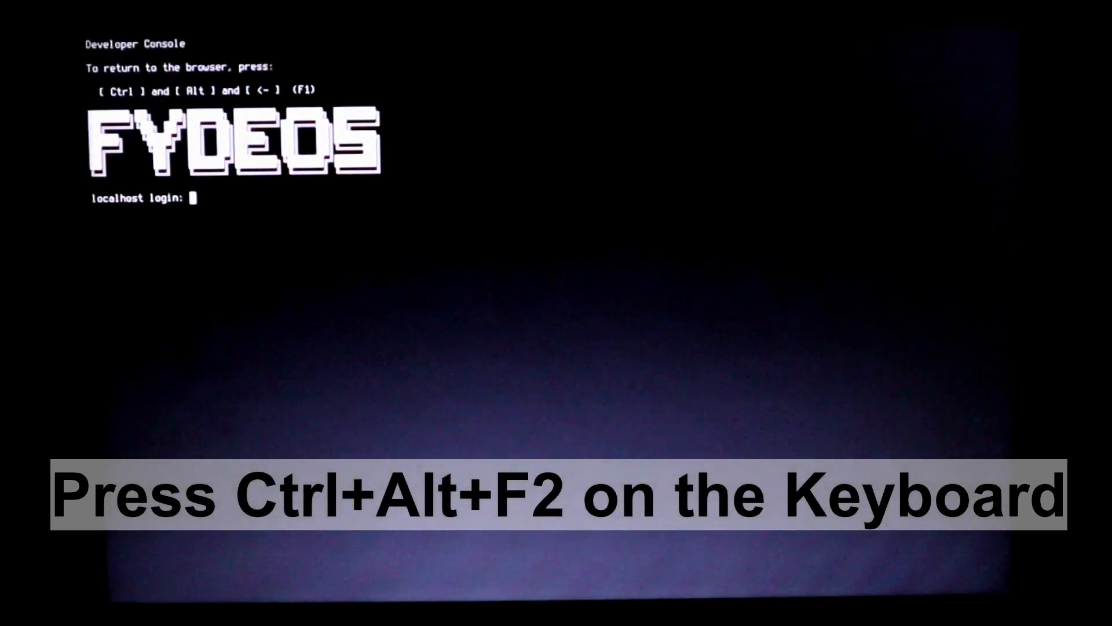
type("chronos")
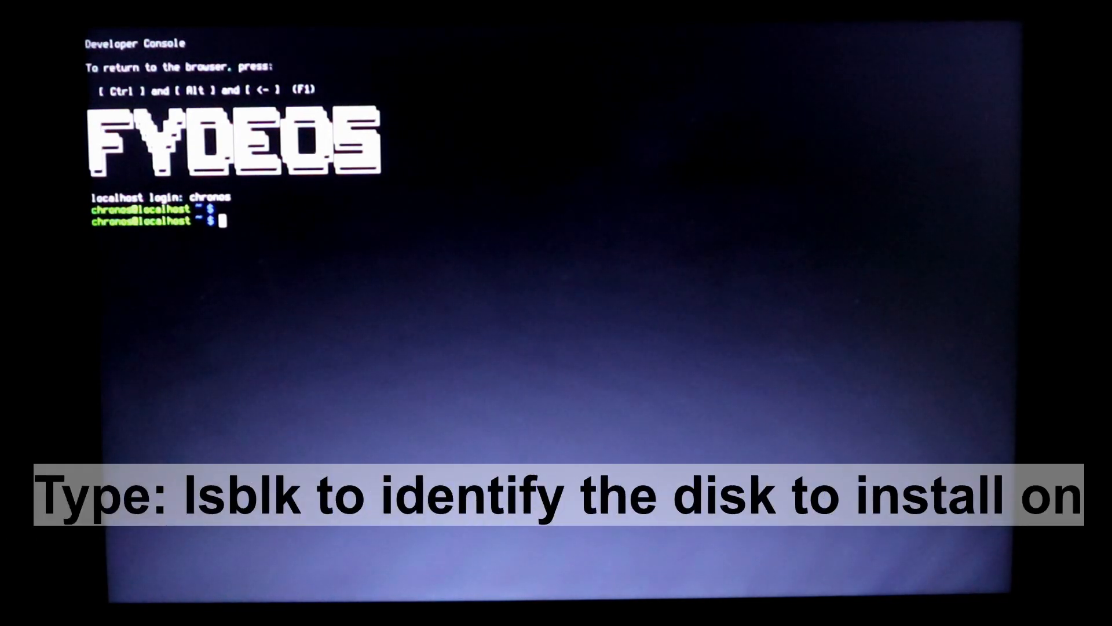
type("lsblk")
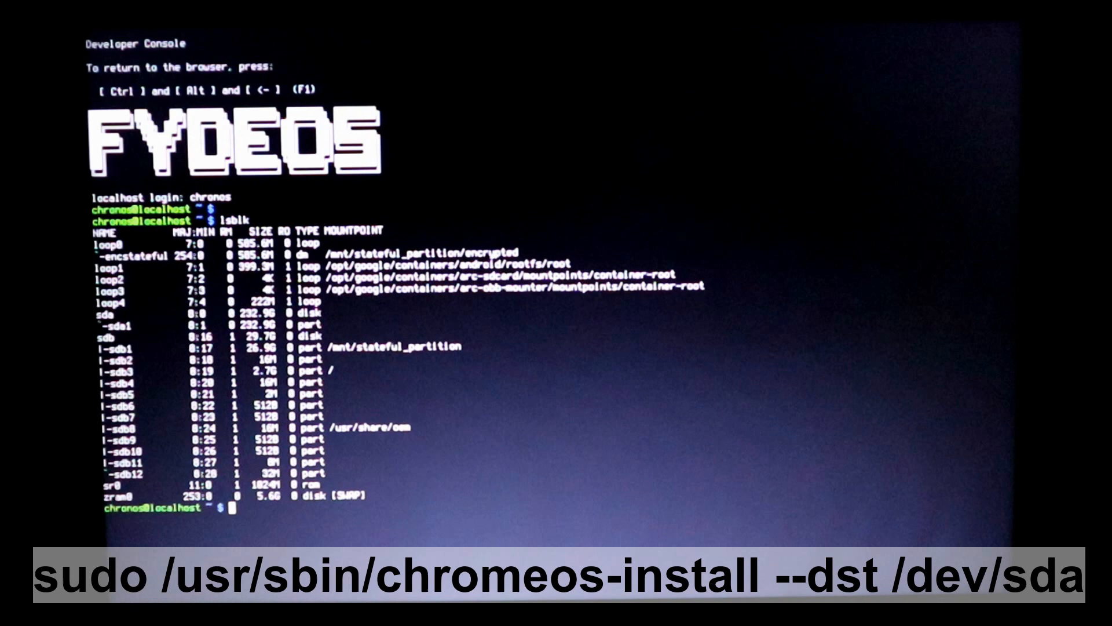
Install FydeOS onto /dev/sda with sudo chromeos-install, then reboot from the hard disk.
type("sudo /usr/sbin/")
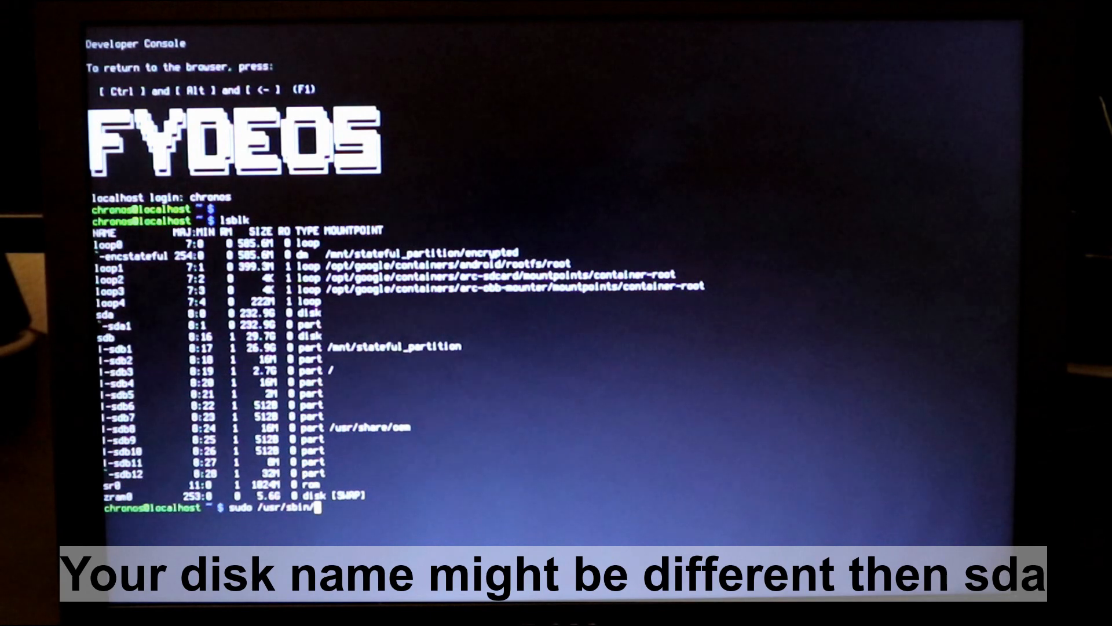
type("chromeos-install")
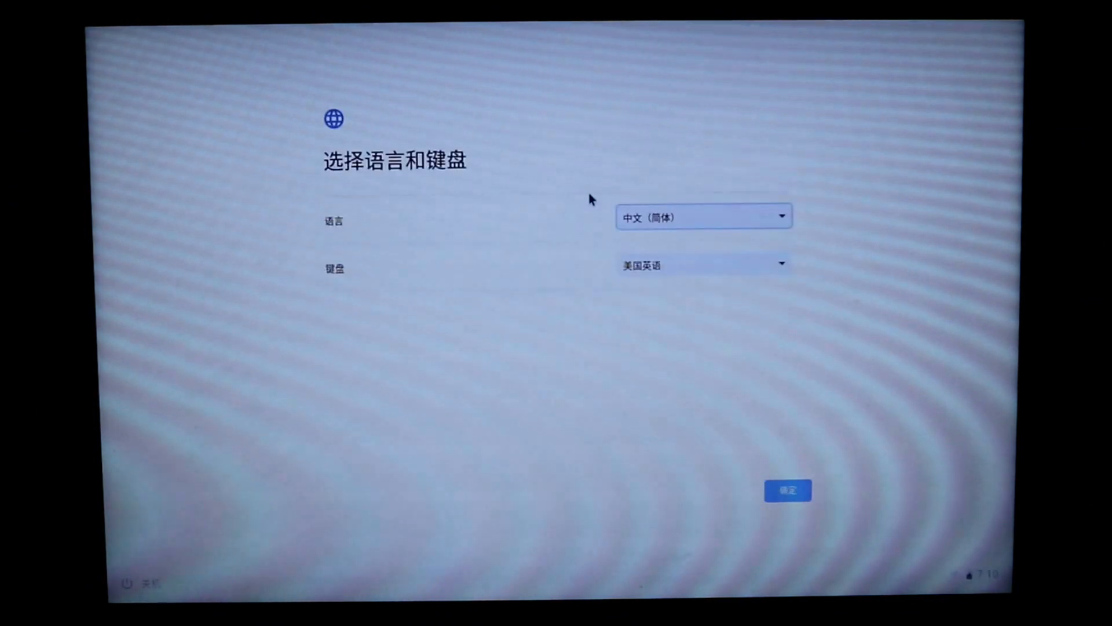
Choose English (Canada) as the setup language, confirm it, and press Let's go.
left_click(703, 215)
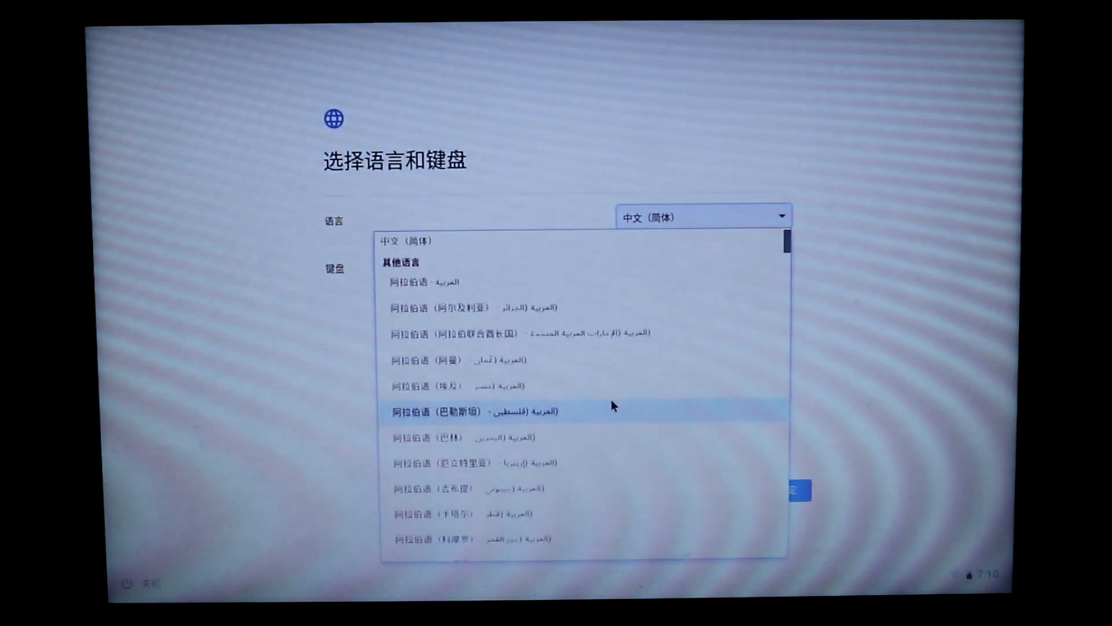
scroll("down", 3)
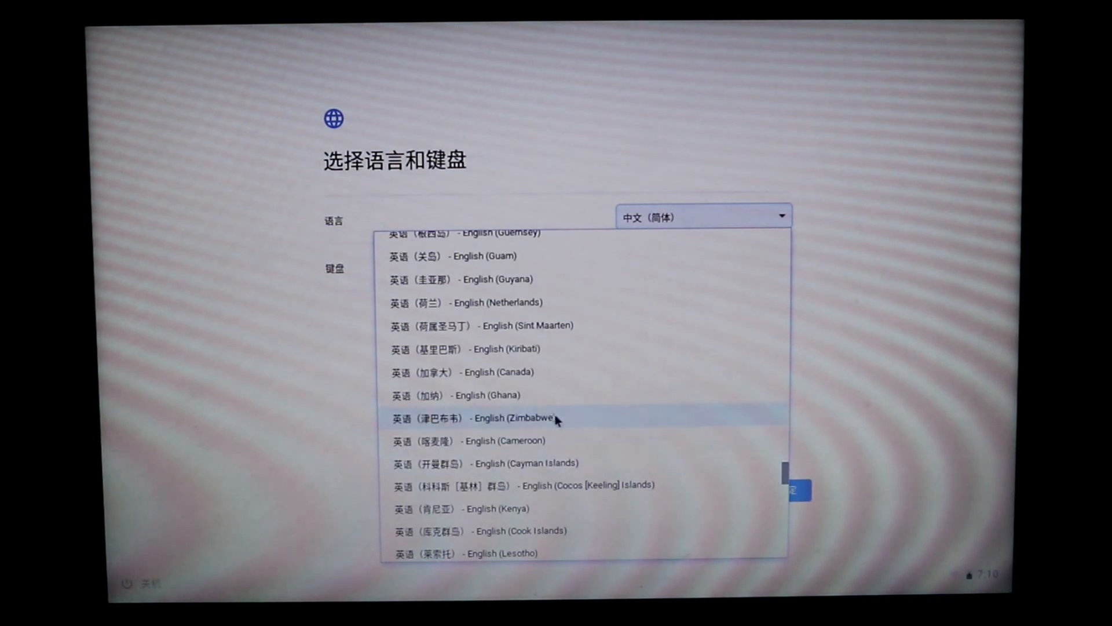
left_click(497, 372)
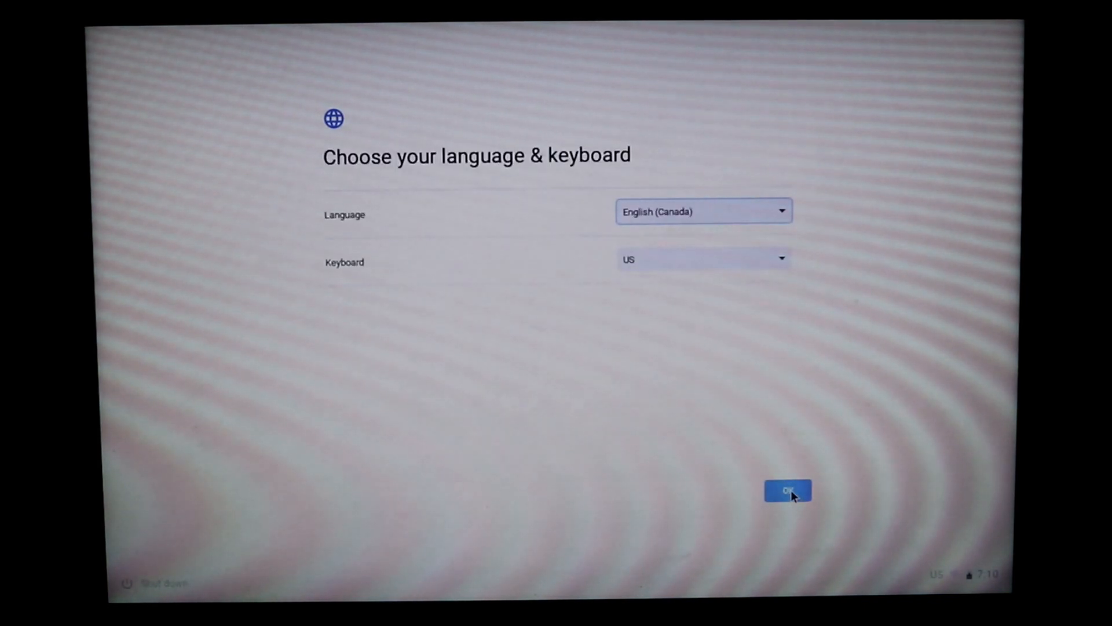
left_click(787, 490)
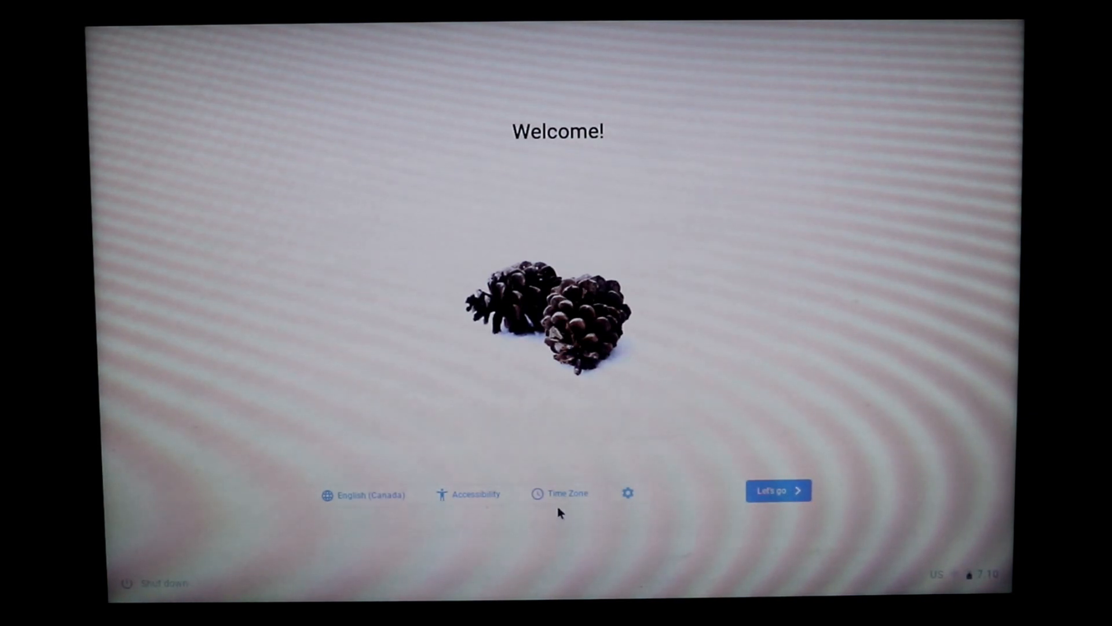
left_click(560, 494)
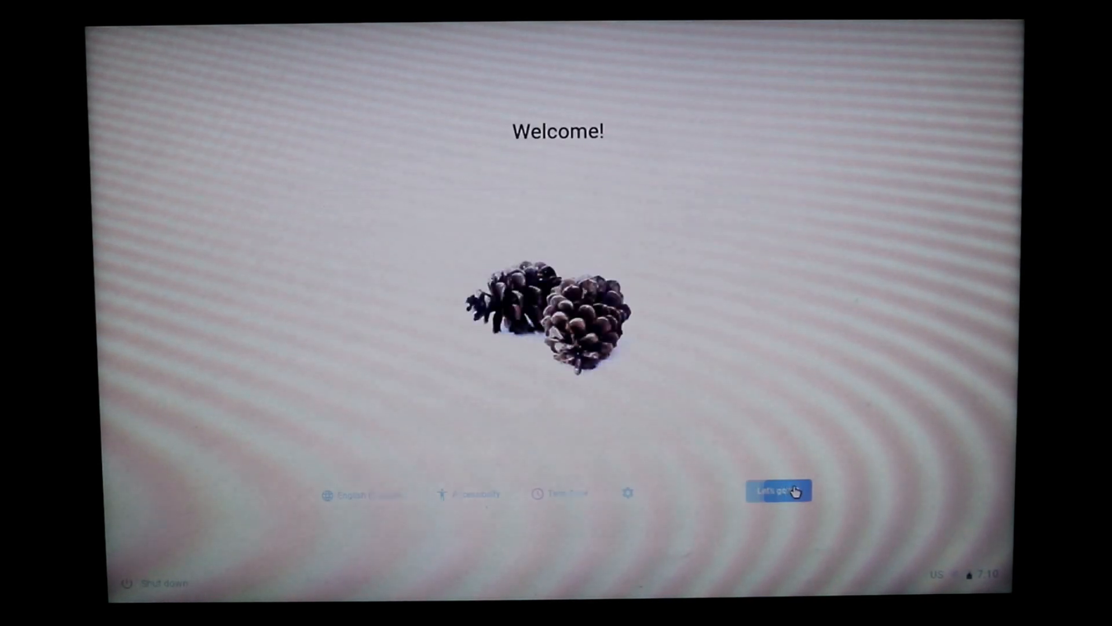
left_click(778, 491)
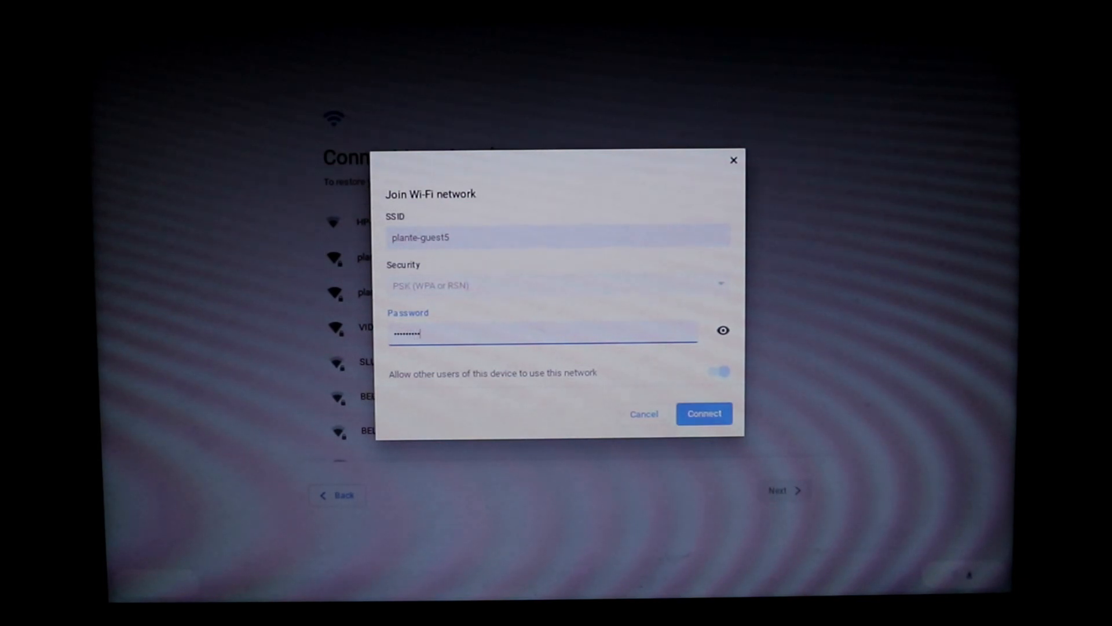
Join the plante-guest5 Wi-Fi with its password and agree to the FydeOS terms.
left_click(704, 414)
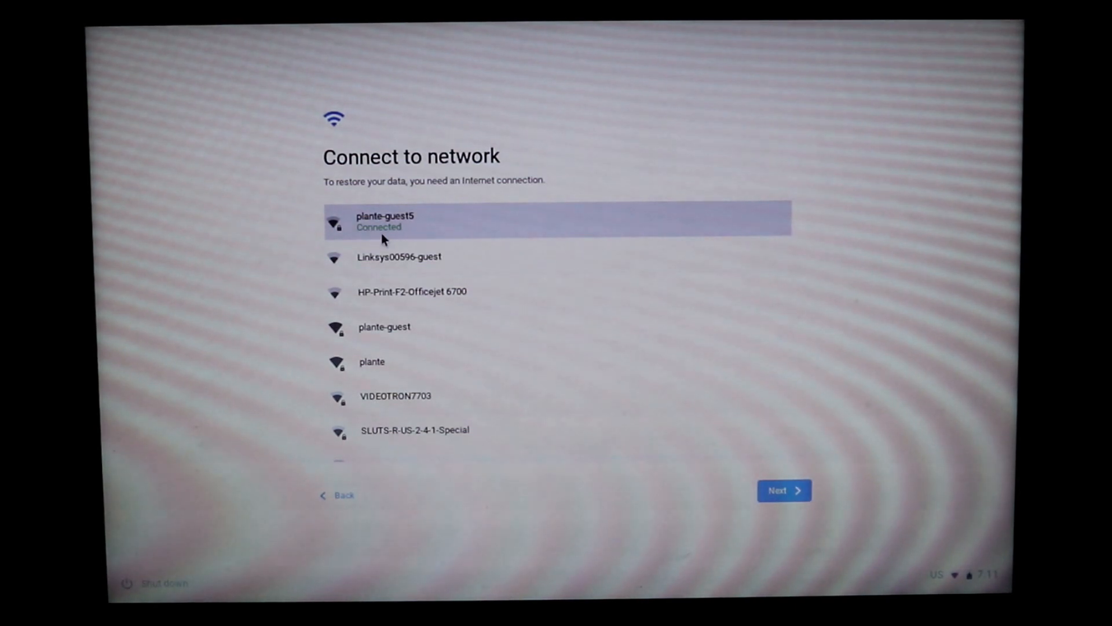
left_click(783, 490)
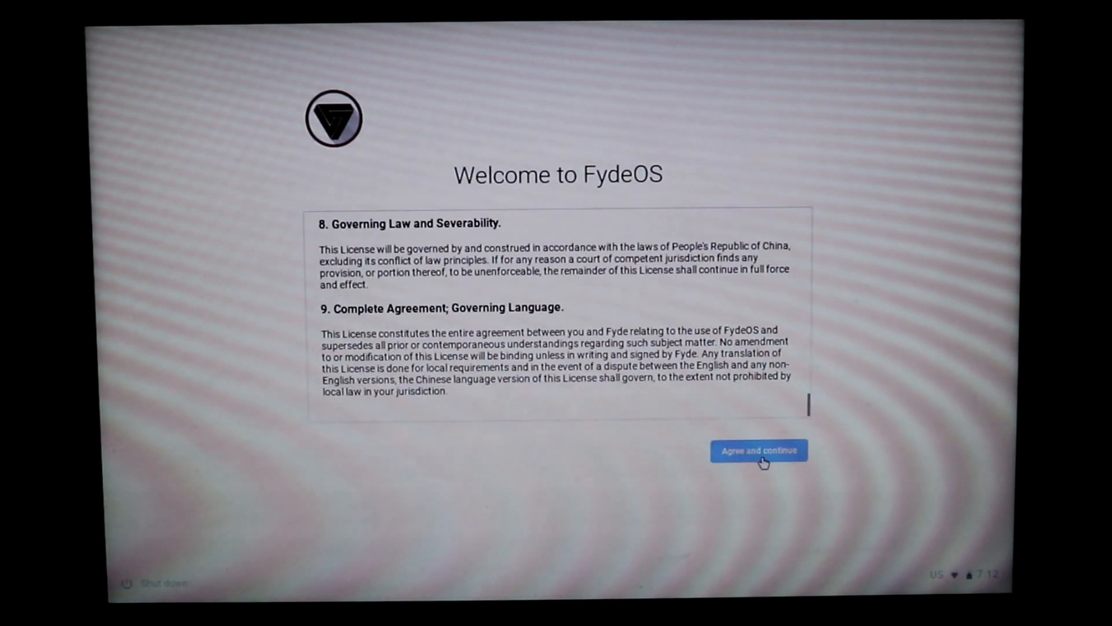
left_click(758, 450)
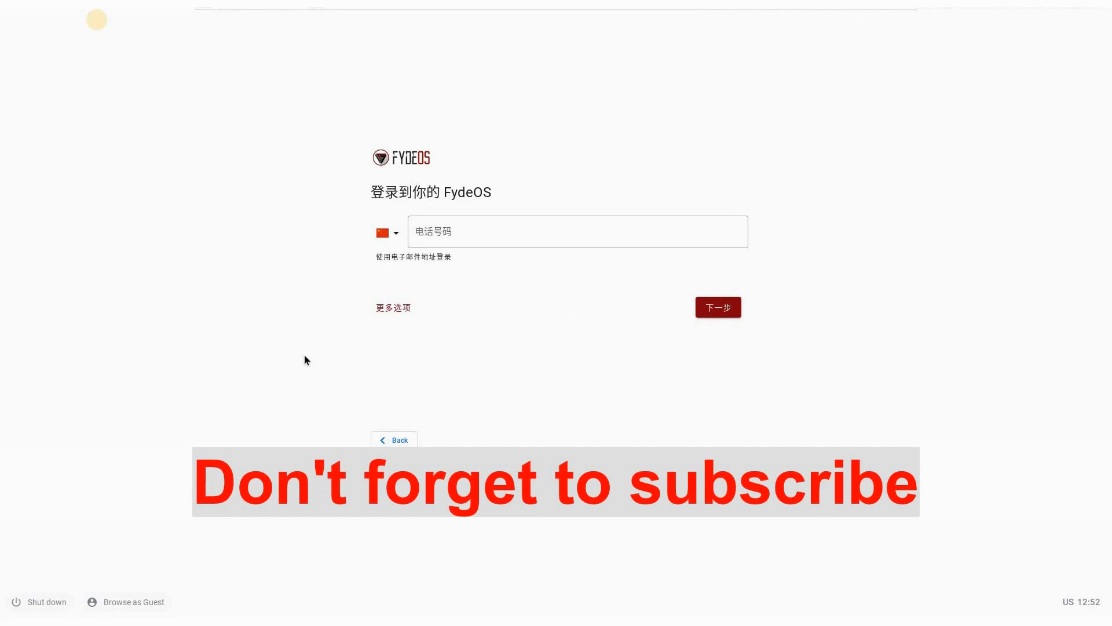
mouse_move(308, 364)
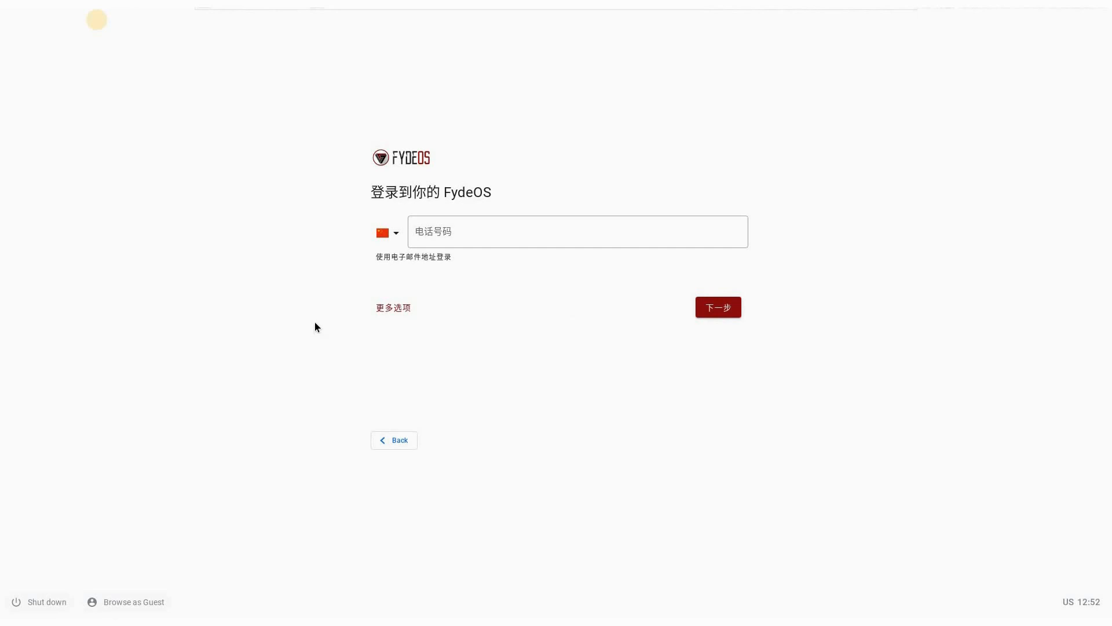
mouse_move(364, 370)
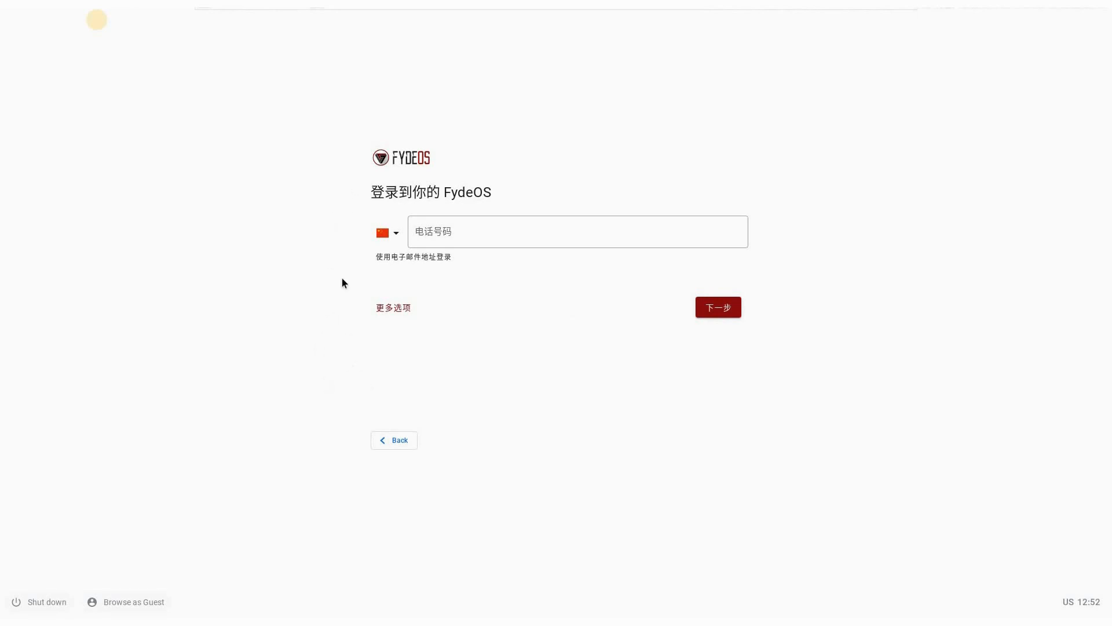
left_click(577, 231)
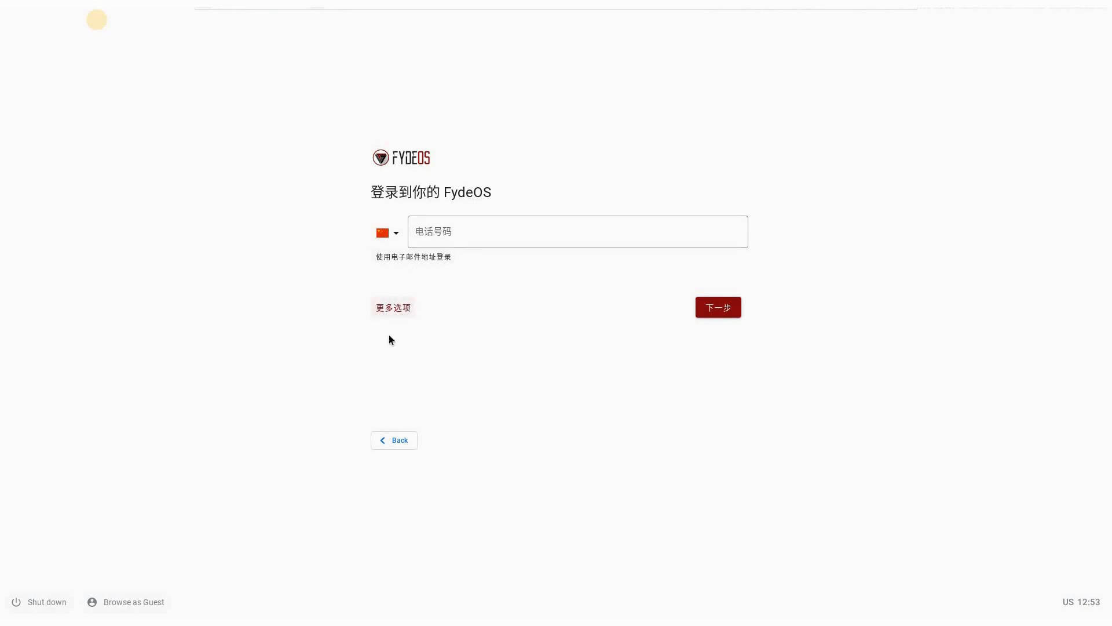
mouse_move(354, 335)
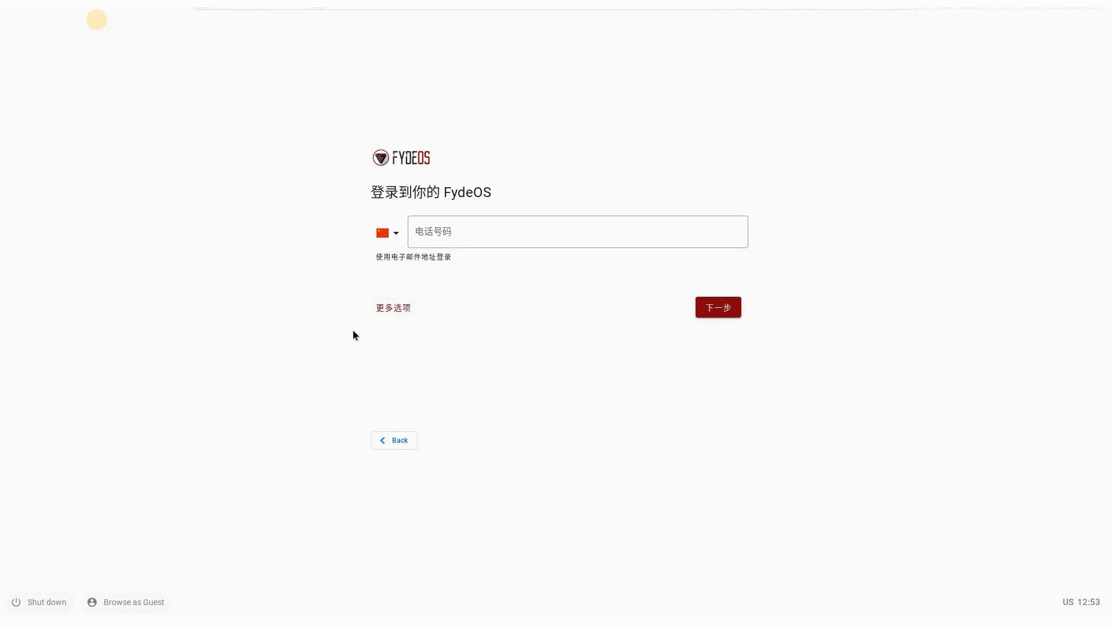
mouse_move(119, 610)
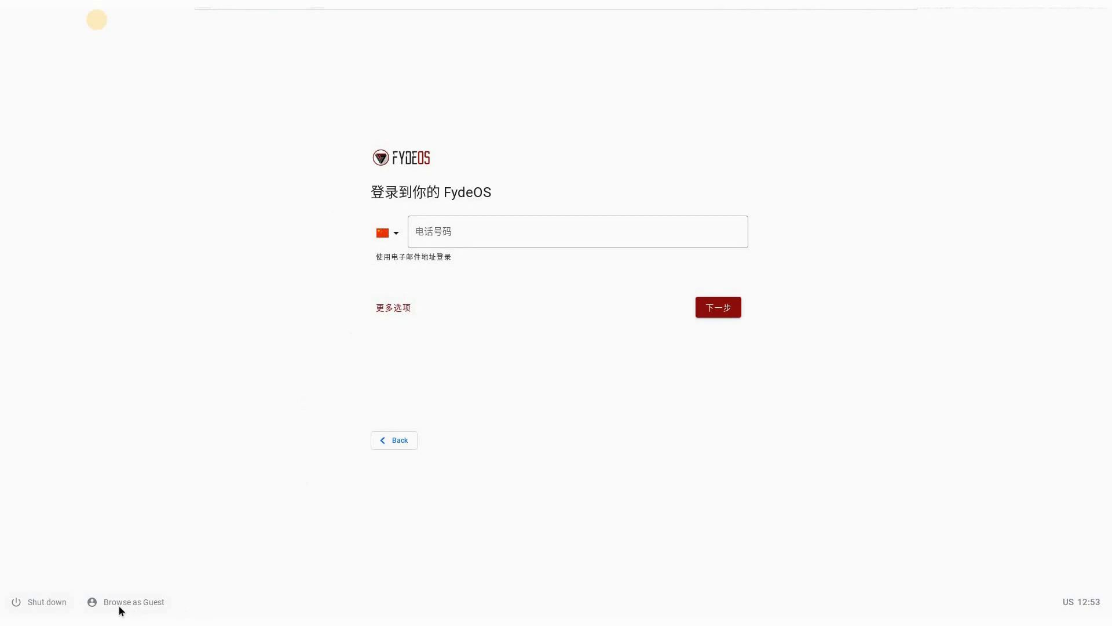
mouse_move(110, 608)
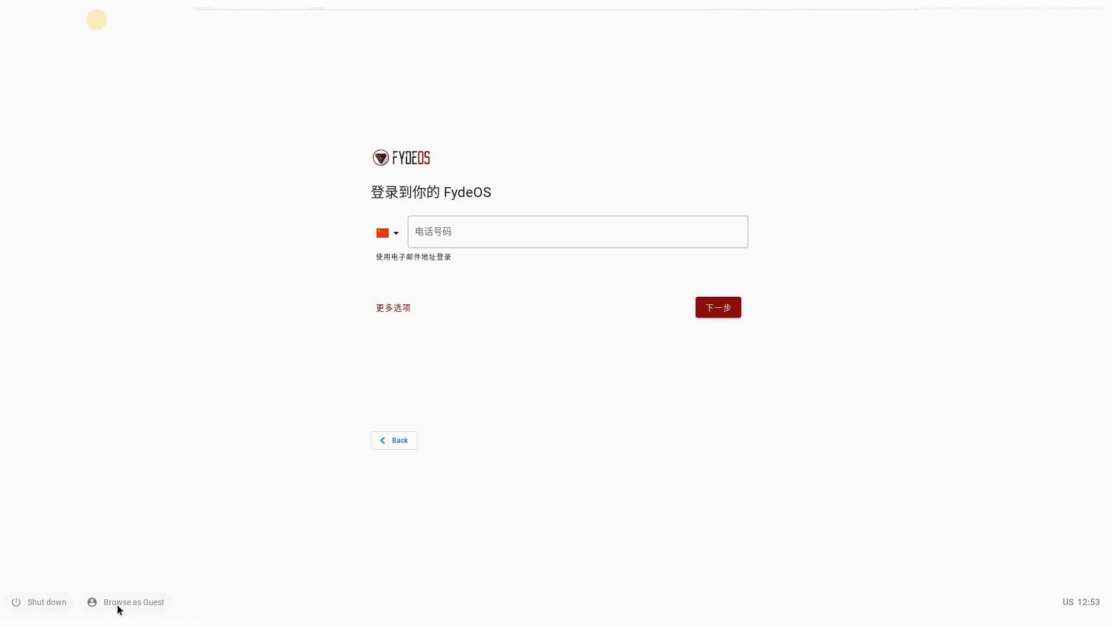
mouse_move(122, 606)
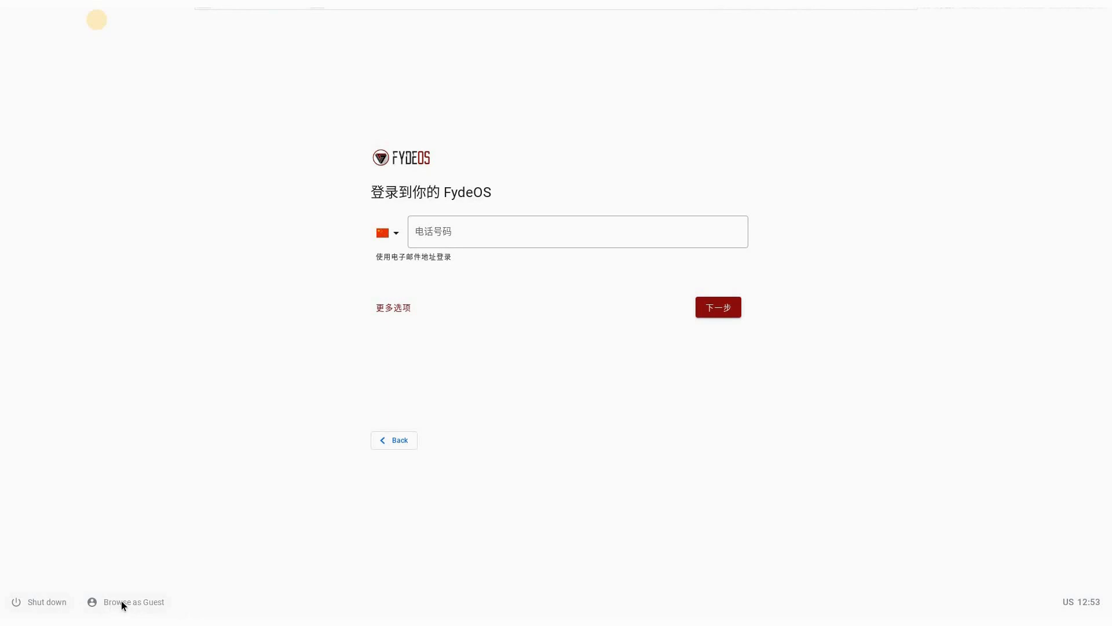
mouse_move(92, 605)
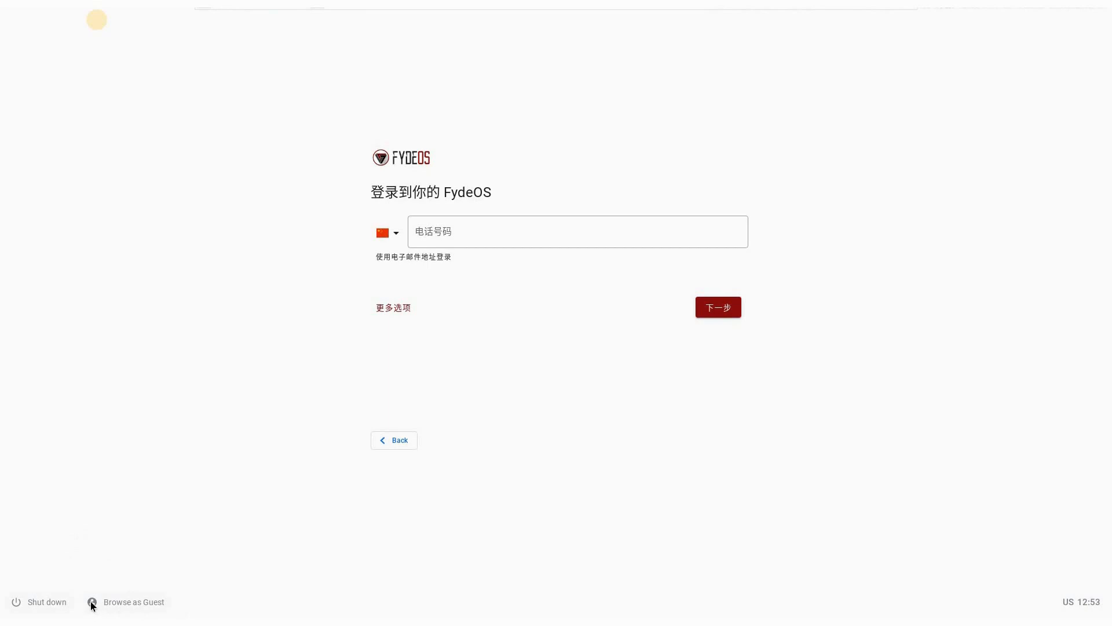
left_click(133, 601)
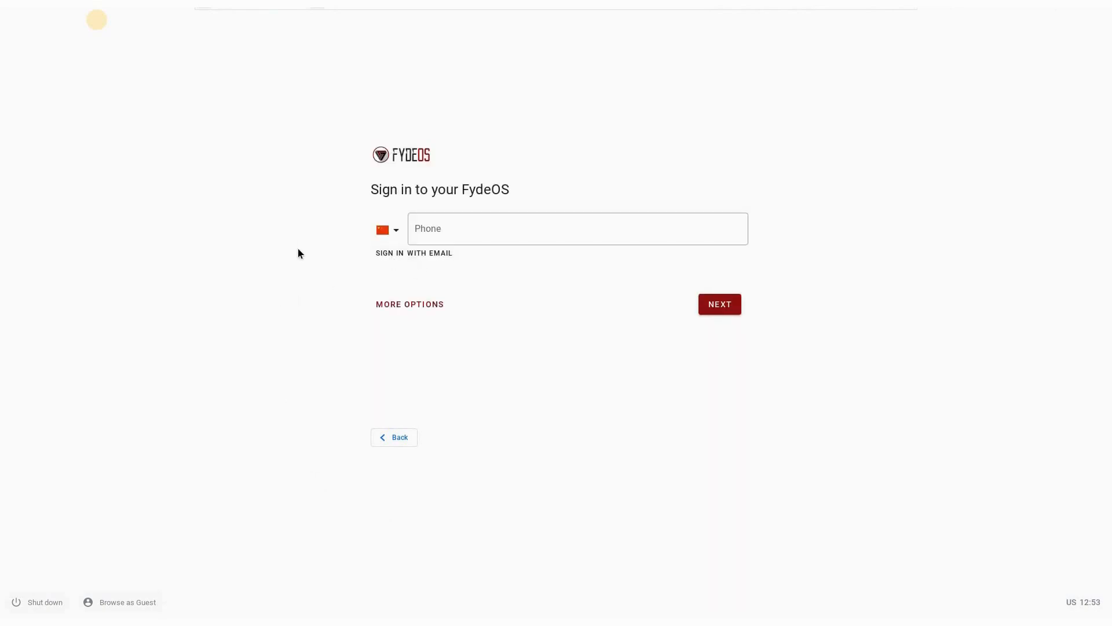
mouse_move(447, 168)
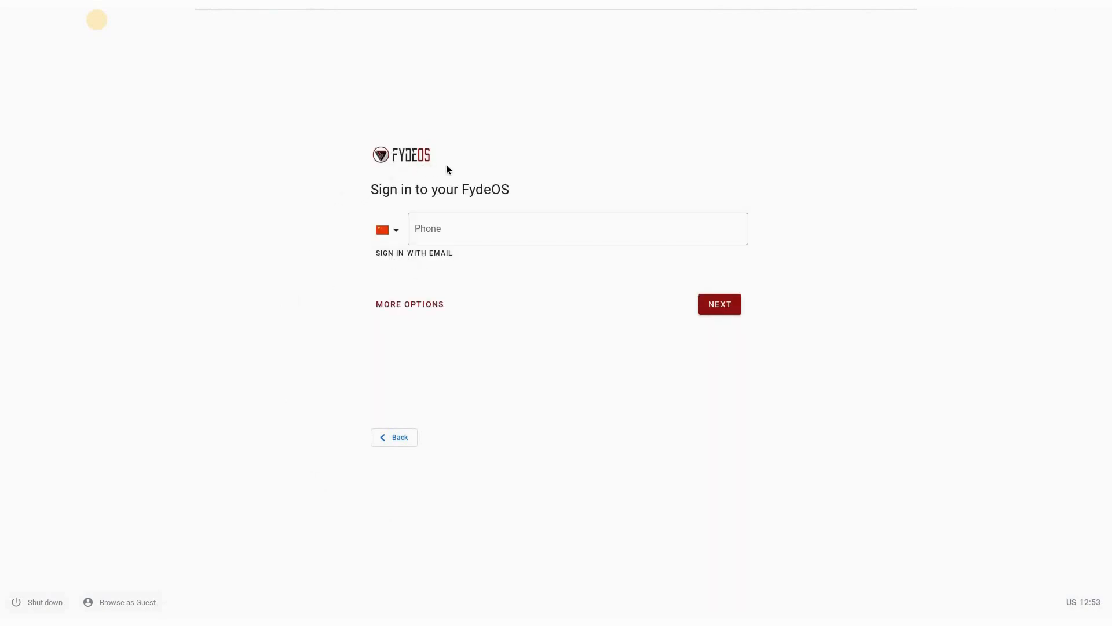
mouse_move(305, 274)
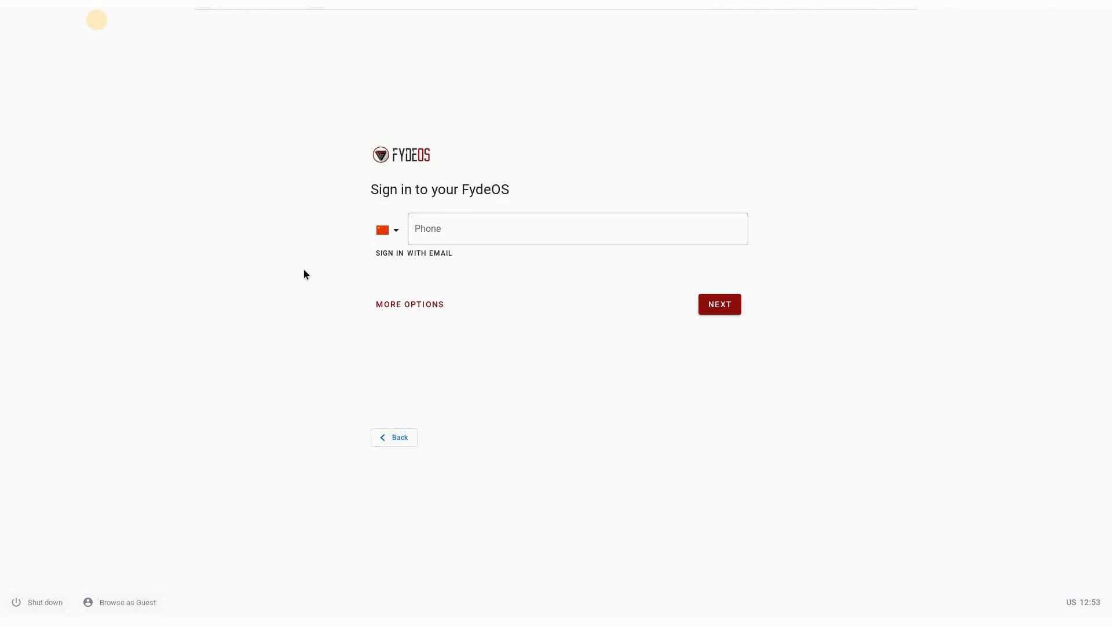
mouse_move(399, 316)
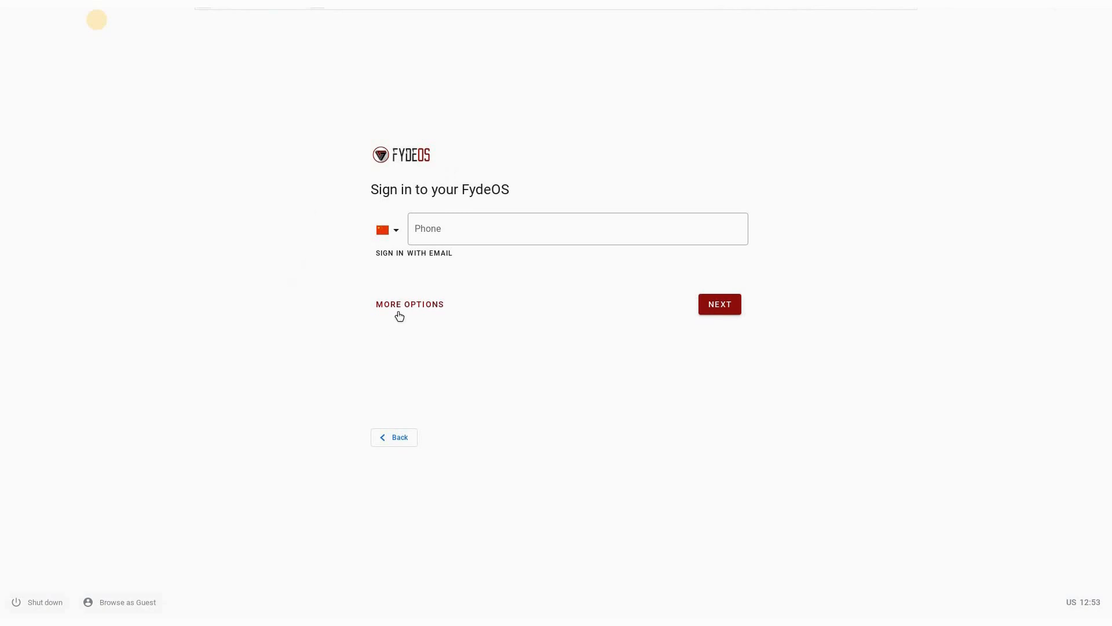
left_click(409, 304)
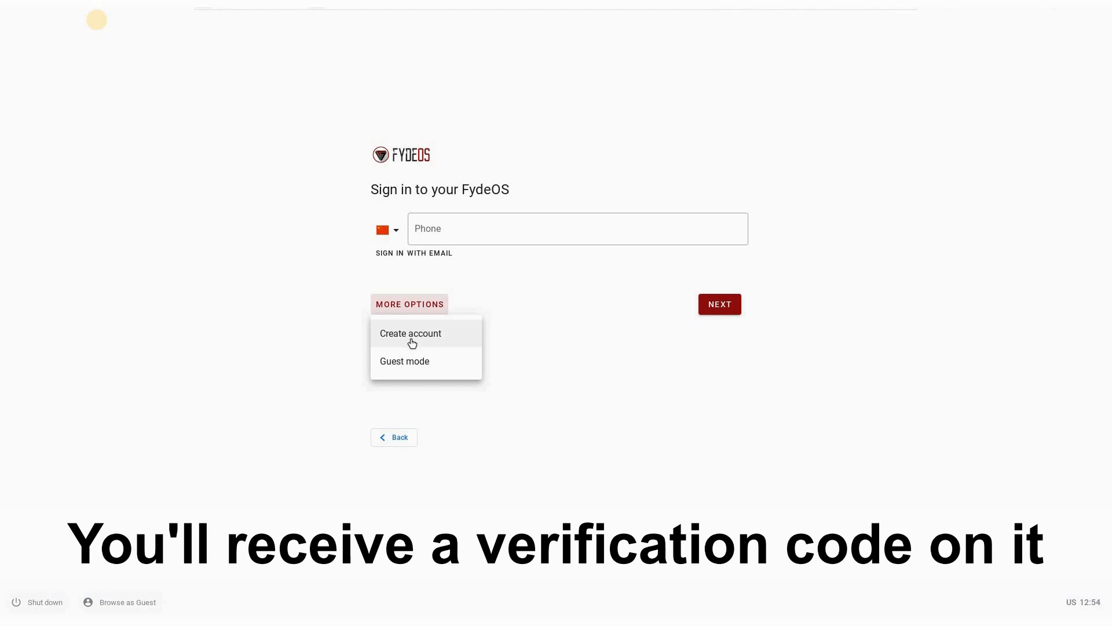
mouse_move(295, 325)
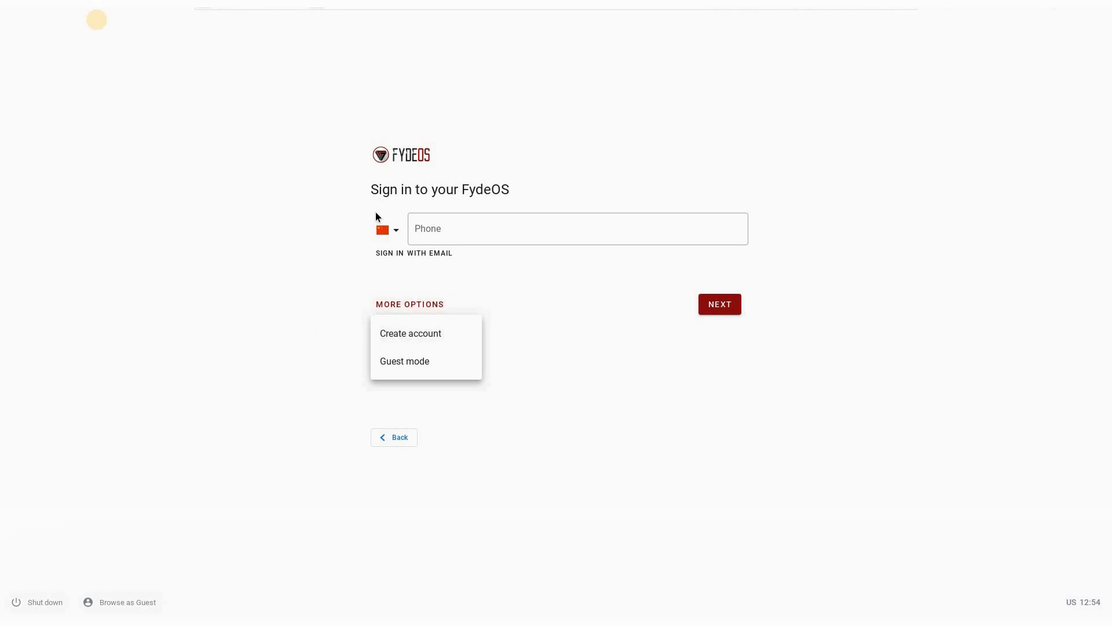
left_click(386, 230)
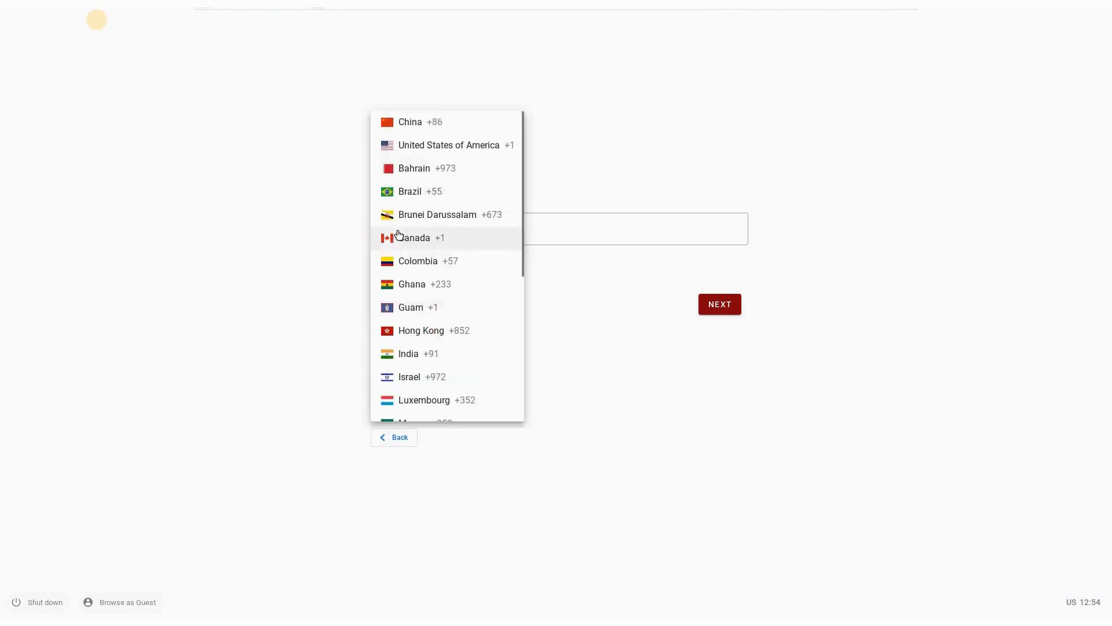
left_click(414, 238)
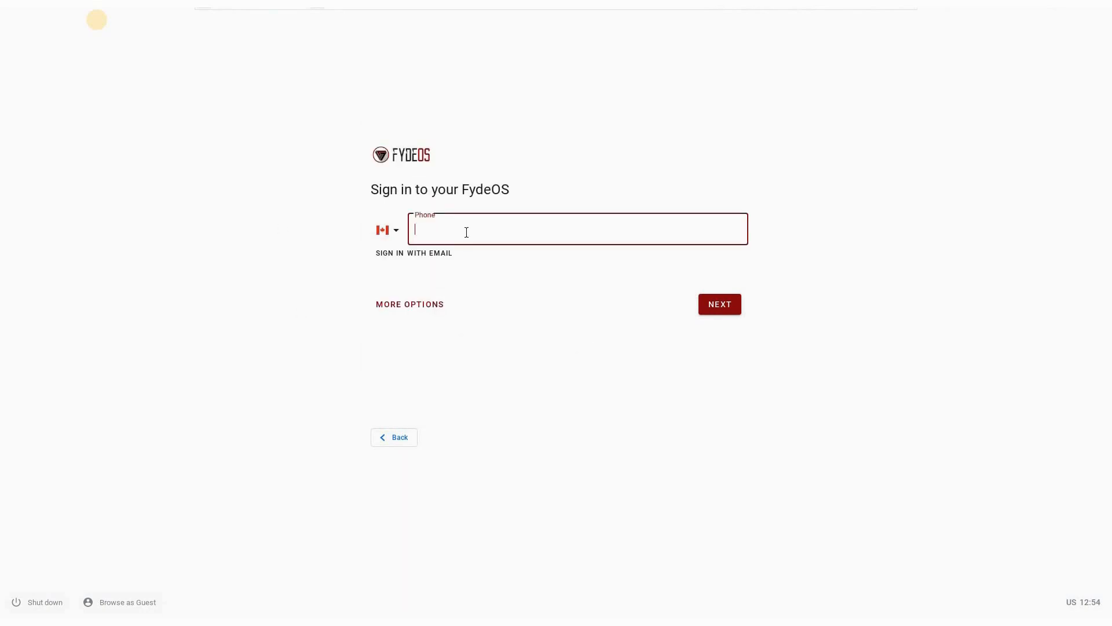
type("555-555 5555")
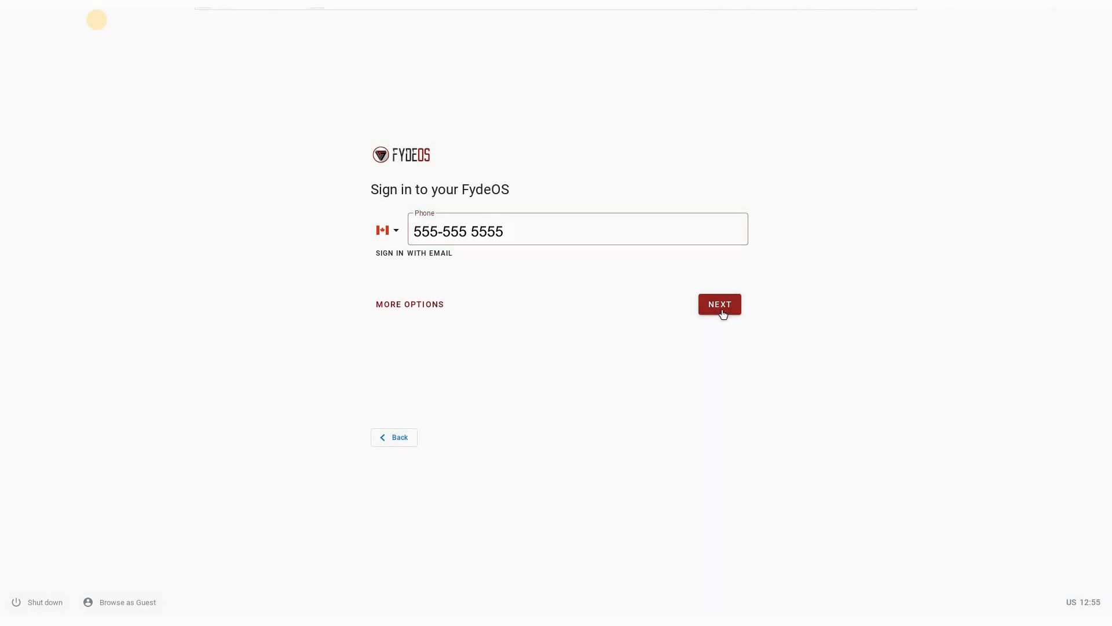
left_click(718, 304)
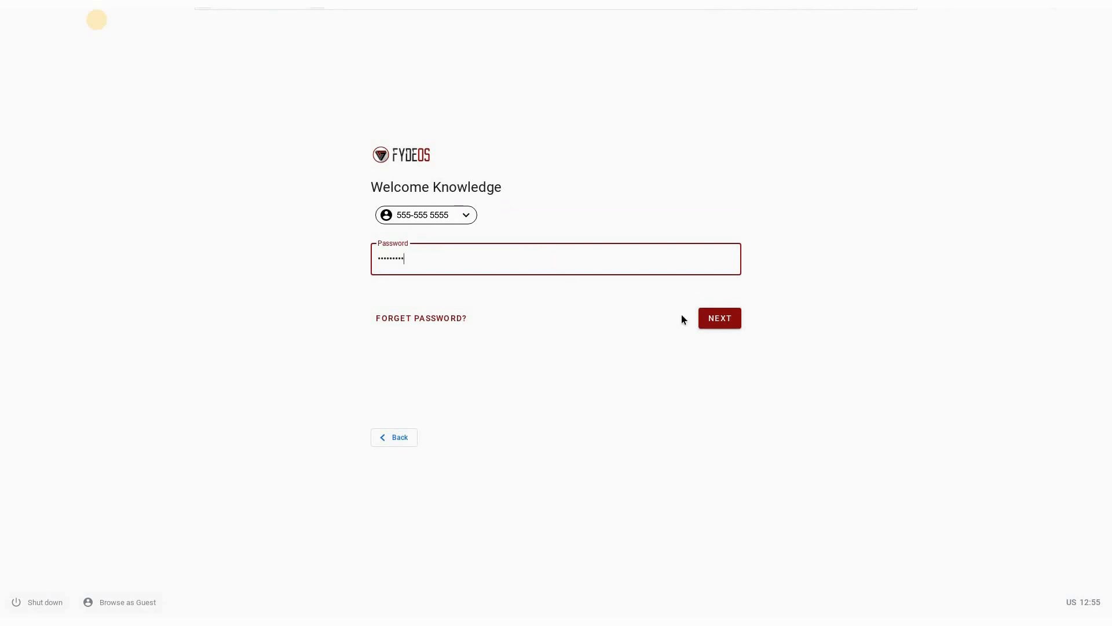
left_click(718, 318)
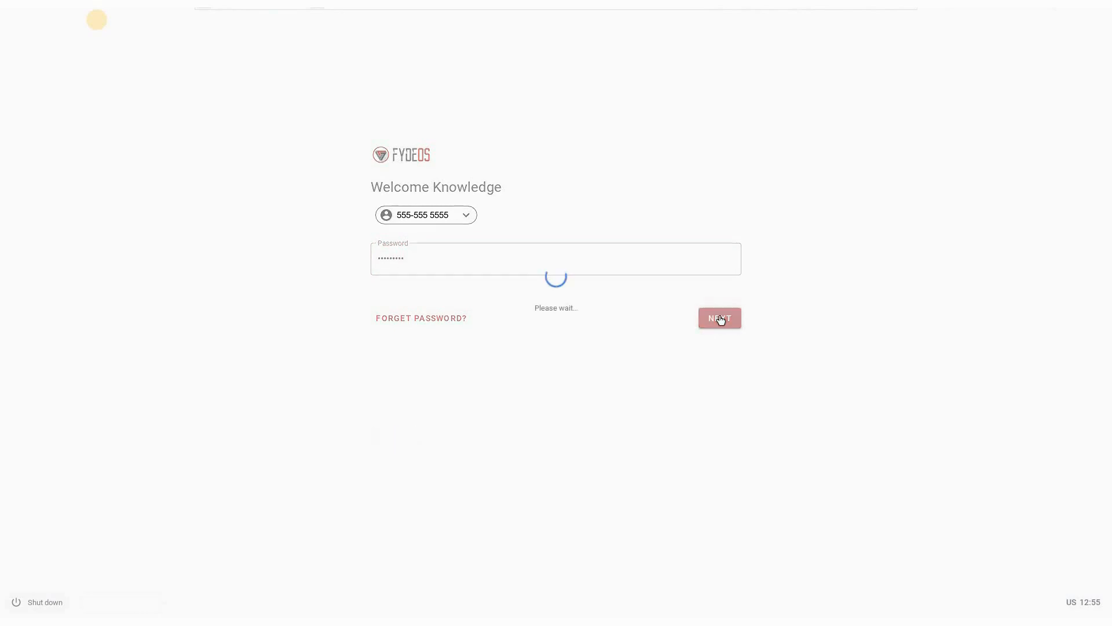
left_click(718, 319)
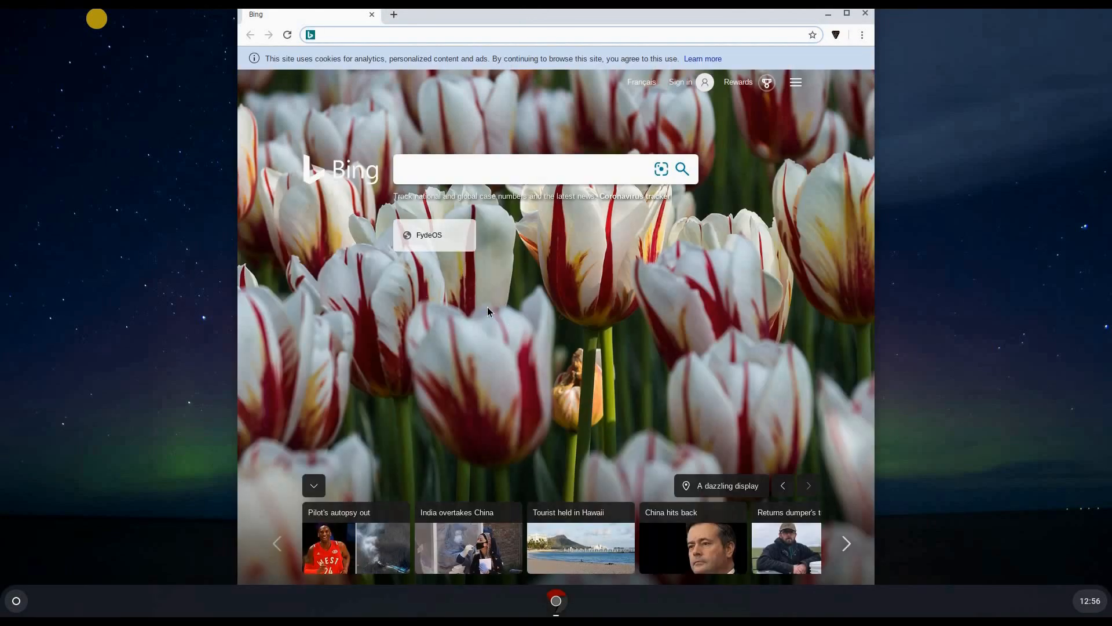
mouse_move(856, 65)
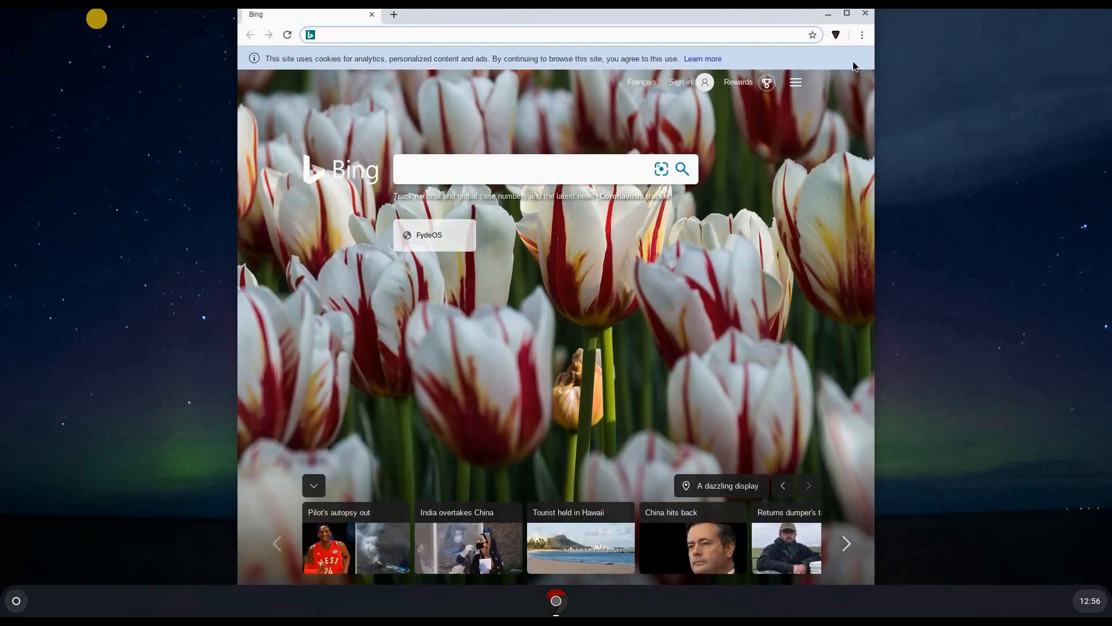
Close the Chromium browser window and show the launcher's full app list.
left_click(865, 13)
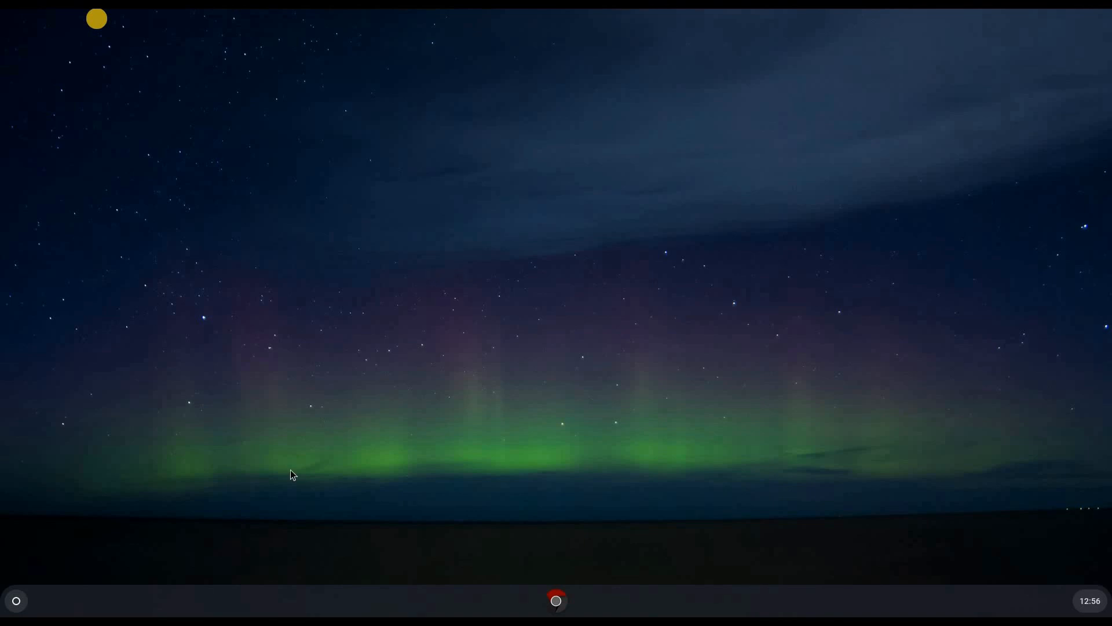
left_click(15, 600)
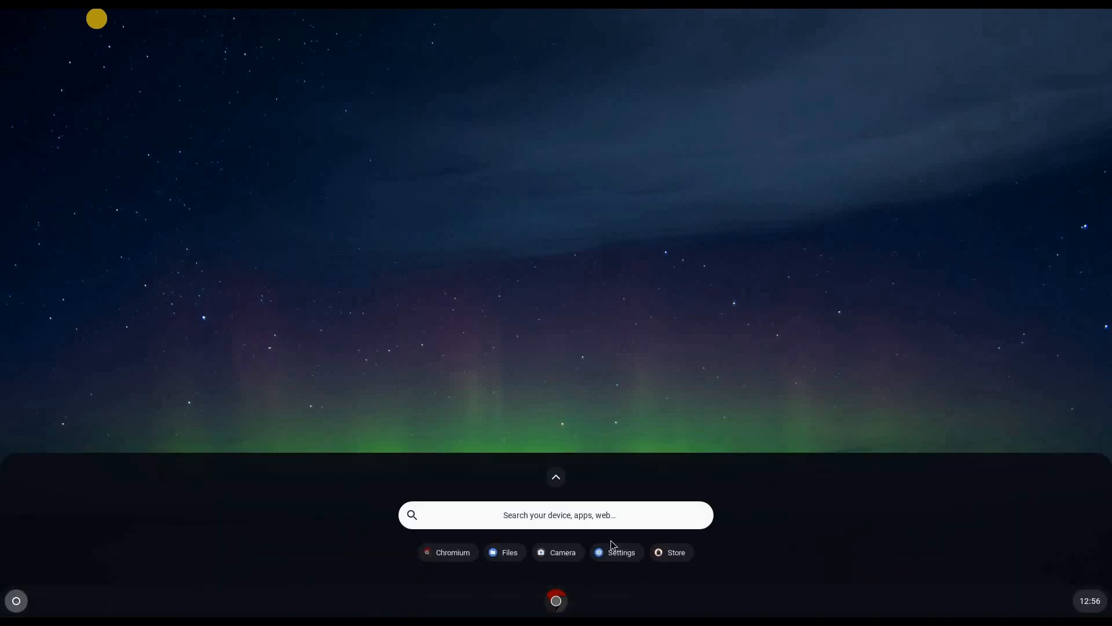
left_click(556, 476)
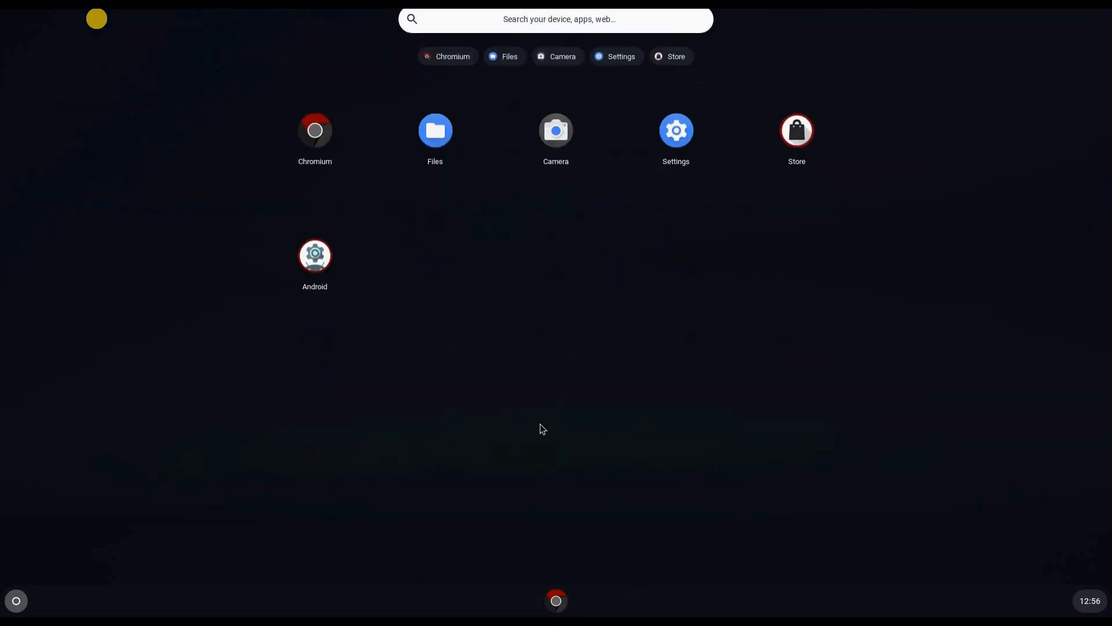
mouse_move(822, 218)
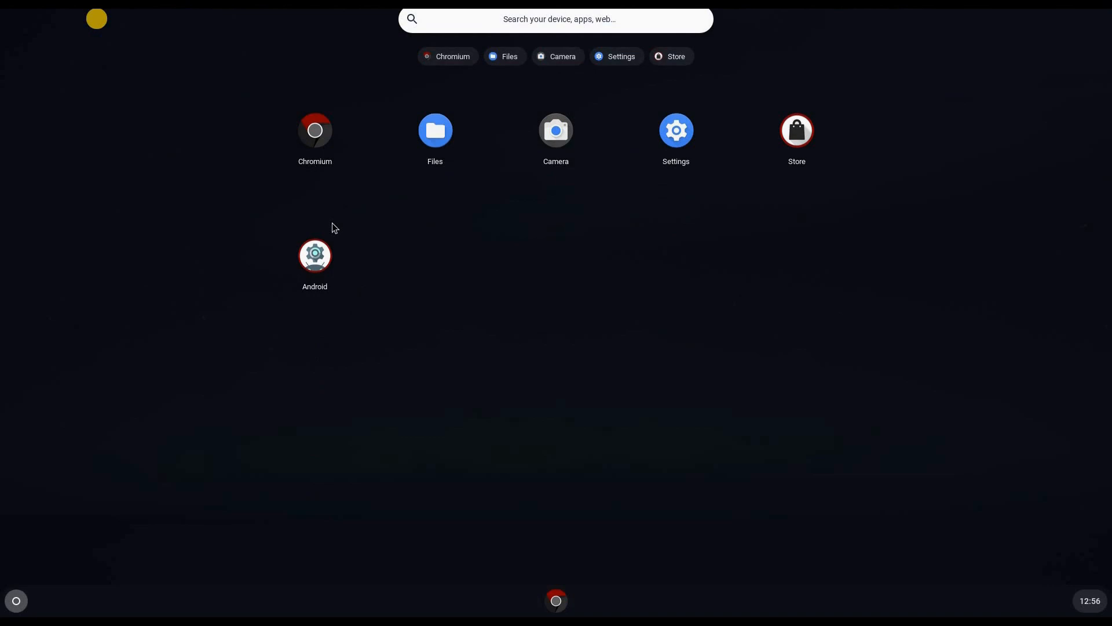
mouse_move(313, 300)
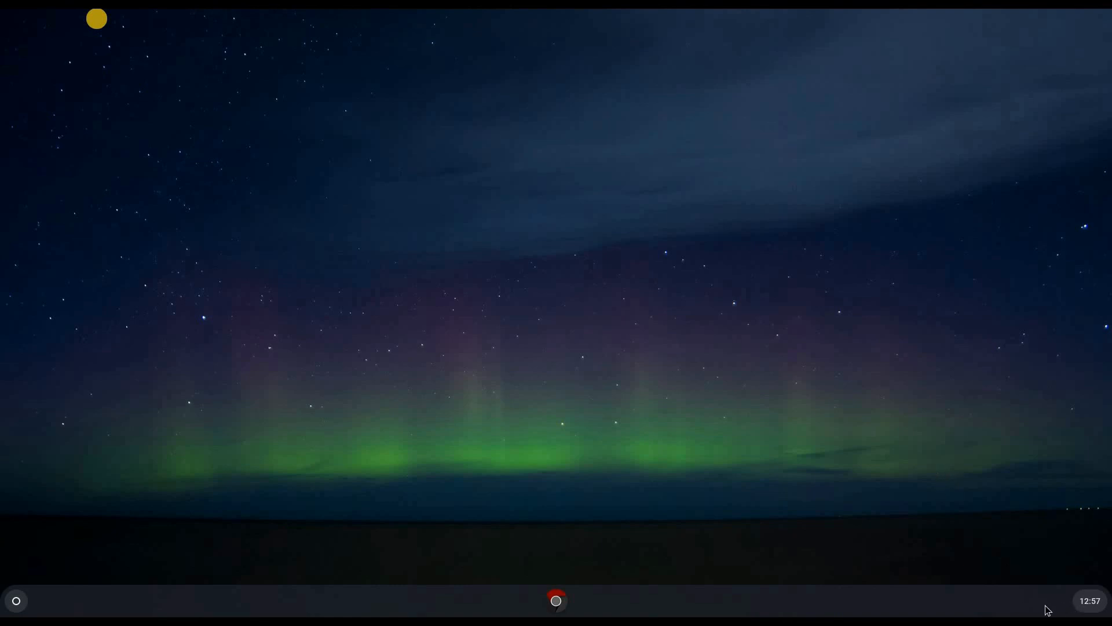
left_click(1088, 600)
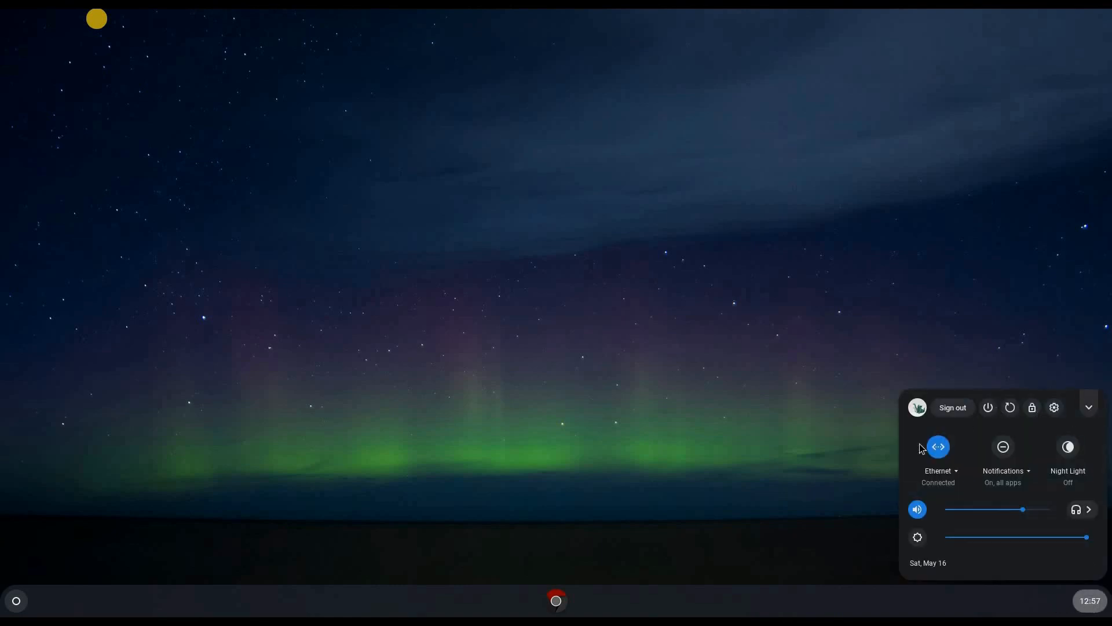
mouse_move(939, 471)
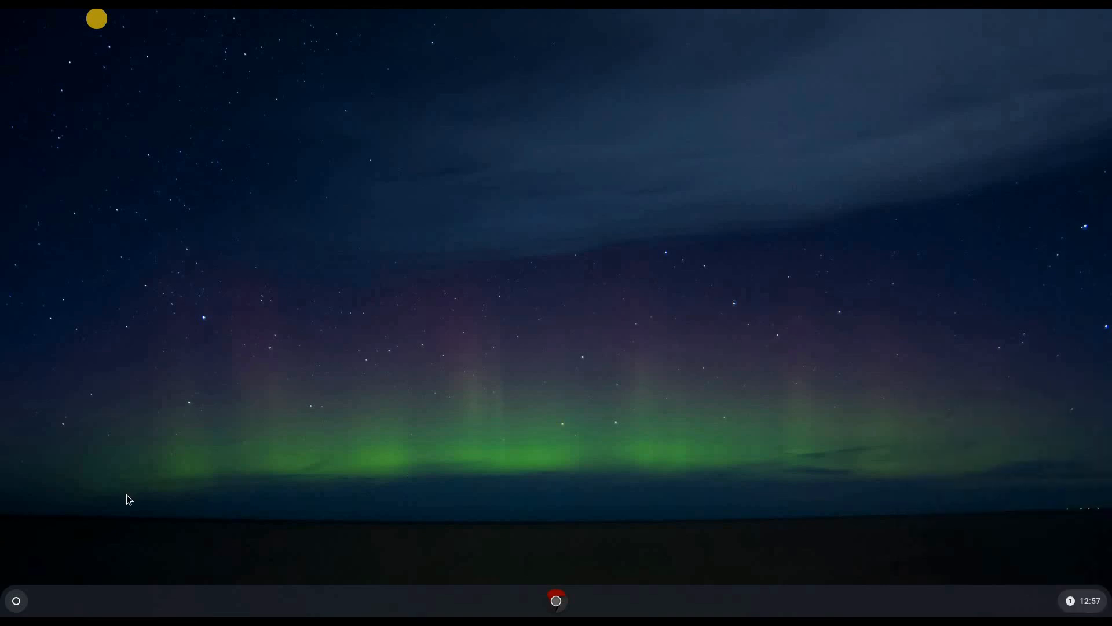
mouse_move(96, 553)
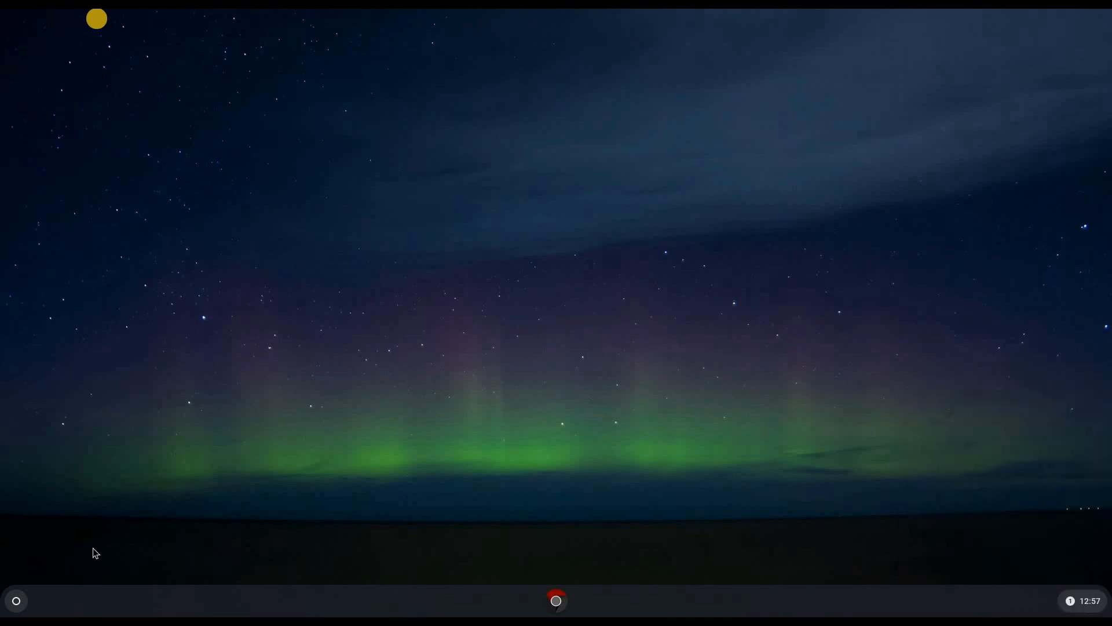
mouse_move(16, 601)
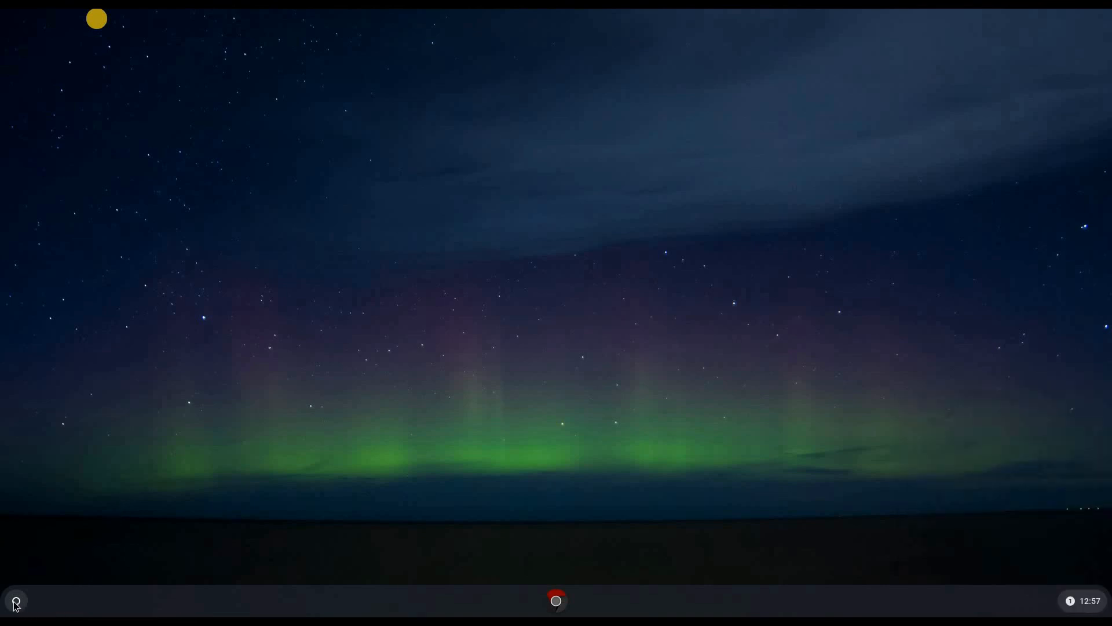
Start the Android app from the launcher, tick the EULA agreement, and launch it.
left_click(15, 601)
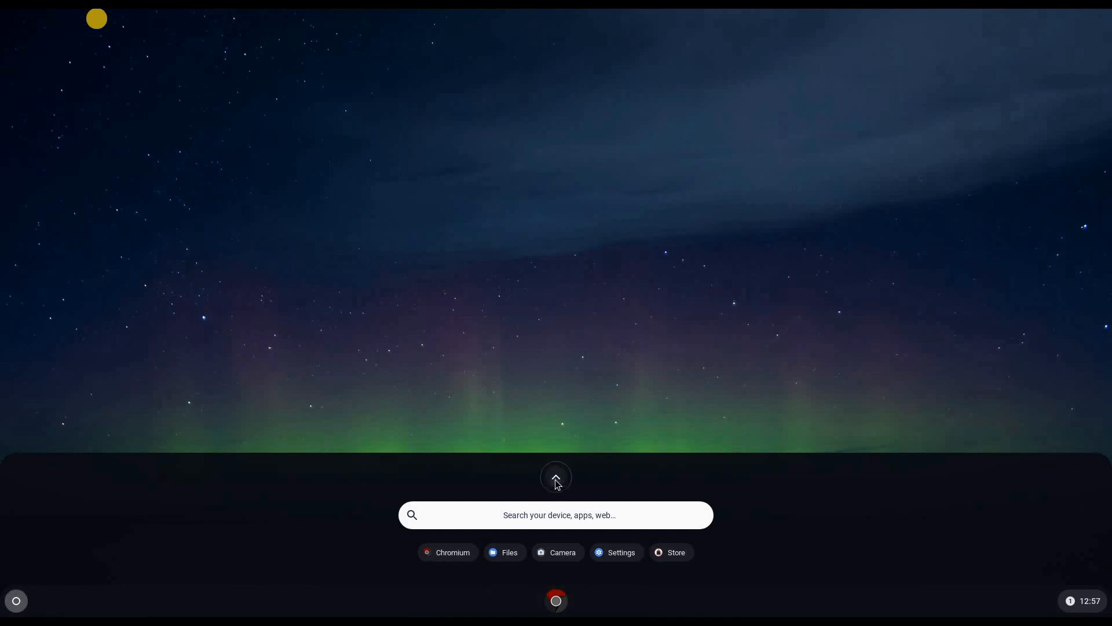
left_click(556, 477)
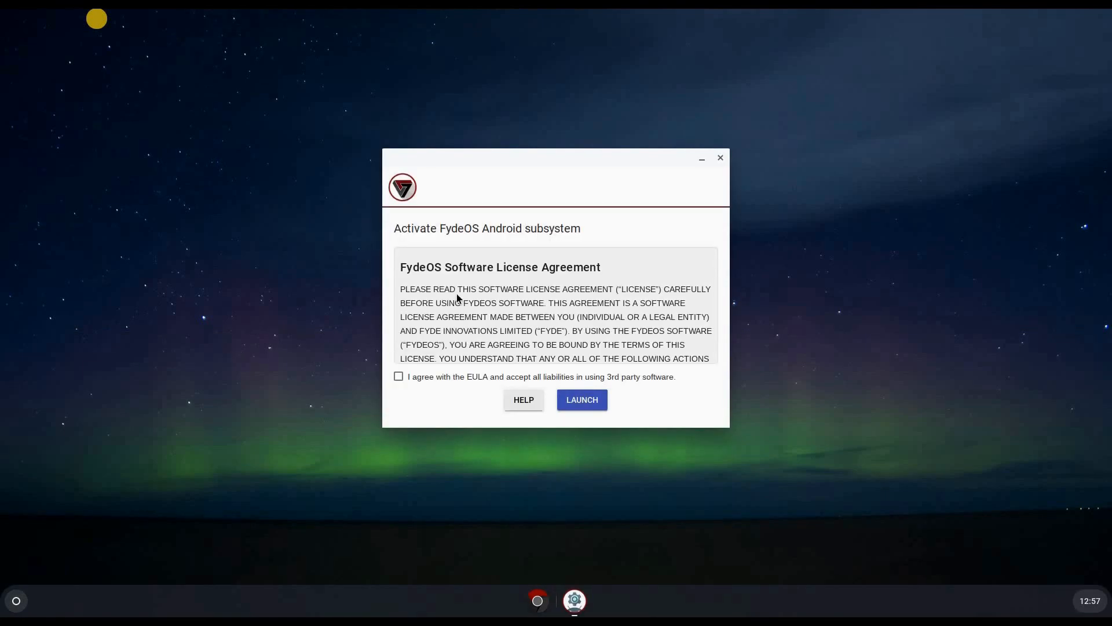
mouse_move(492, 287)
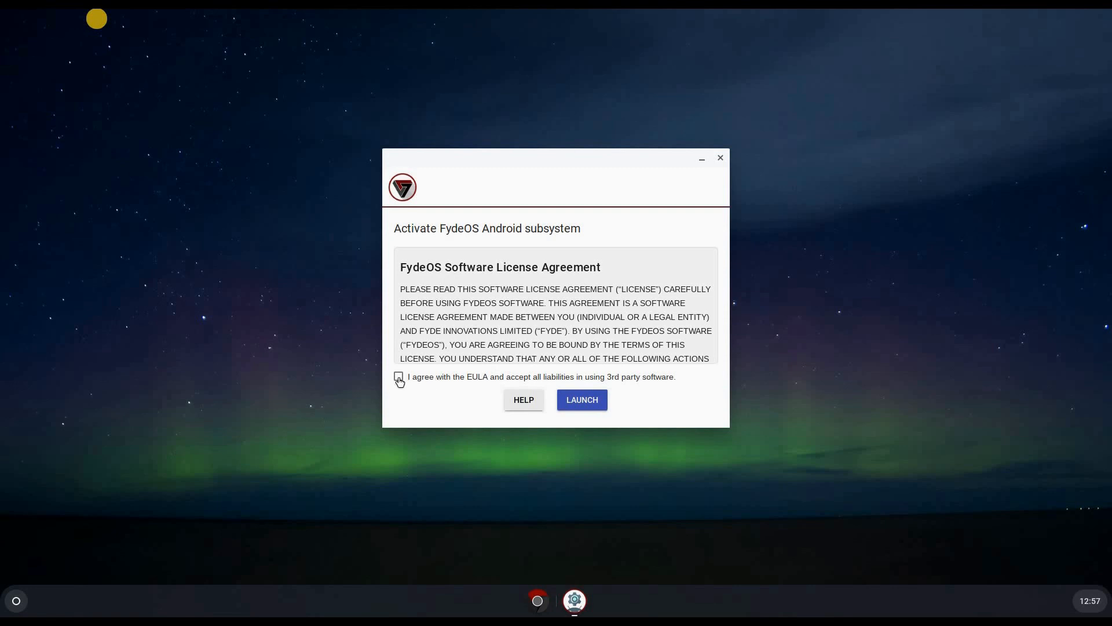
left_click(398, 376)
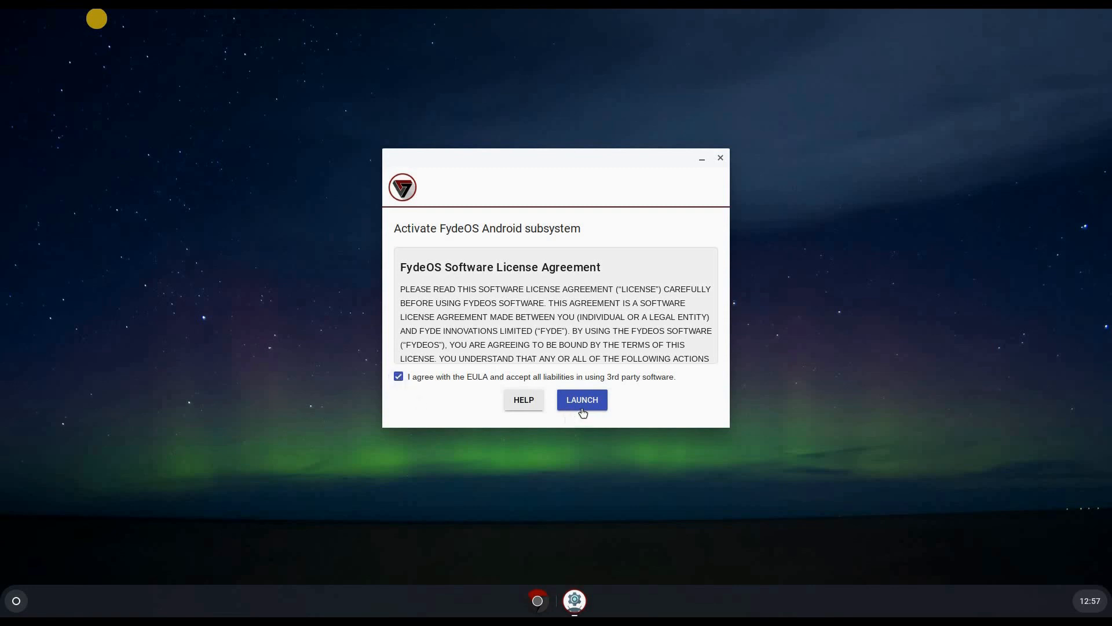
left_click(581, 399)
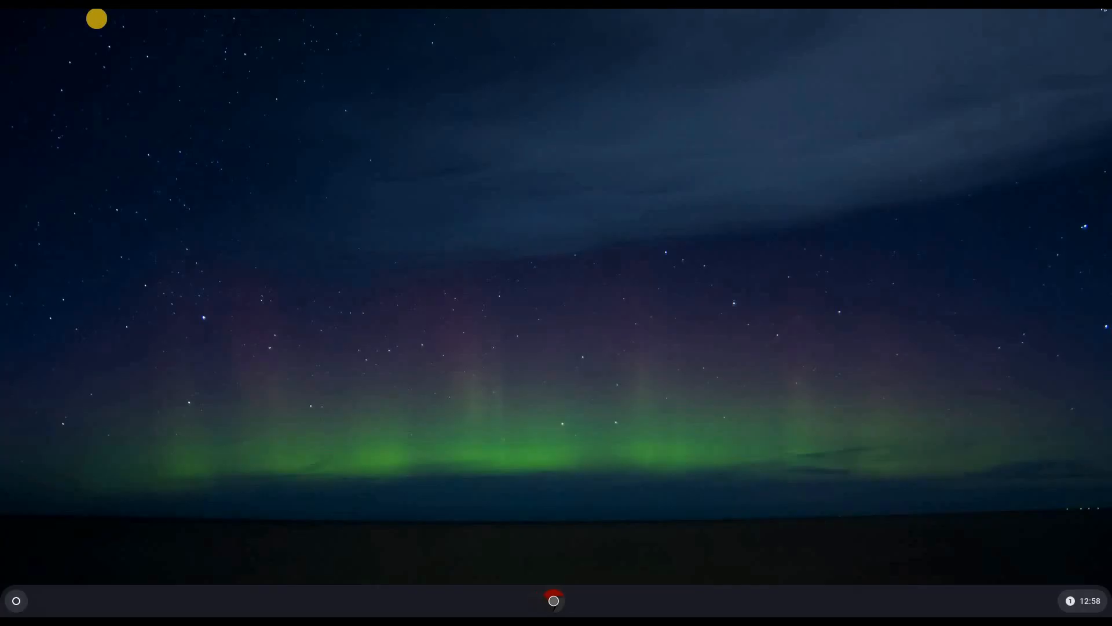
mouse_move(1082, 595)
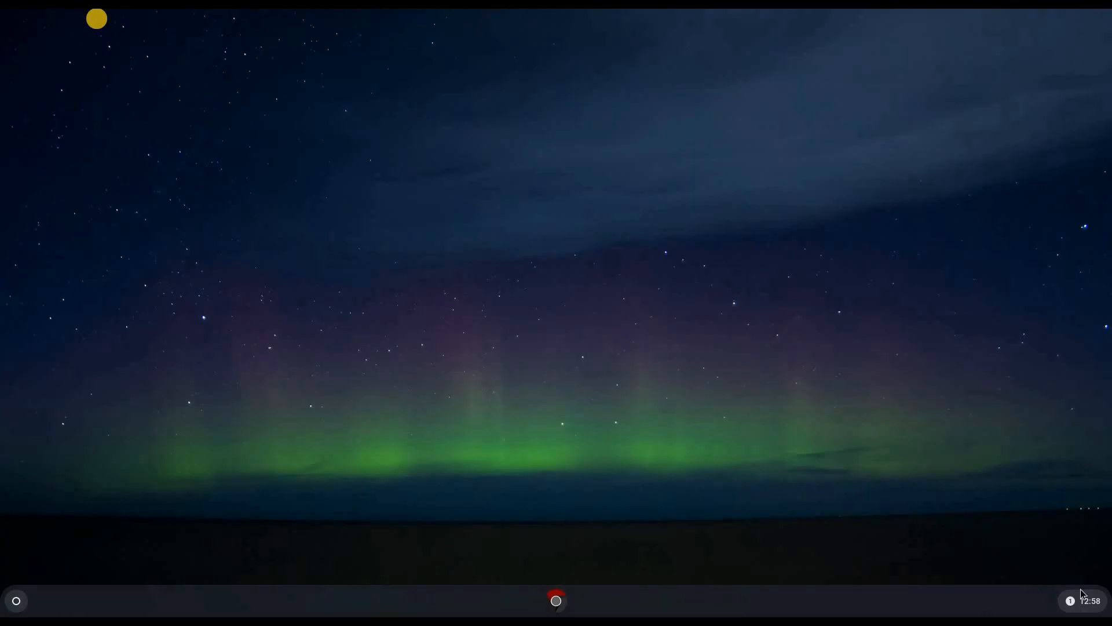
Open the status panel and the launcher's app list, then close the launcher.
left_click(1086, 600)
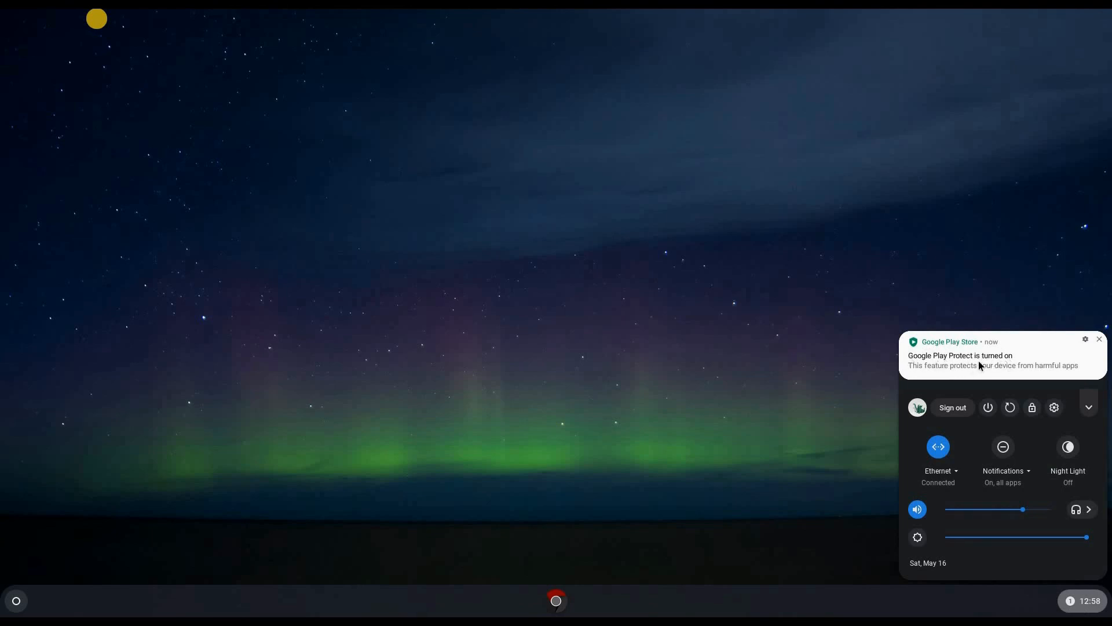
mouse_move(368, 524)
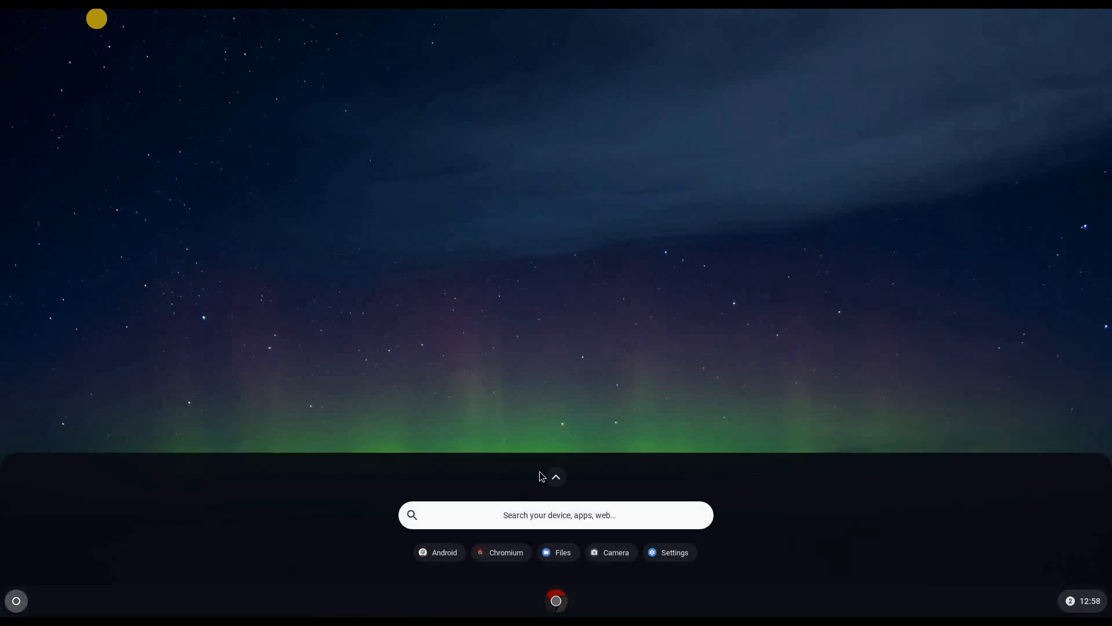
left_click(556, 476)
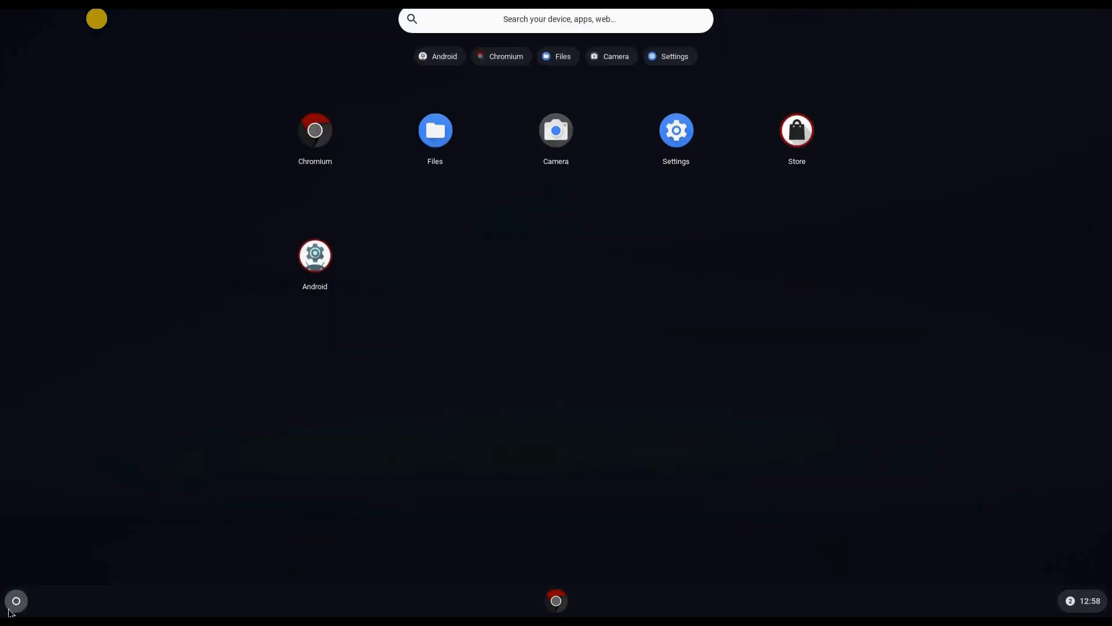
left_click(16, 600)
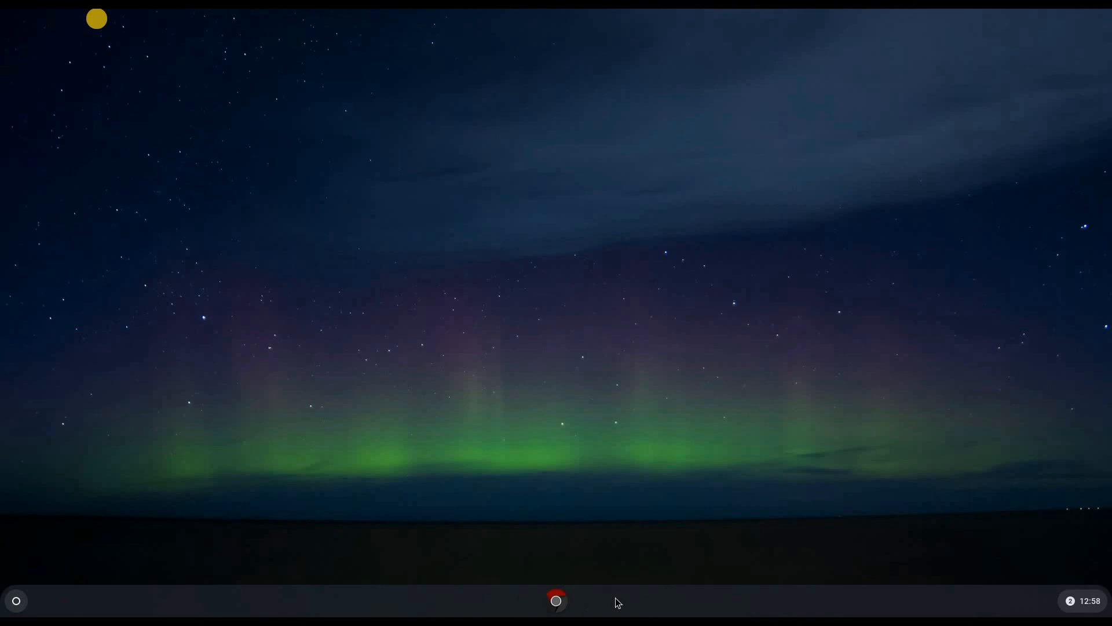
Bring up Android for FydeOS shelf options and close the Play Protect window.
left_click(1078, 601)
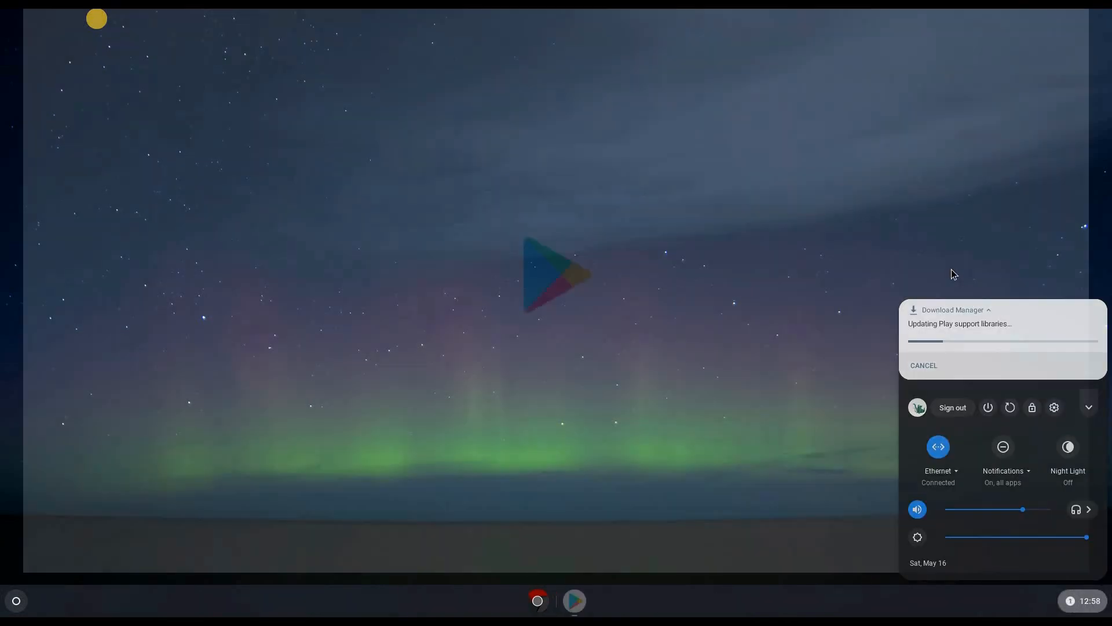
left_click(575, 601)
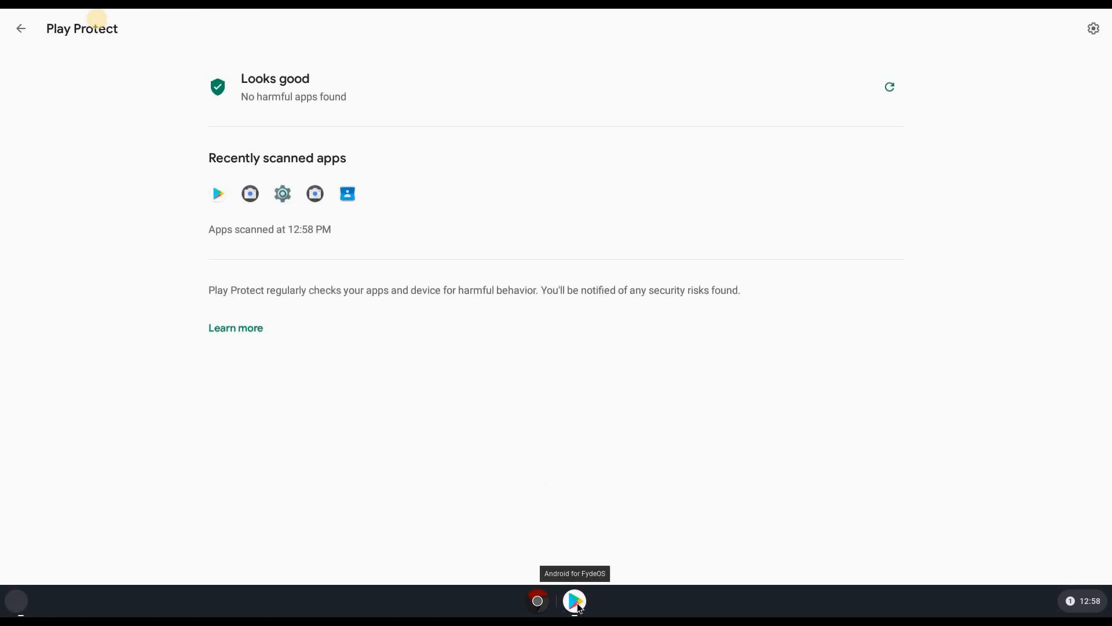
right_click(575, 601)
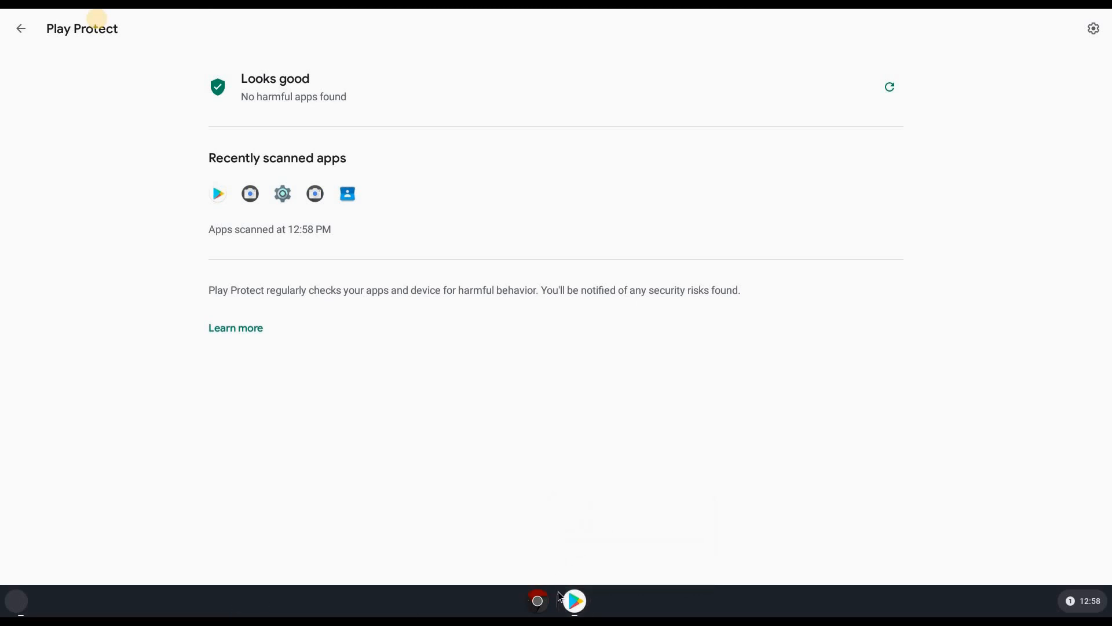
left_click(1081, 601)
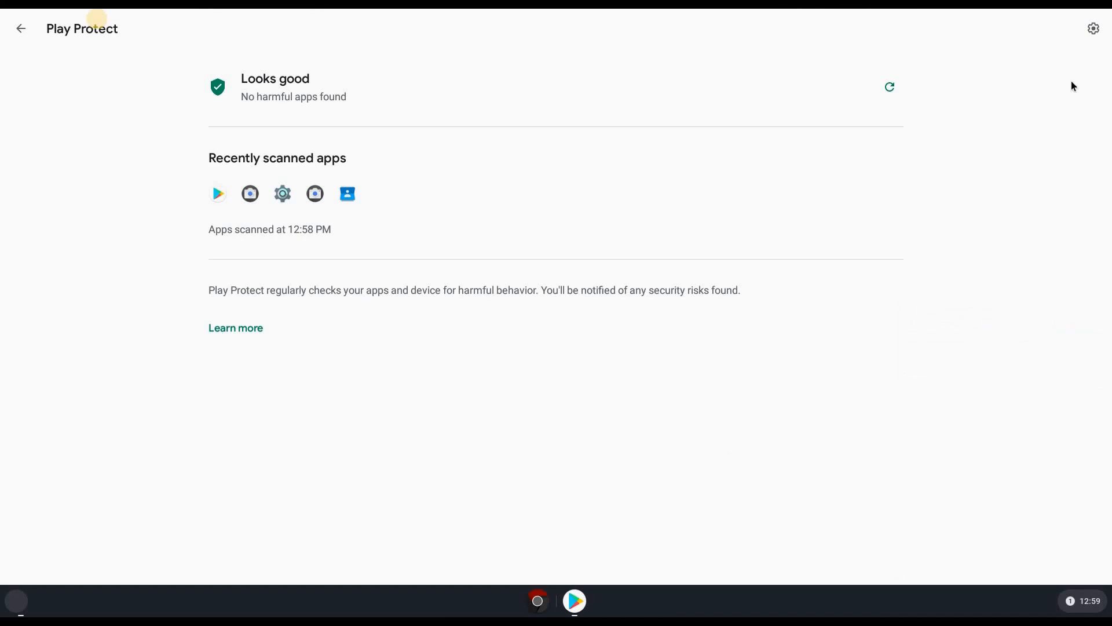
left_click(21, 28)
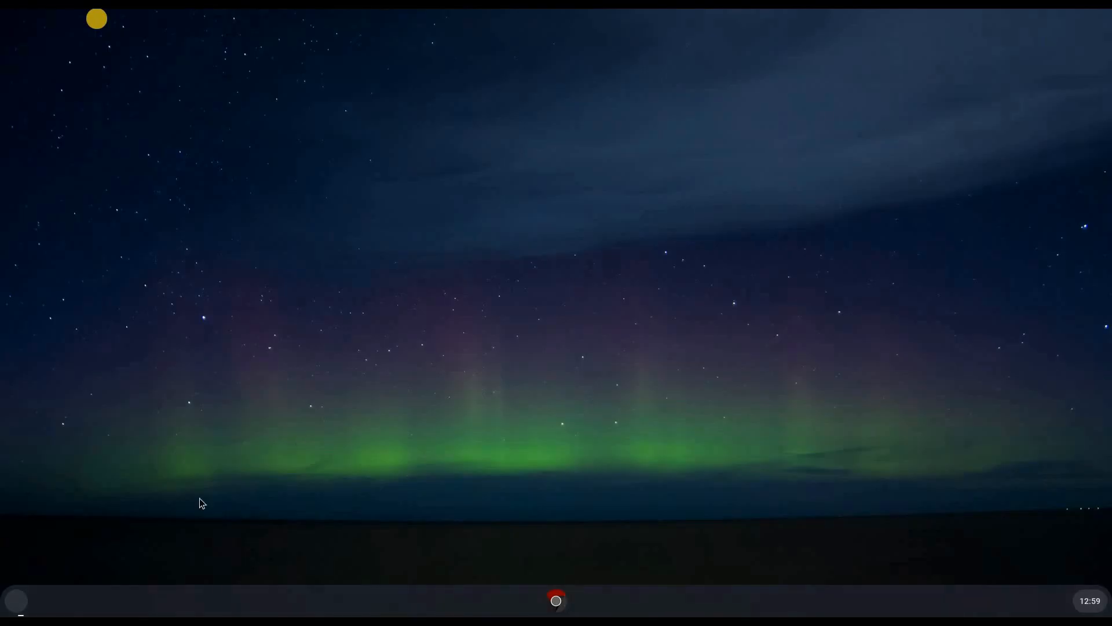
Search the launcher for 'go' to find Google Play.
left_click(16, 600)
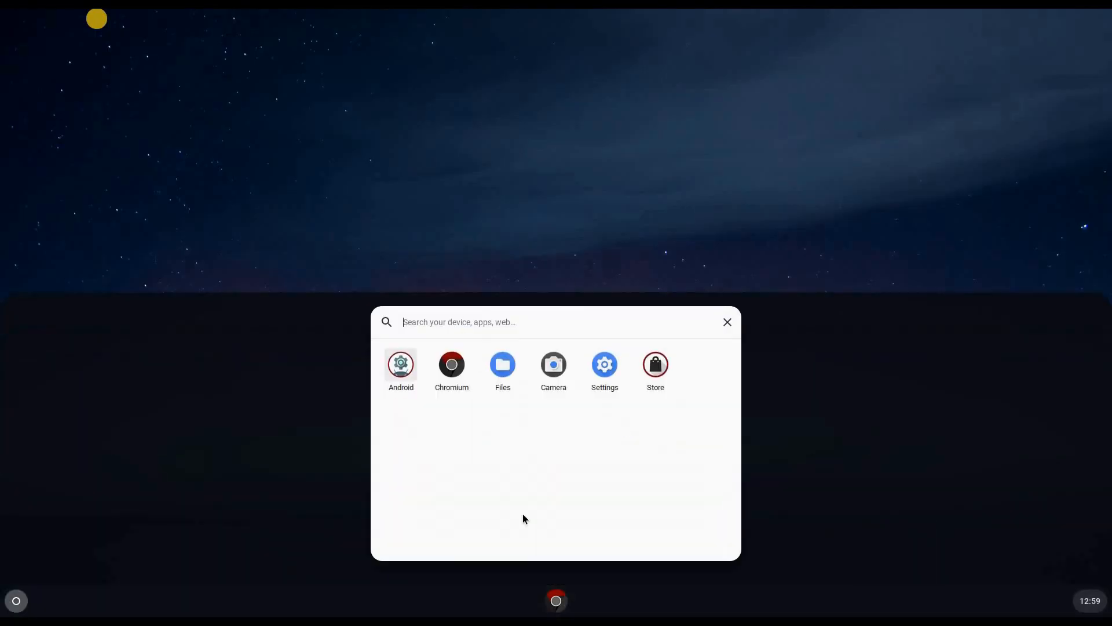
type("go")
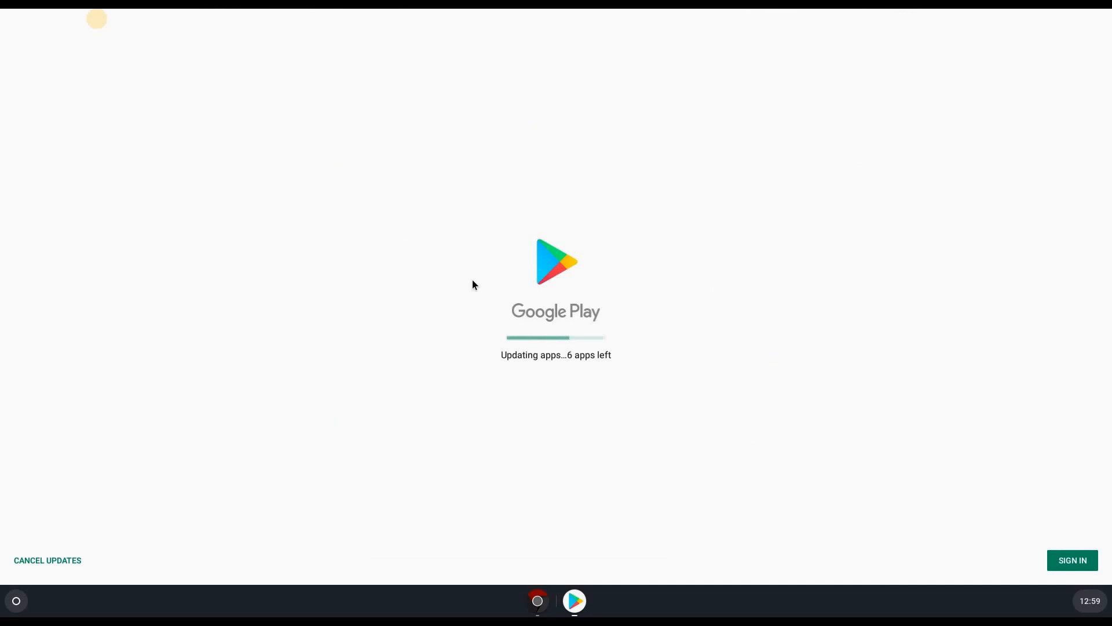
mouse_move(534, 203)
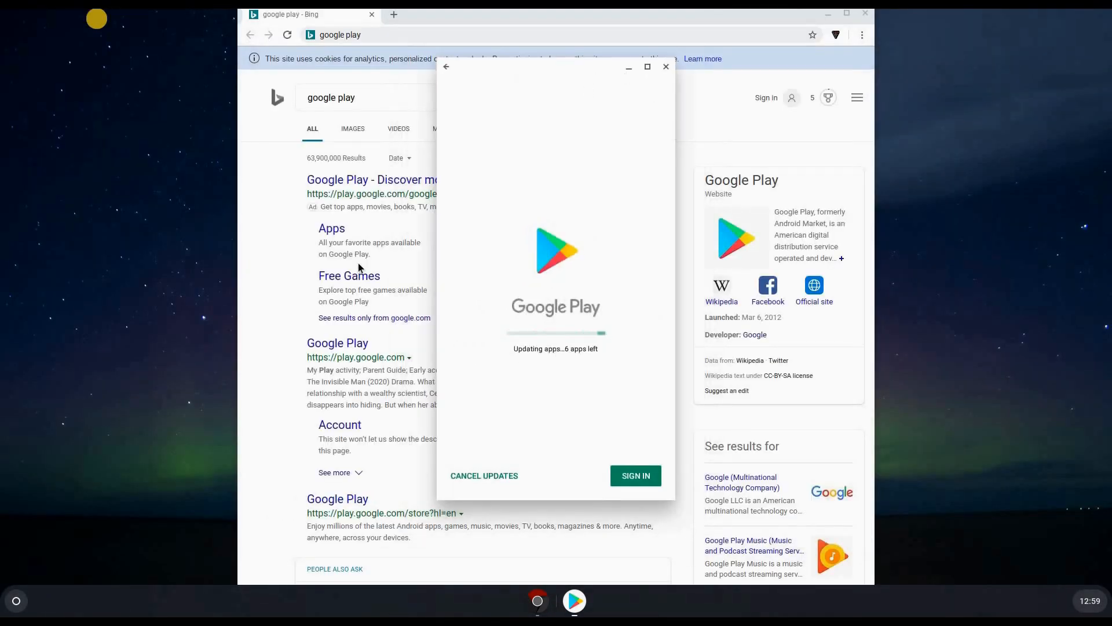
mouse_move(487, 263)
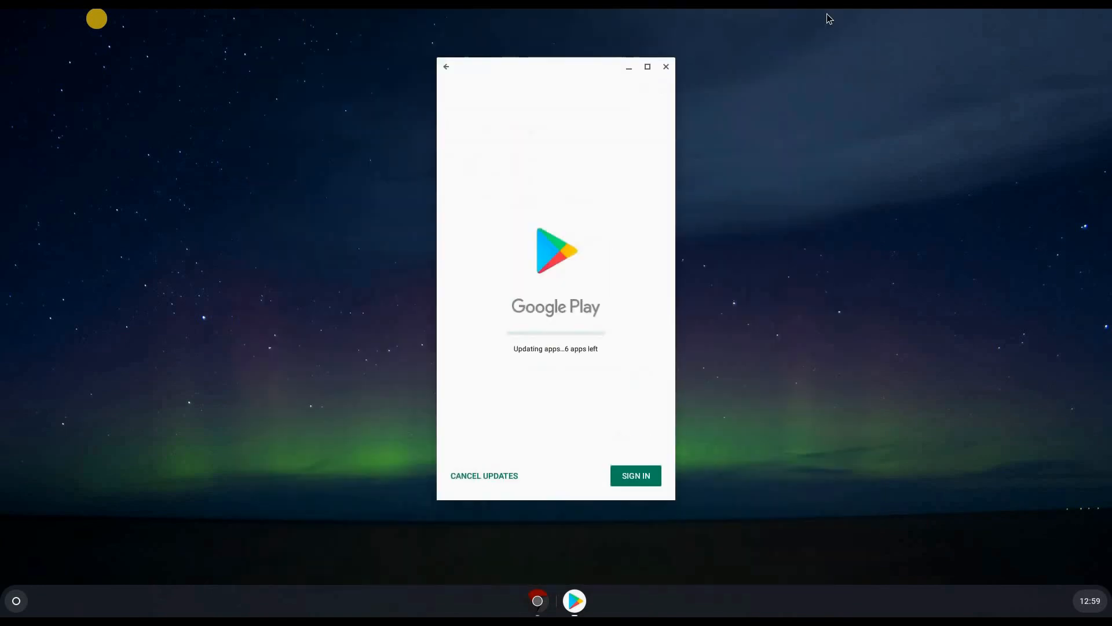
mouse_move(575, 324)
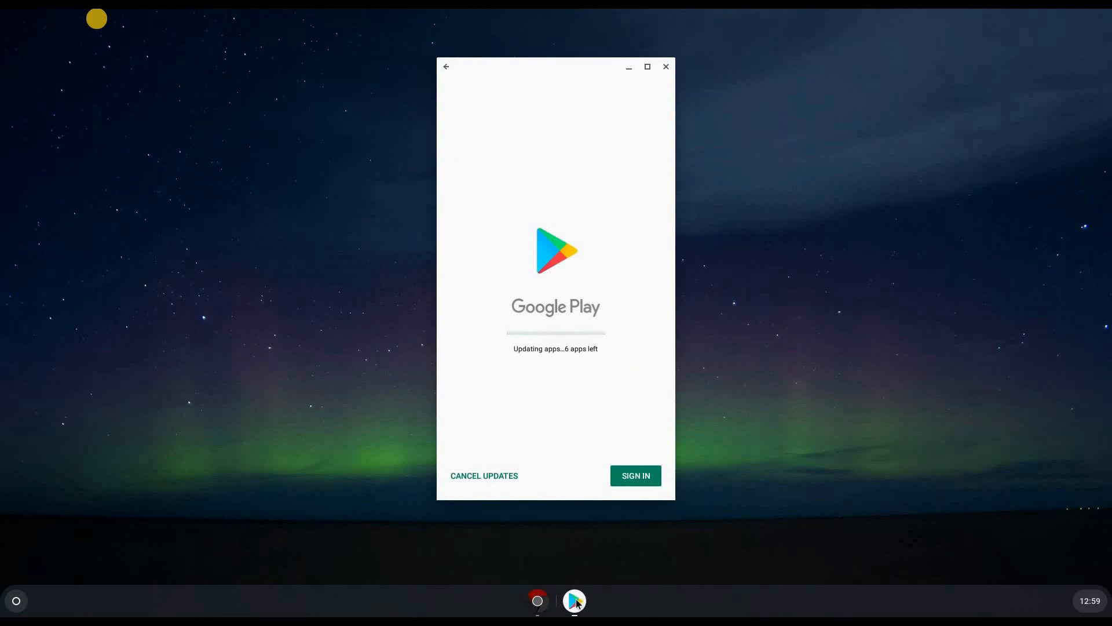
Pin Google Play to the shelf and cancel the remaining app updates.
right_click(575, 601)
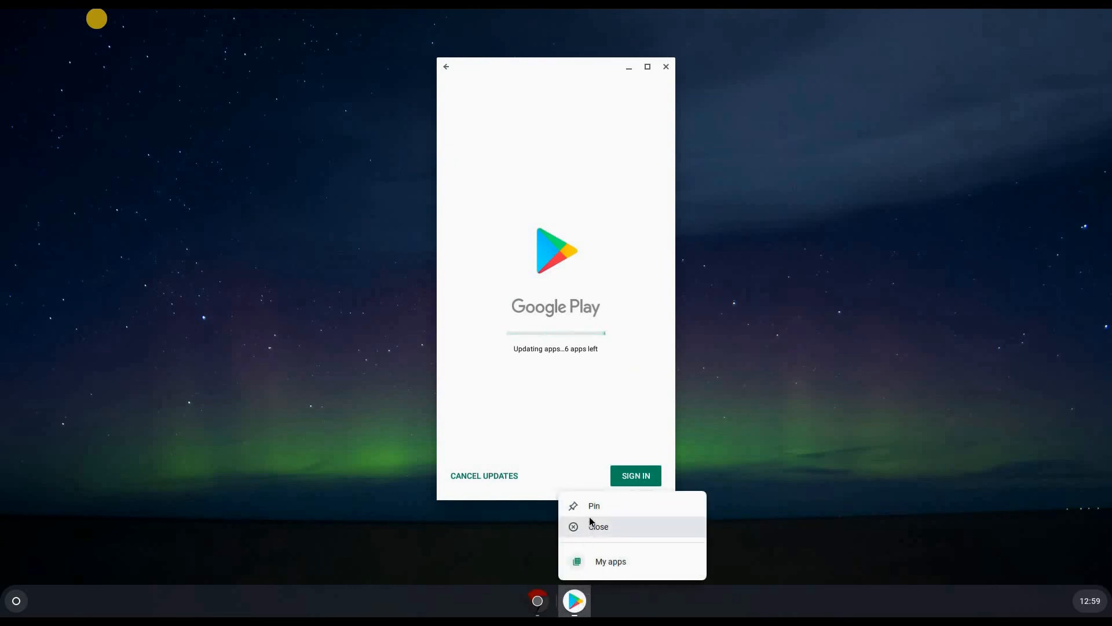
left_click(575, 601)
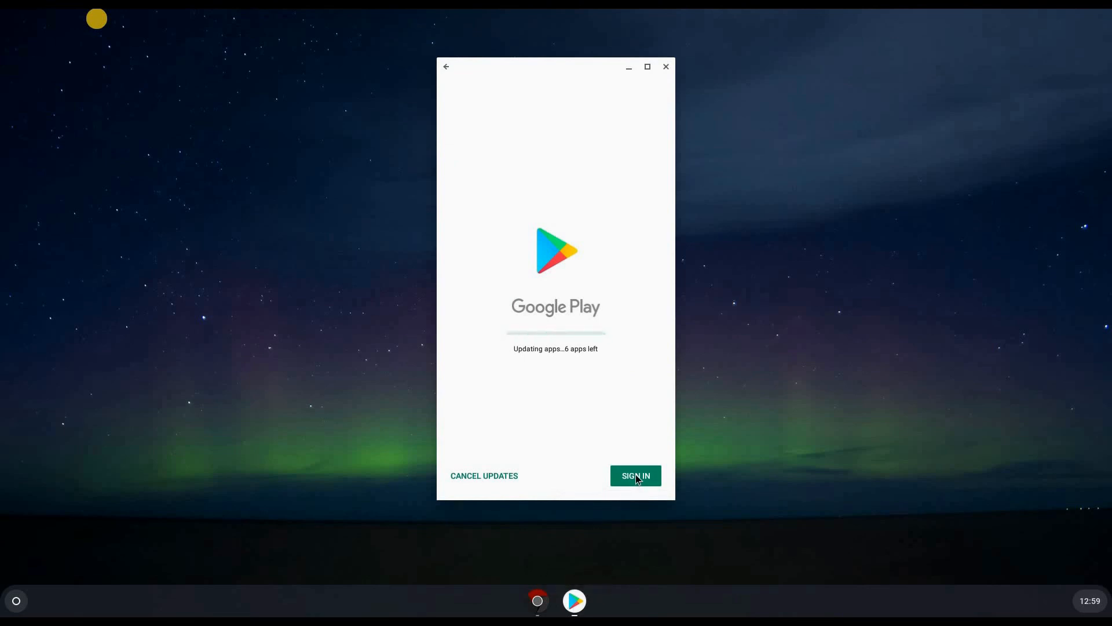
mouse_move(588, 252)
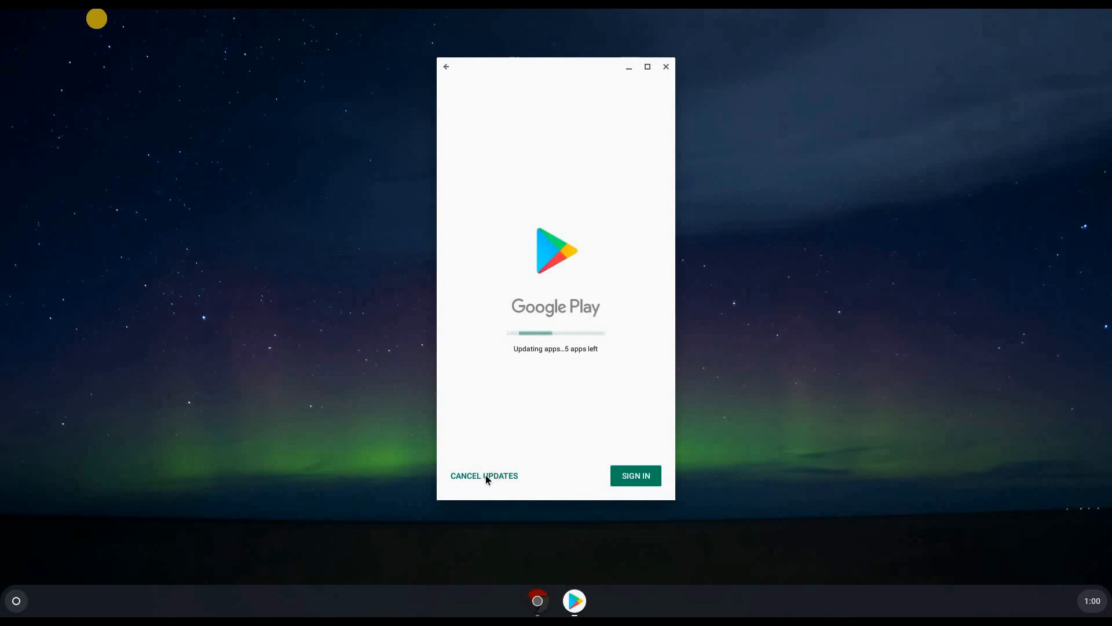
left_click(483, 476)
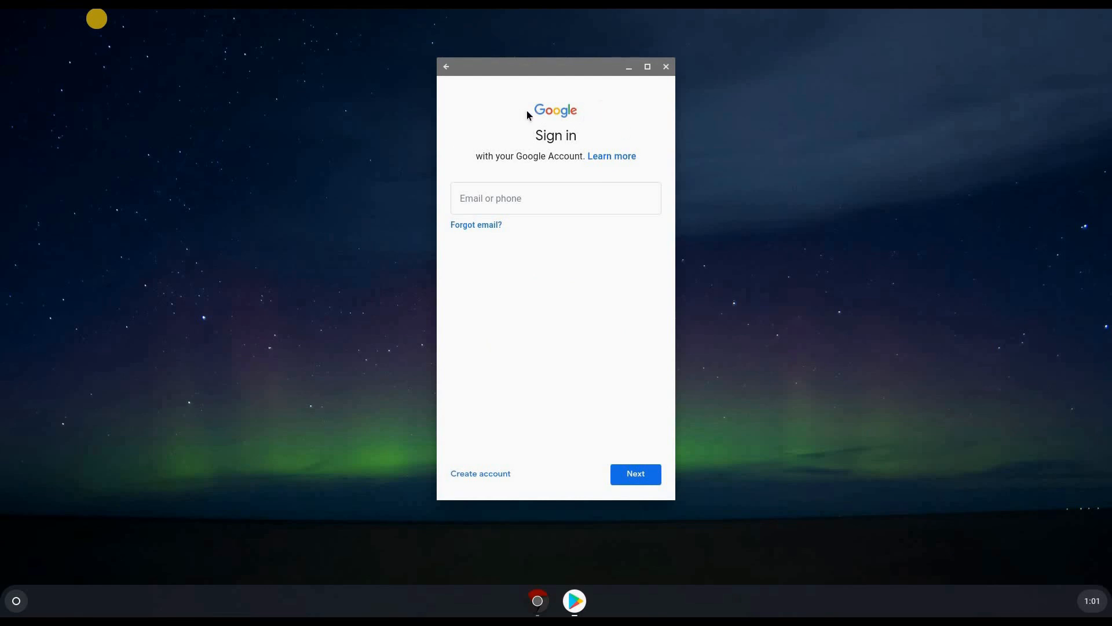
left_click(556, 198)
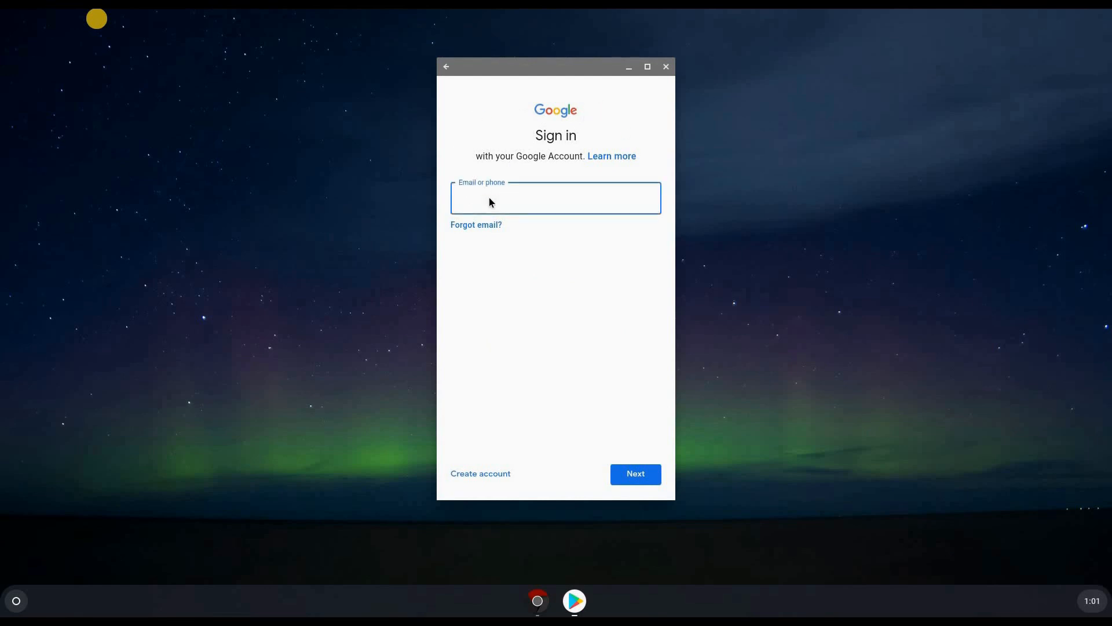
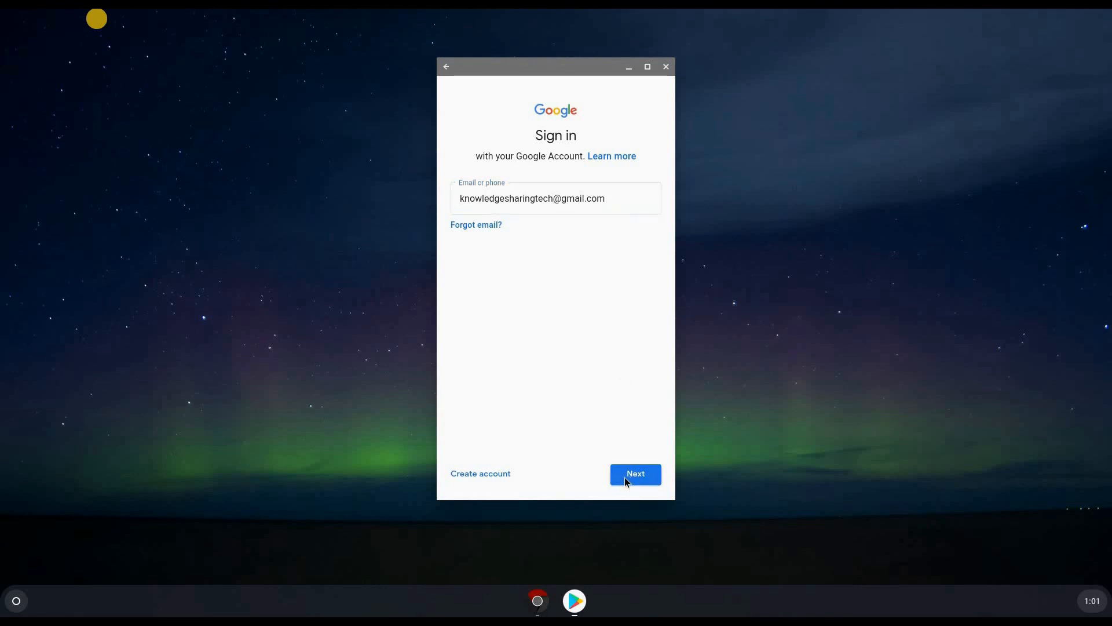
left_click(634, 474)
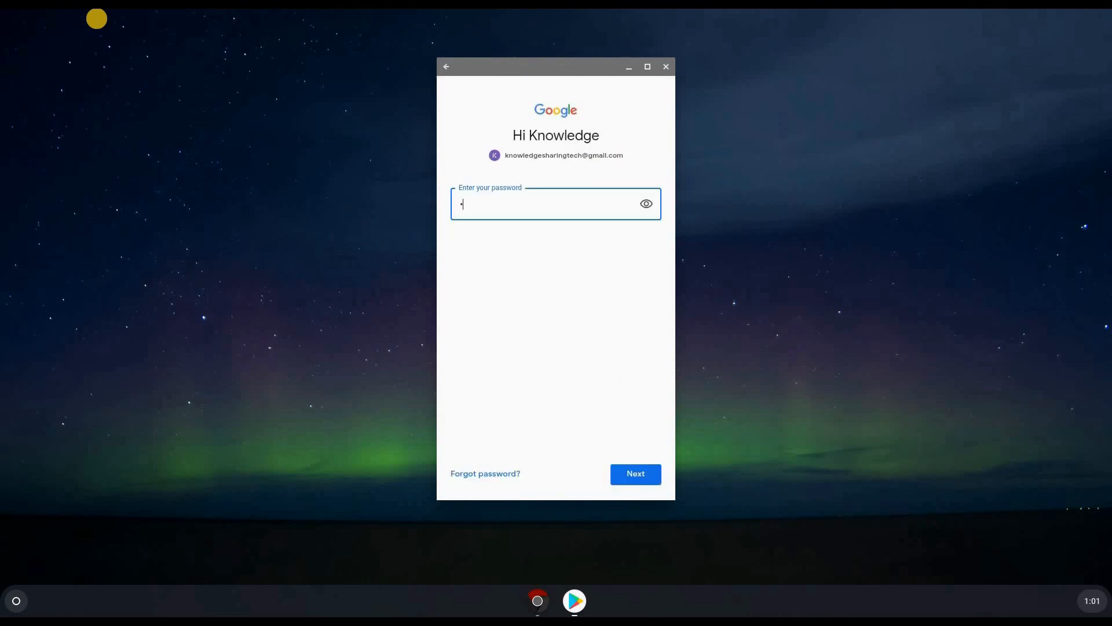
type("password")
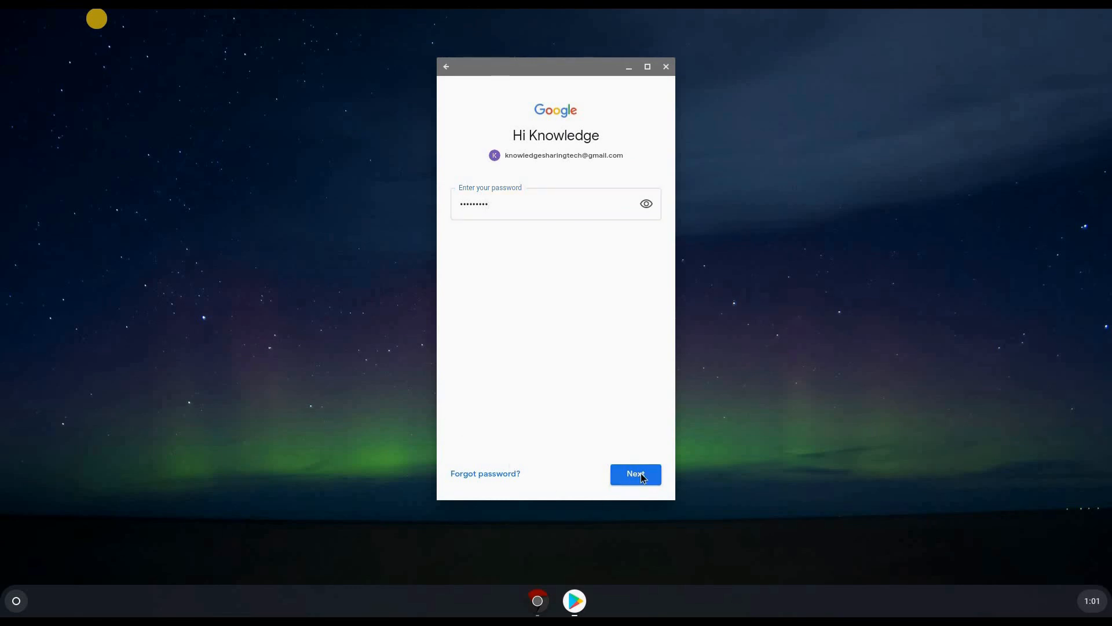
left_click(635, 474)
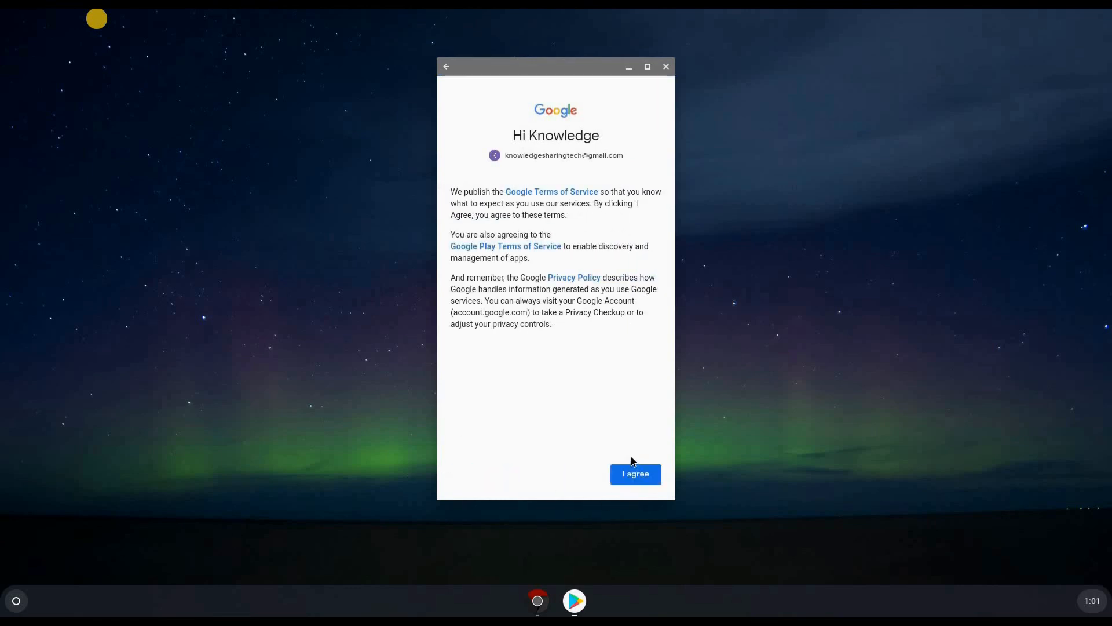
Agree to Google's terms of service and accept the backup settings.
left_click(635, 473)
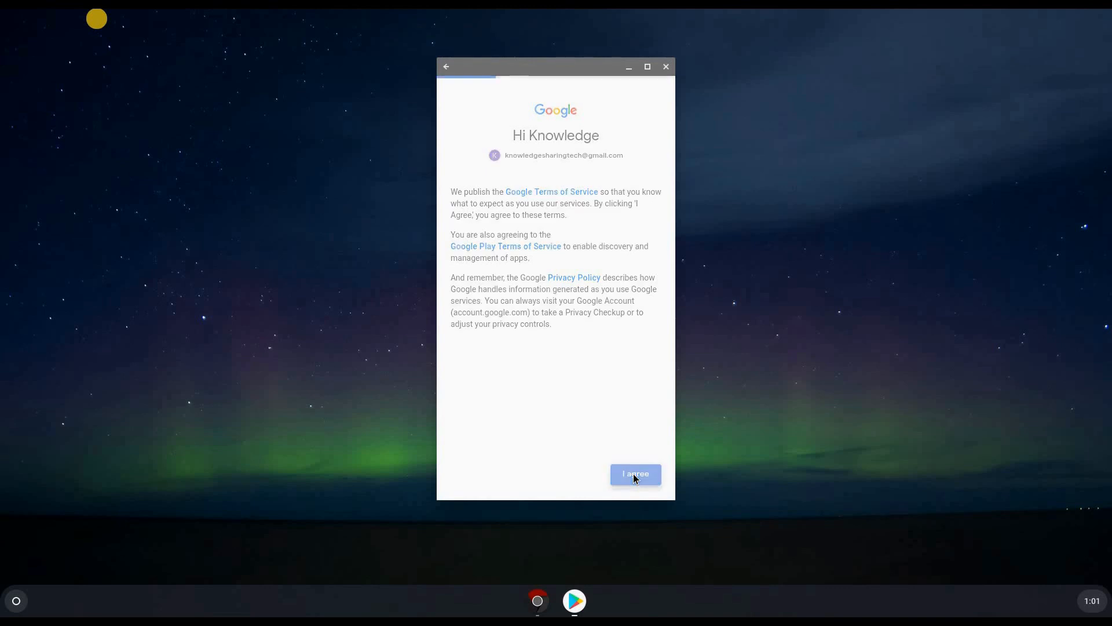
left_click(635, 473)
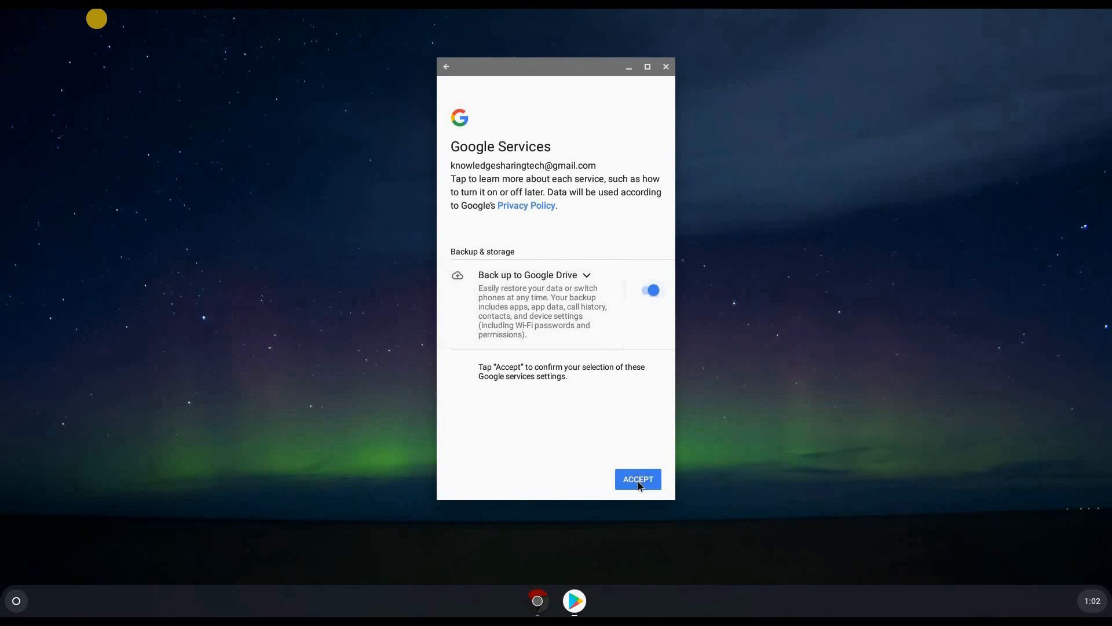
left_click(636, 479)
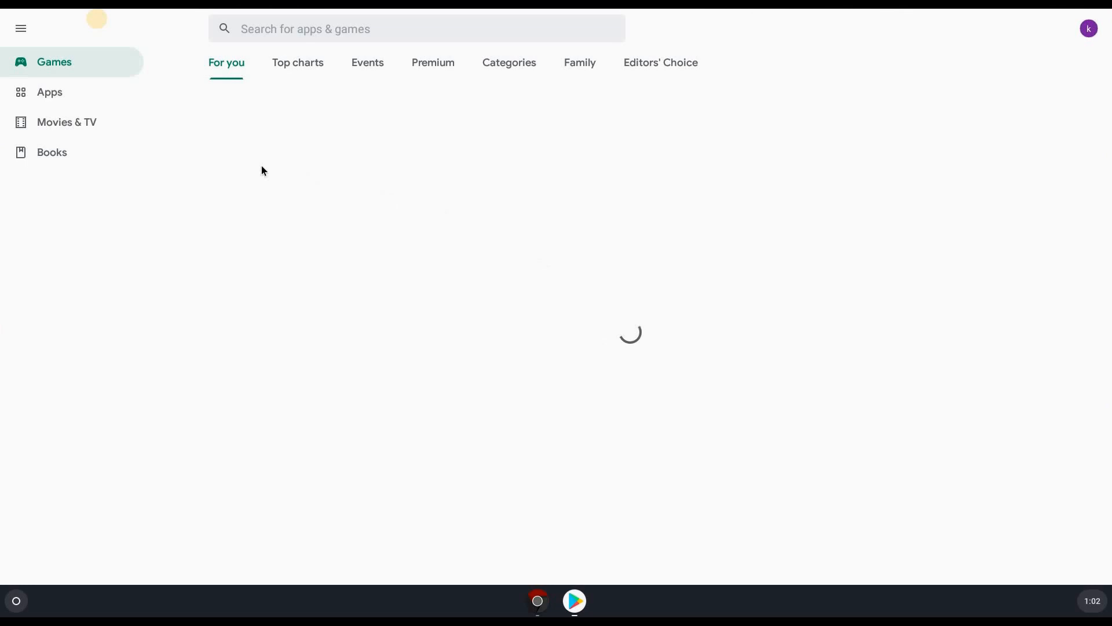
mouse_move(464, 163)
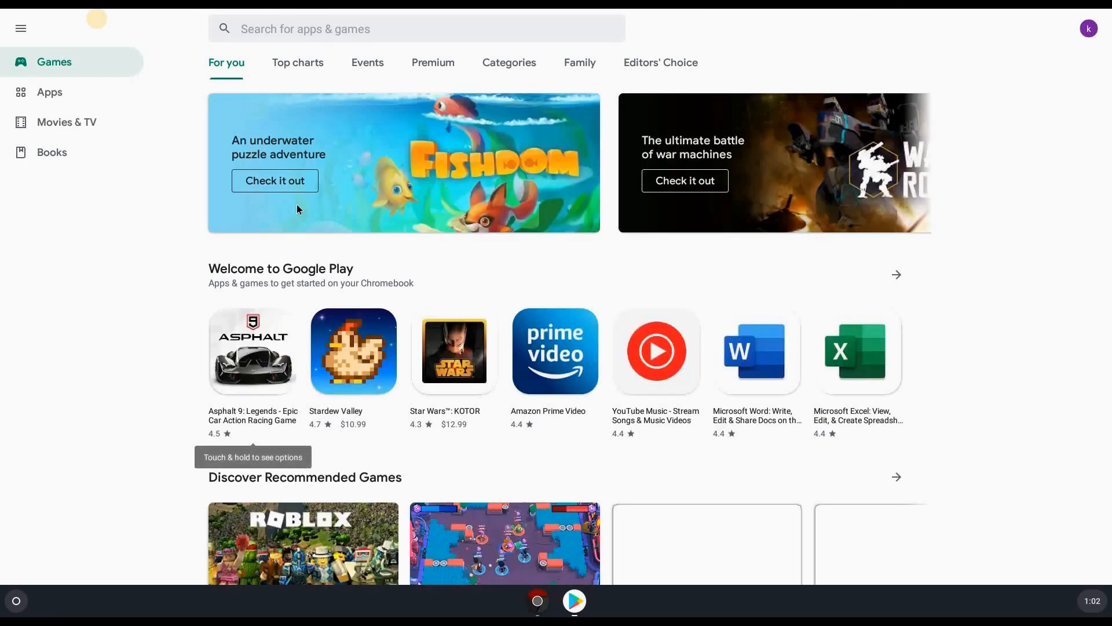
Scroll down through the Games For you page.
scroll("down", 3)
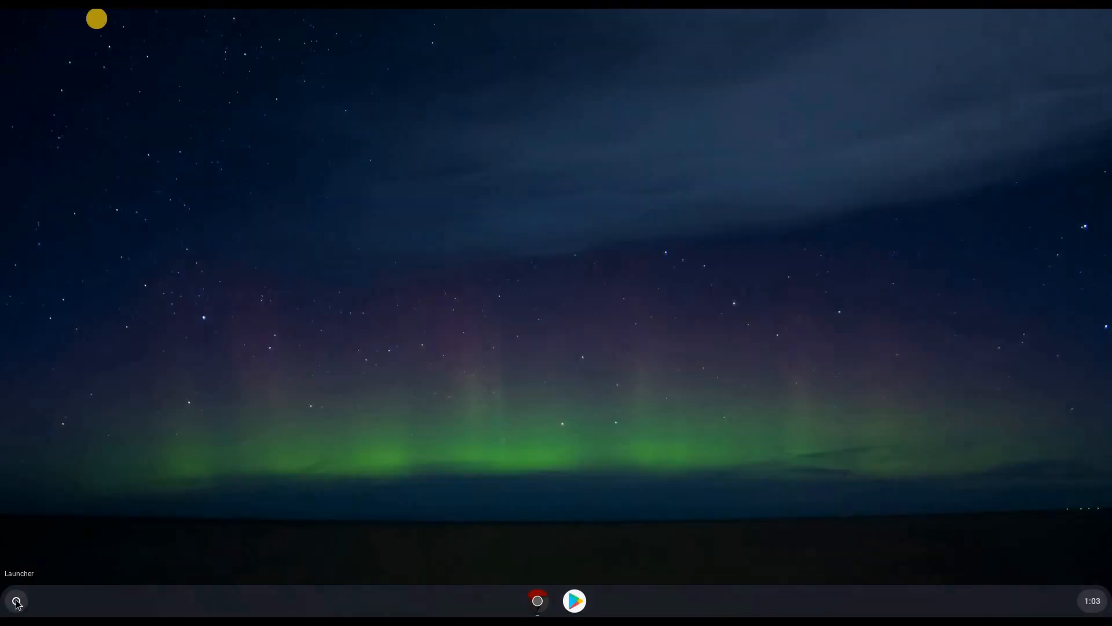
left_click(16, 603)
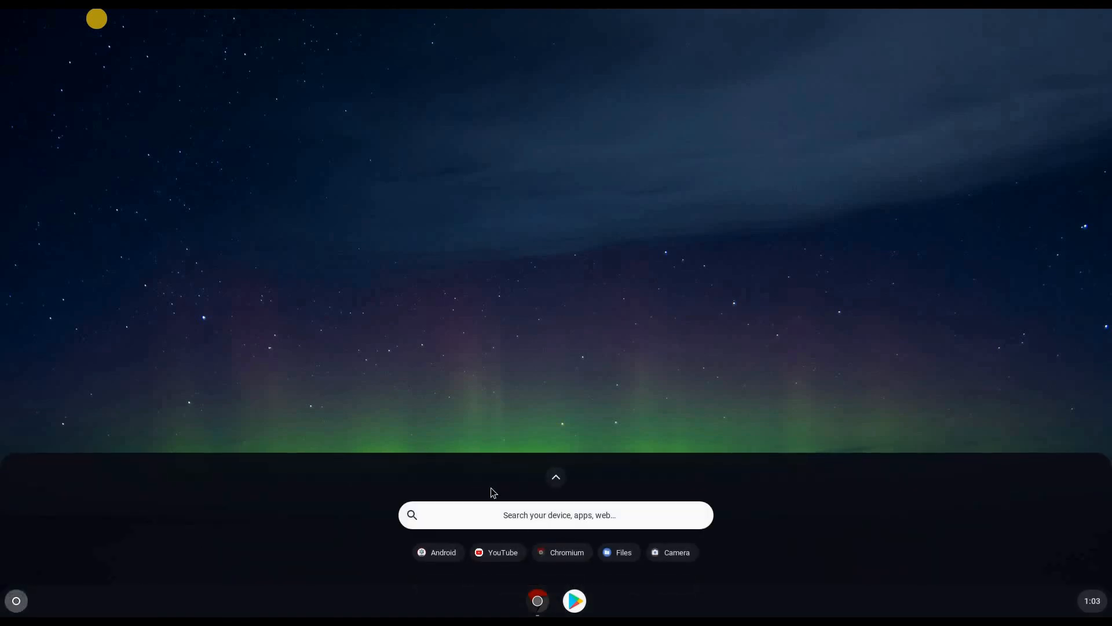
left_click(555, 477)
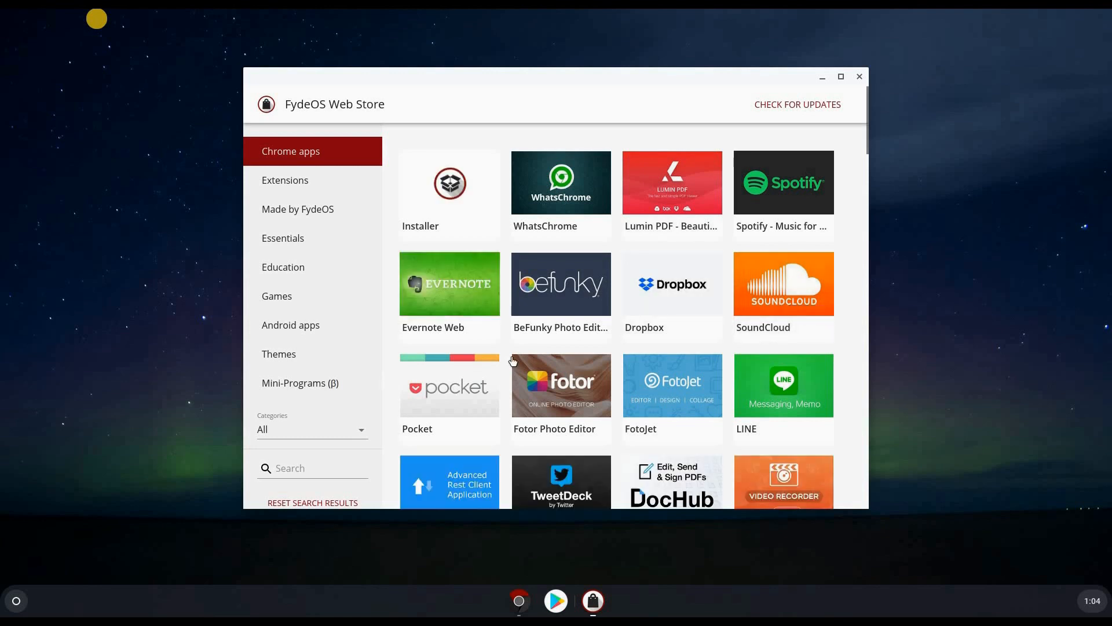
mouse_move(291, 107)
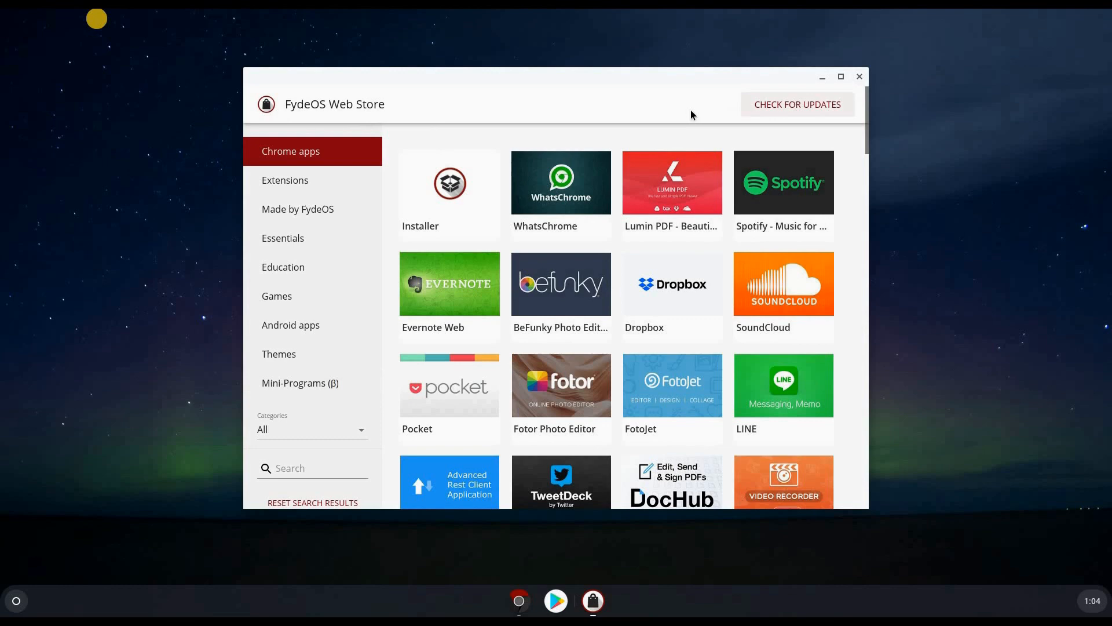
left_click(859, 76)
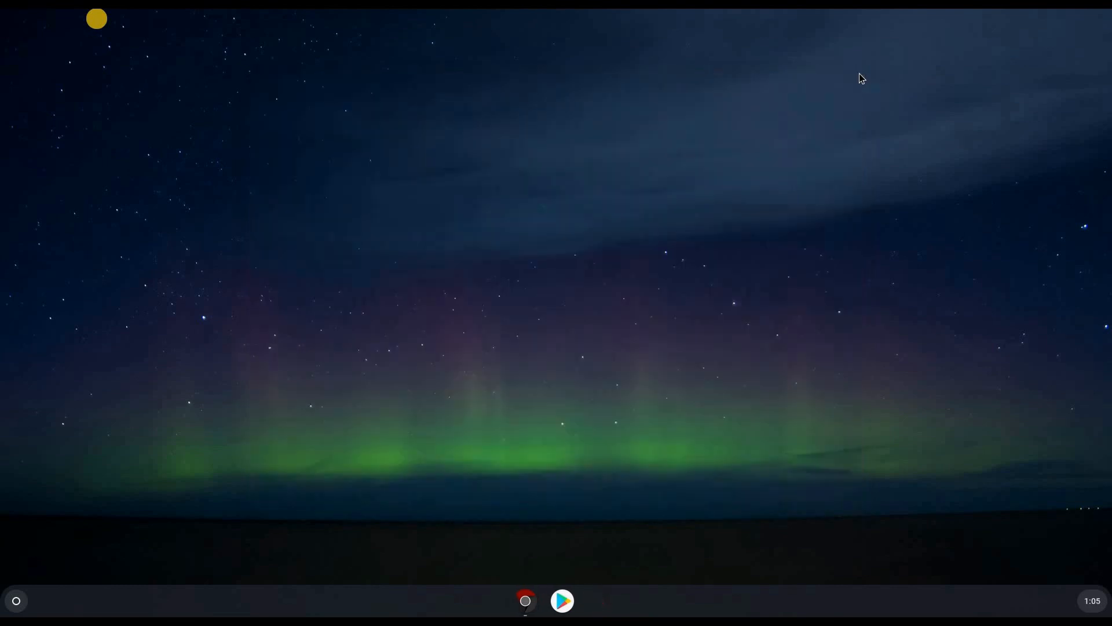
mouse_move(15, 600)
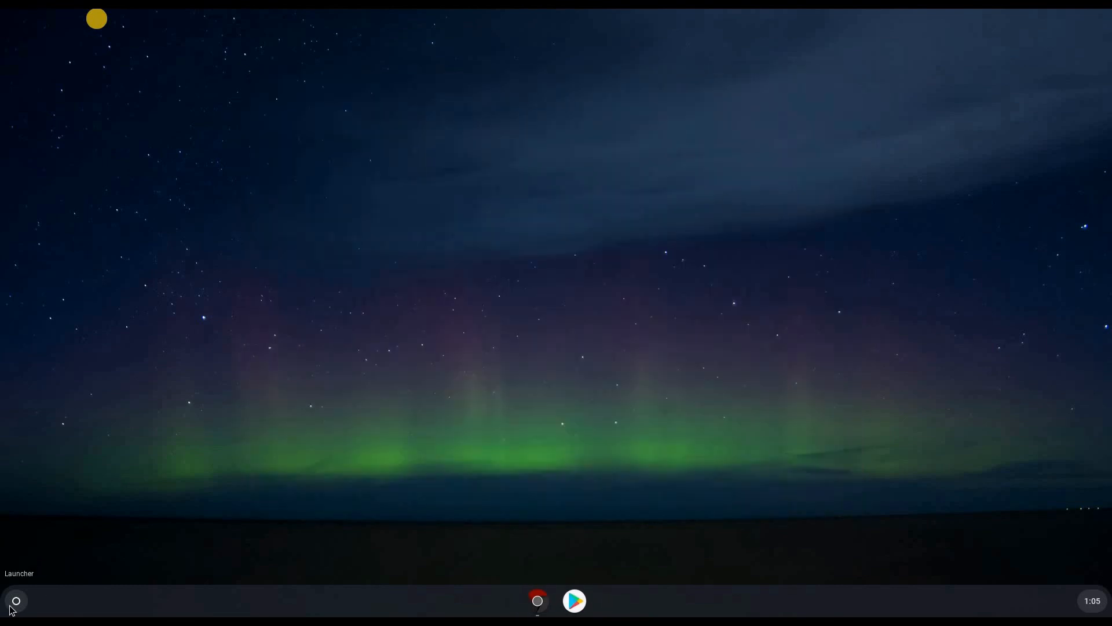
mouse_move(452, 364)
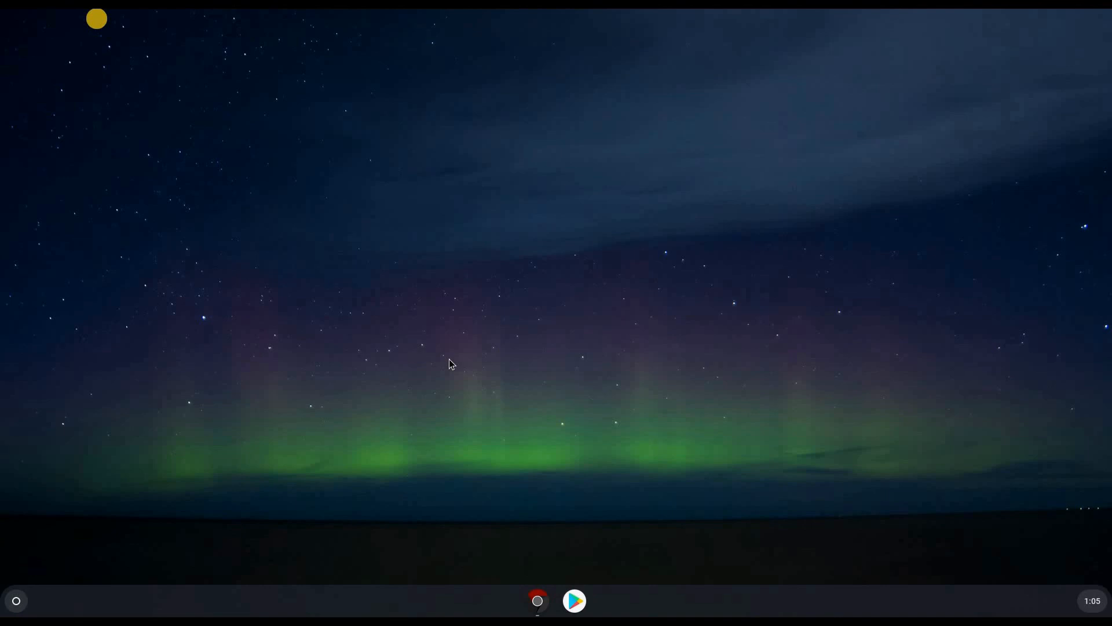